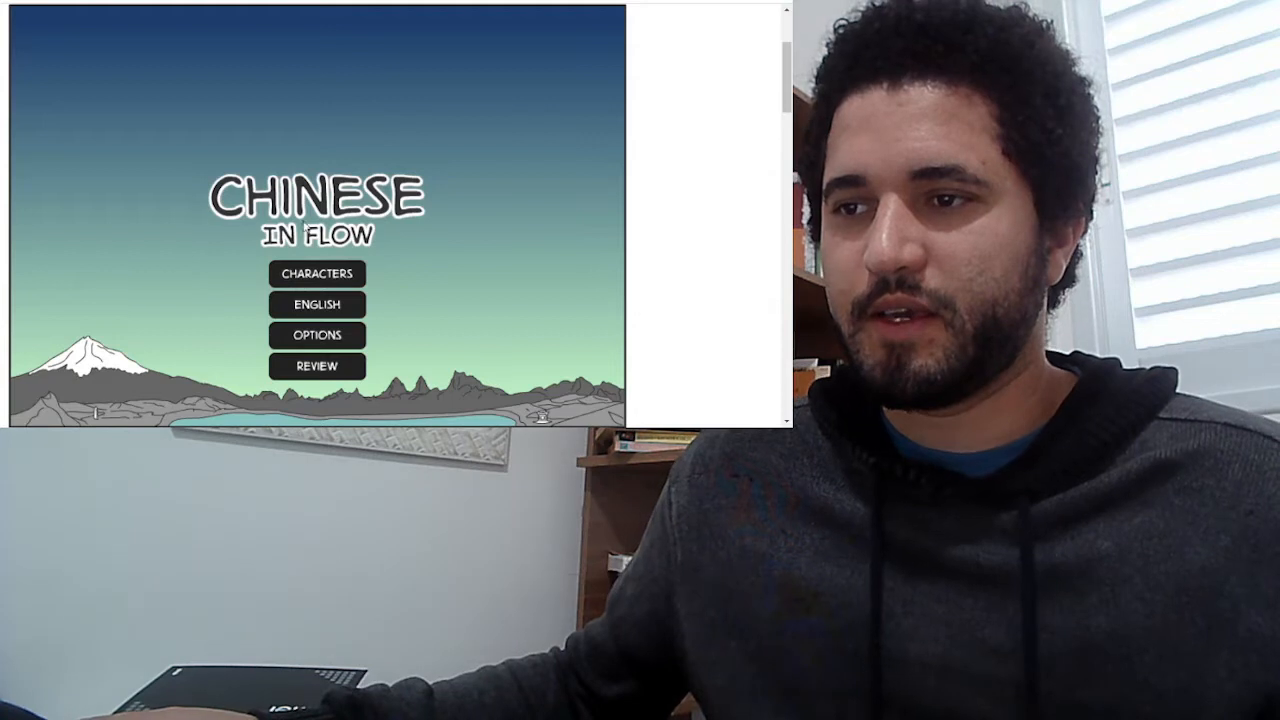
mouse_move(316, 336)
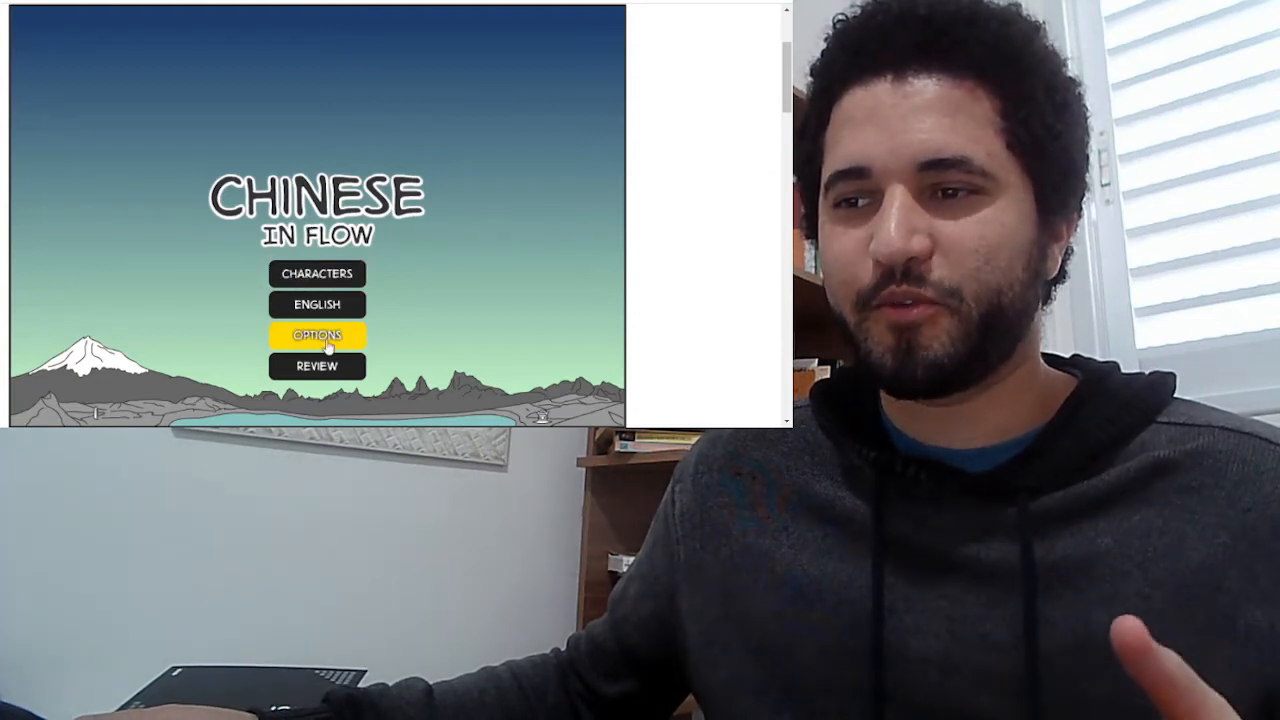
- Switch the countdown timer to 'not active' in Options and go back to start the quiz
left_click(316, 336)
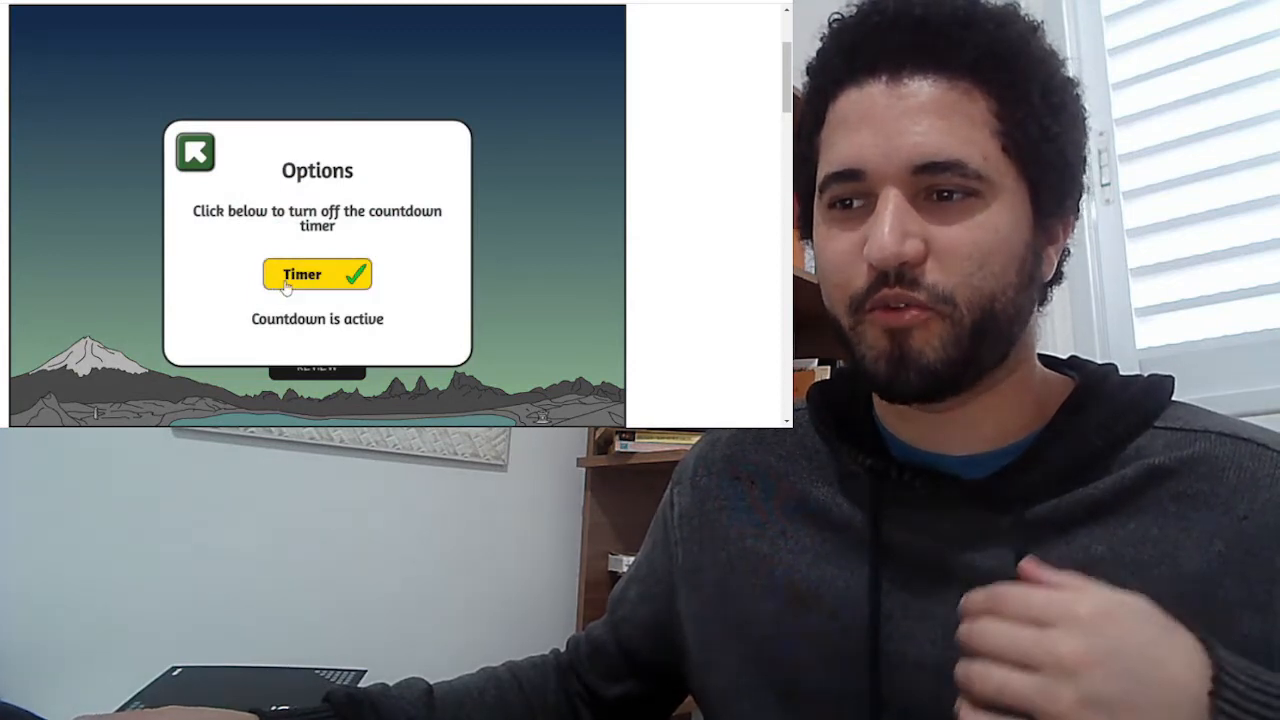
left_click(316, 274)
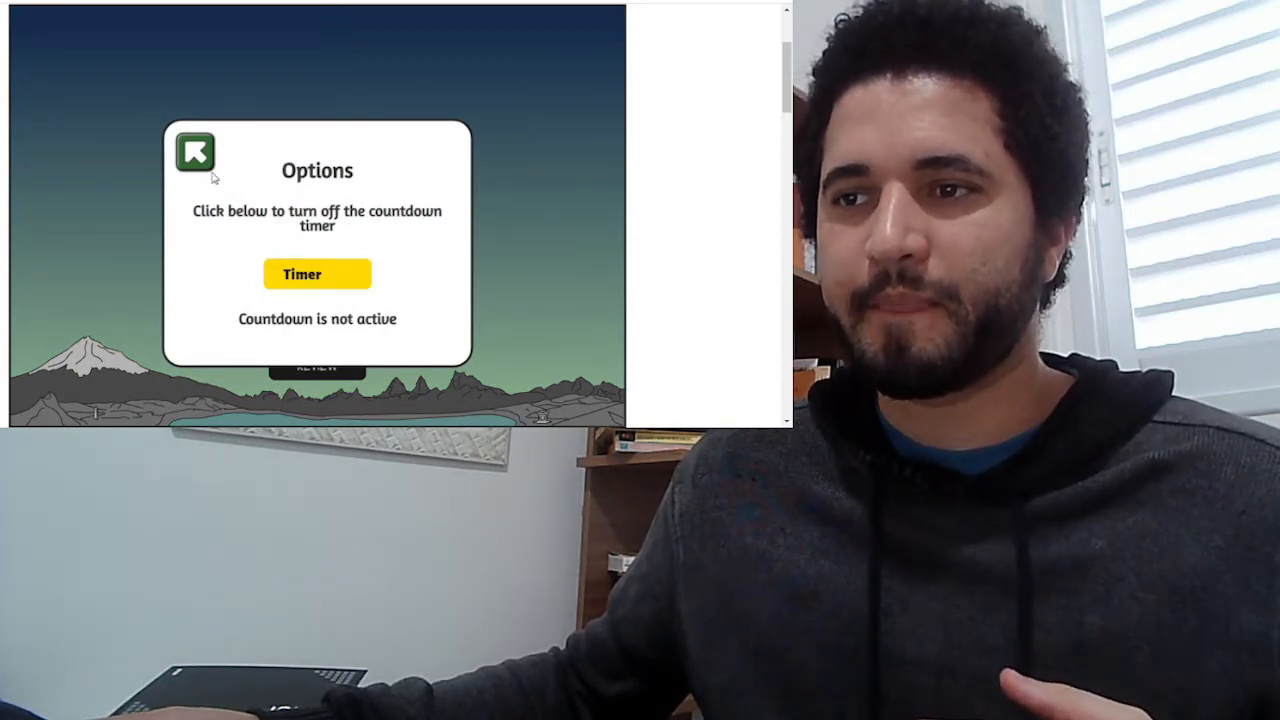
left_click(196, 152)
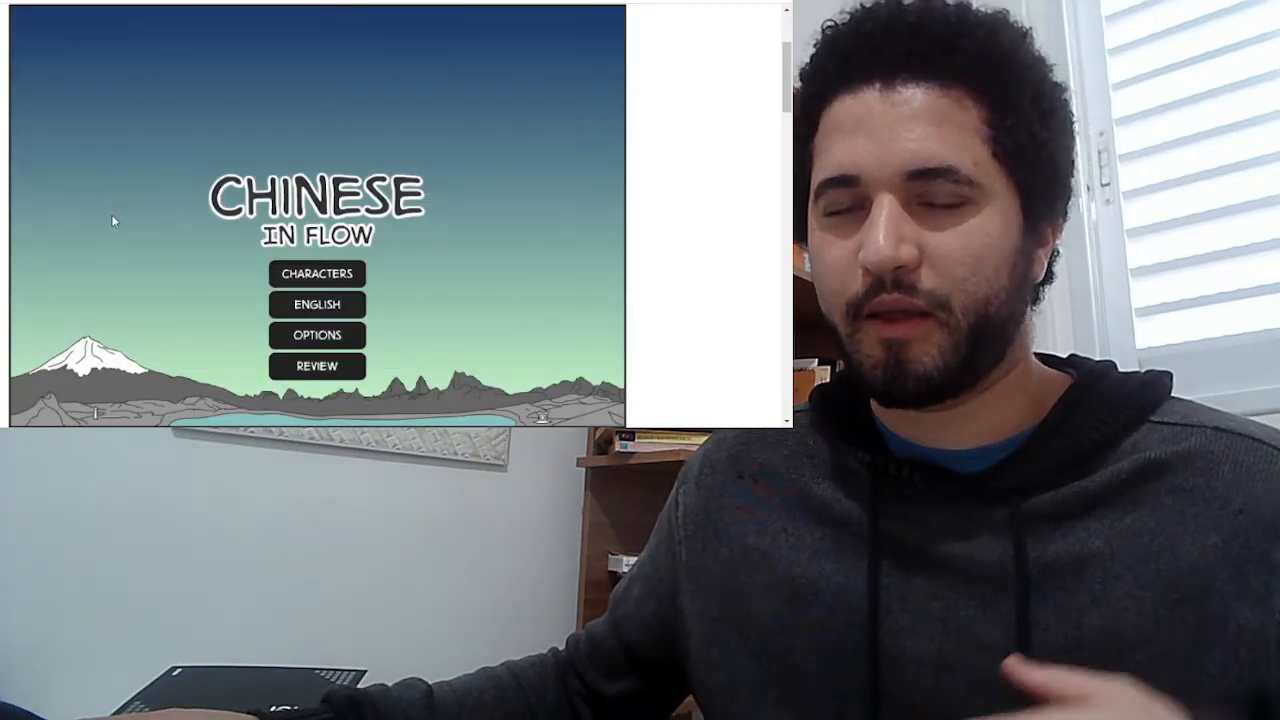
left_click(316, 272)
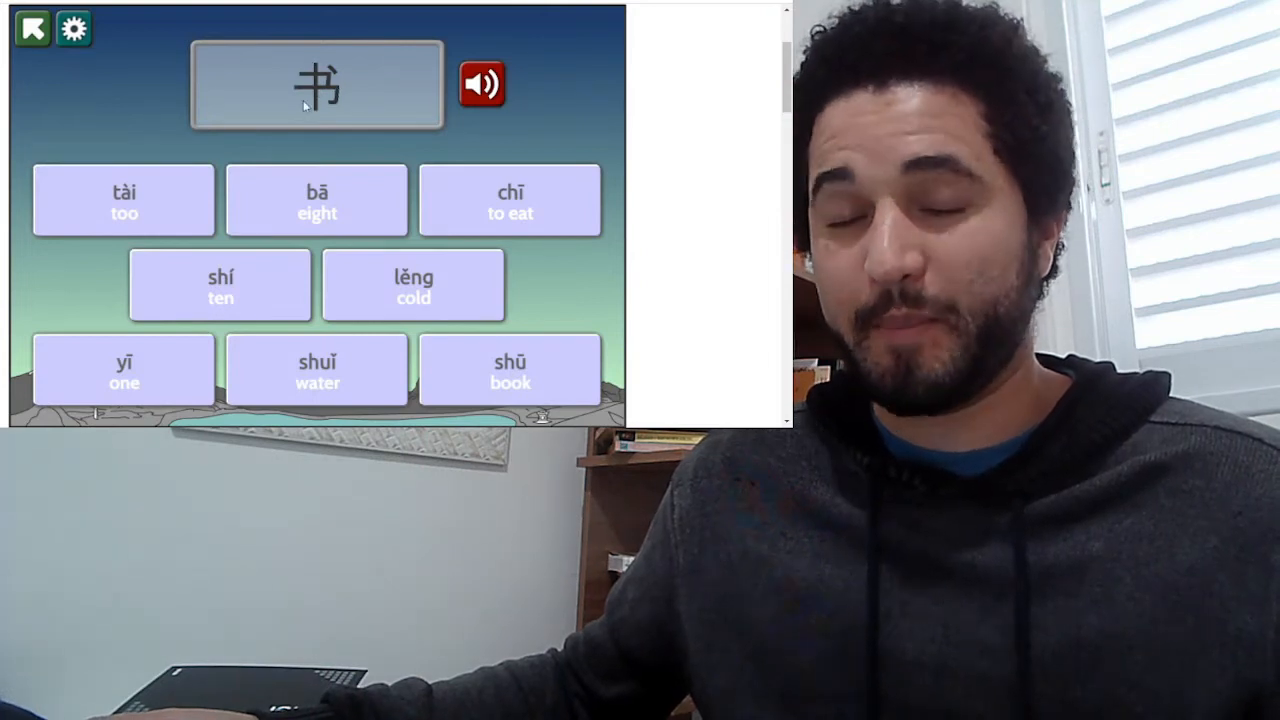
- Answer 书 with shū and 八 with bā, advancing to the 水 question
left_click(510, 370)
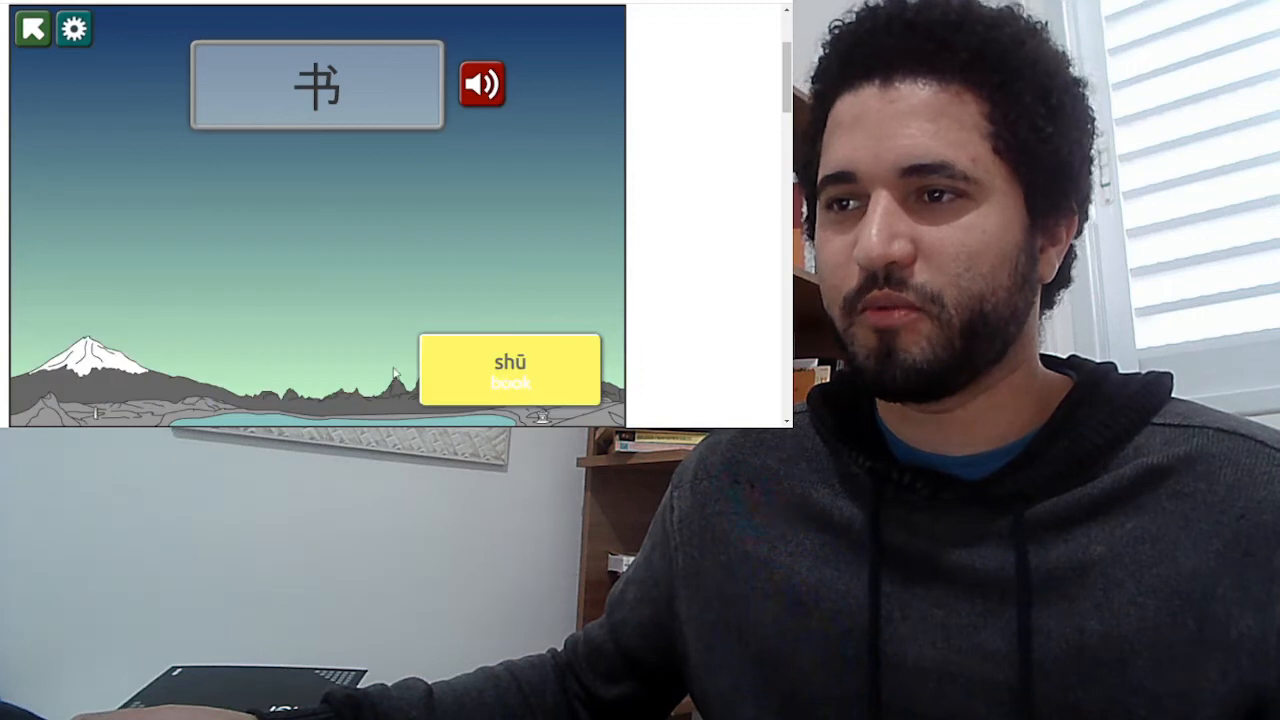
left_click(510, 370)
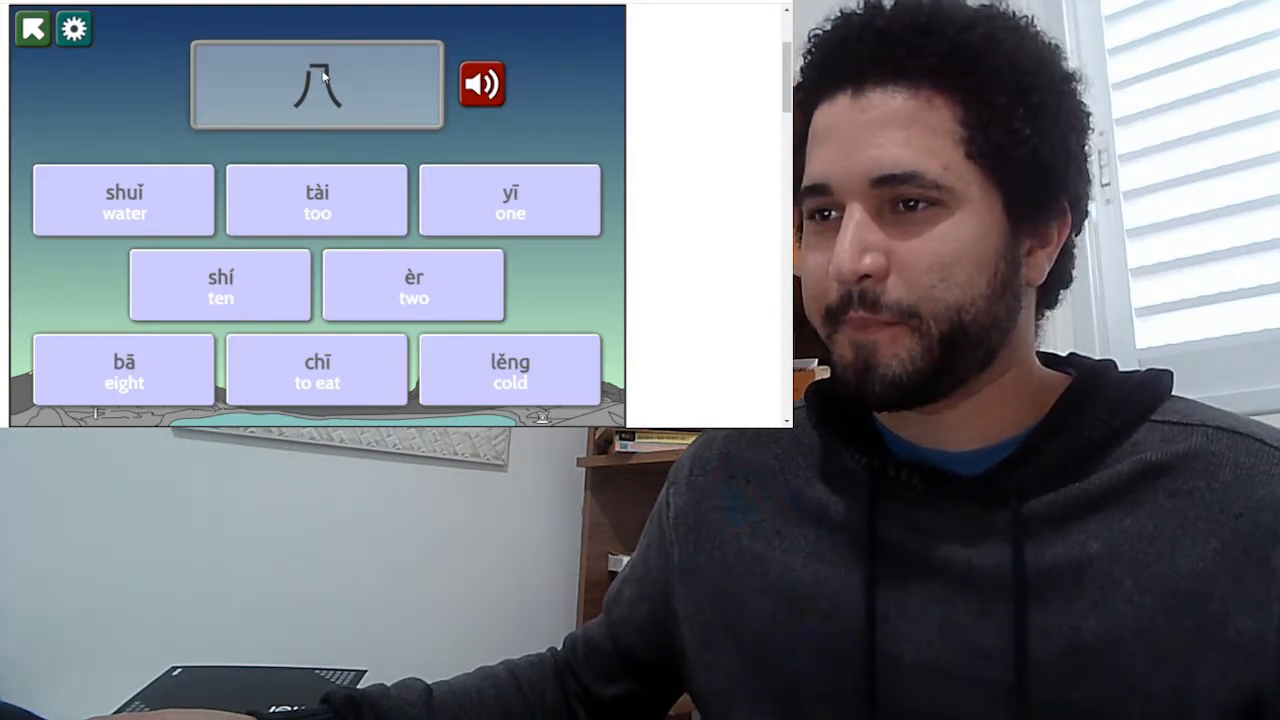
left_click(124, 370)
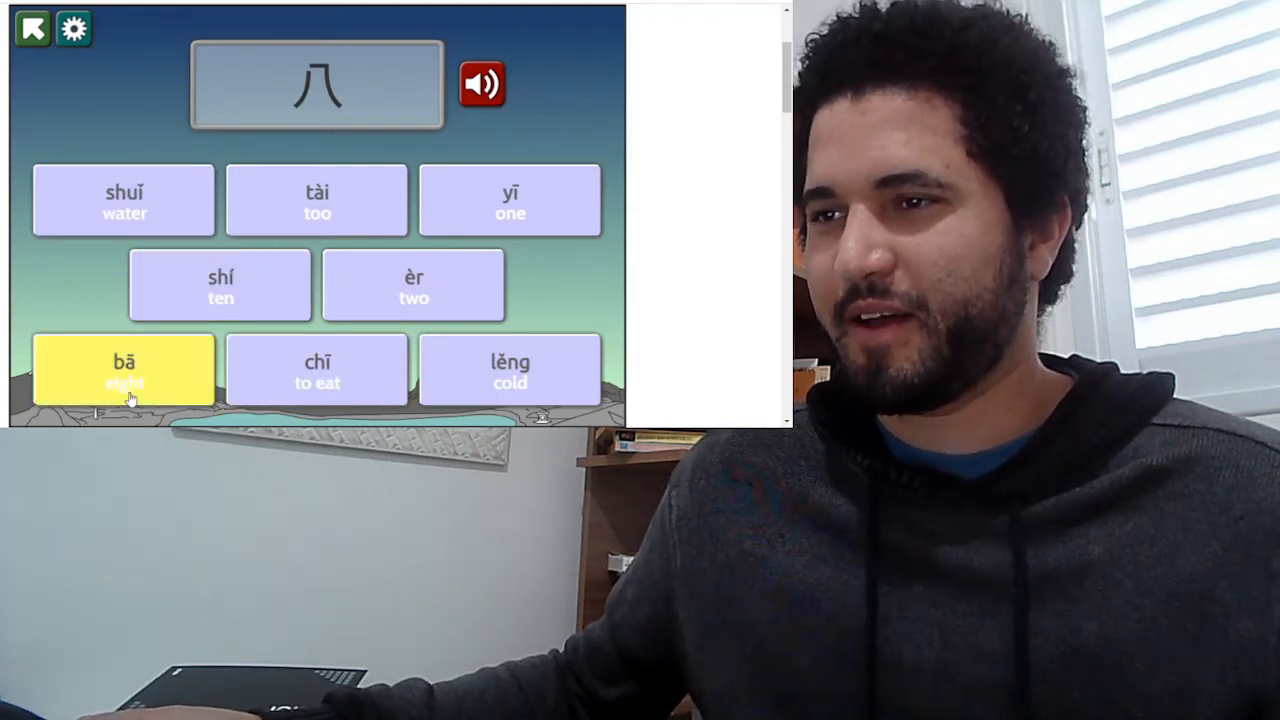
left_click(124, 368)
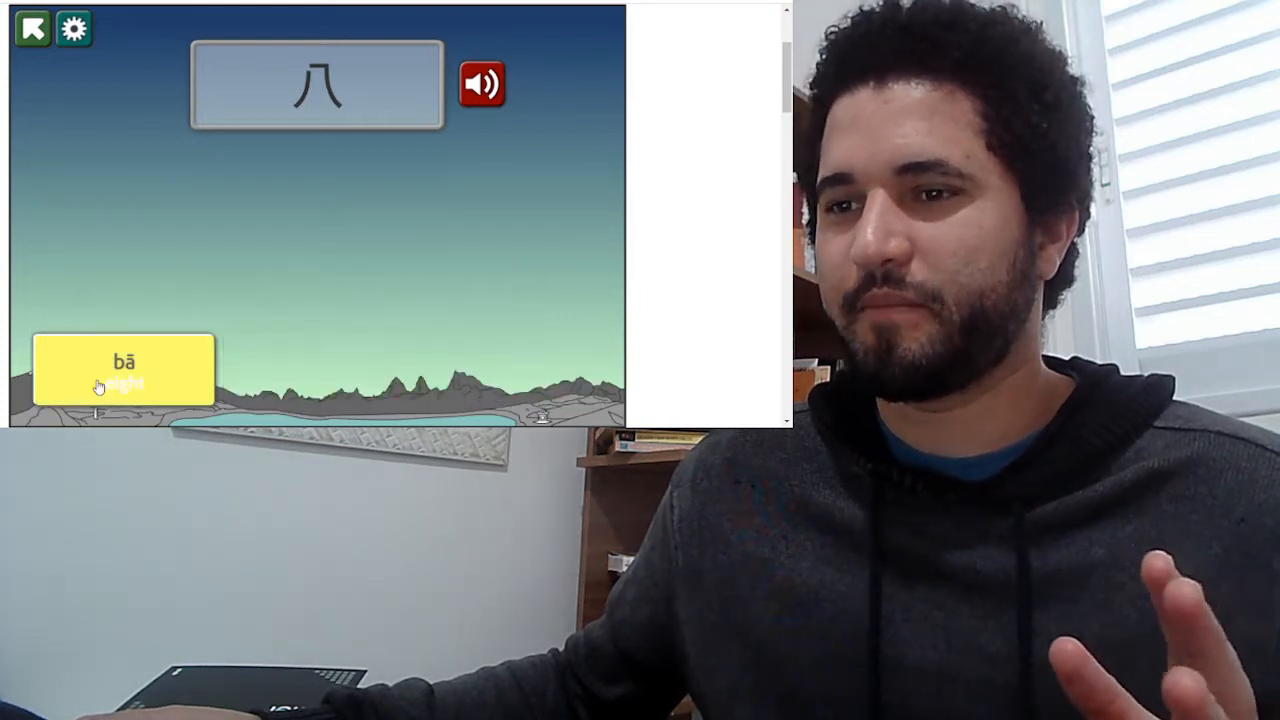
left_click(124, 370)
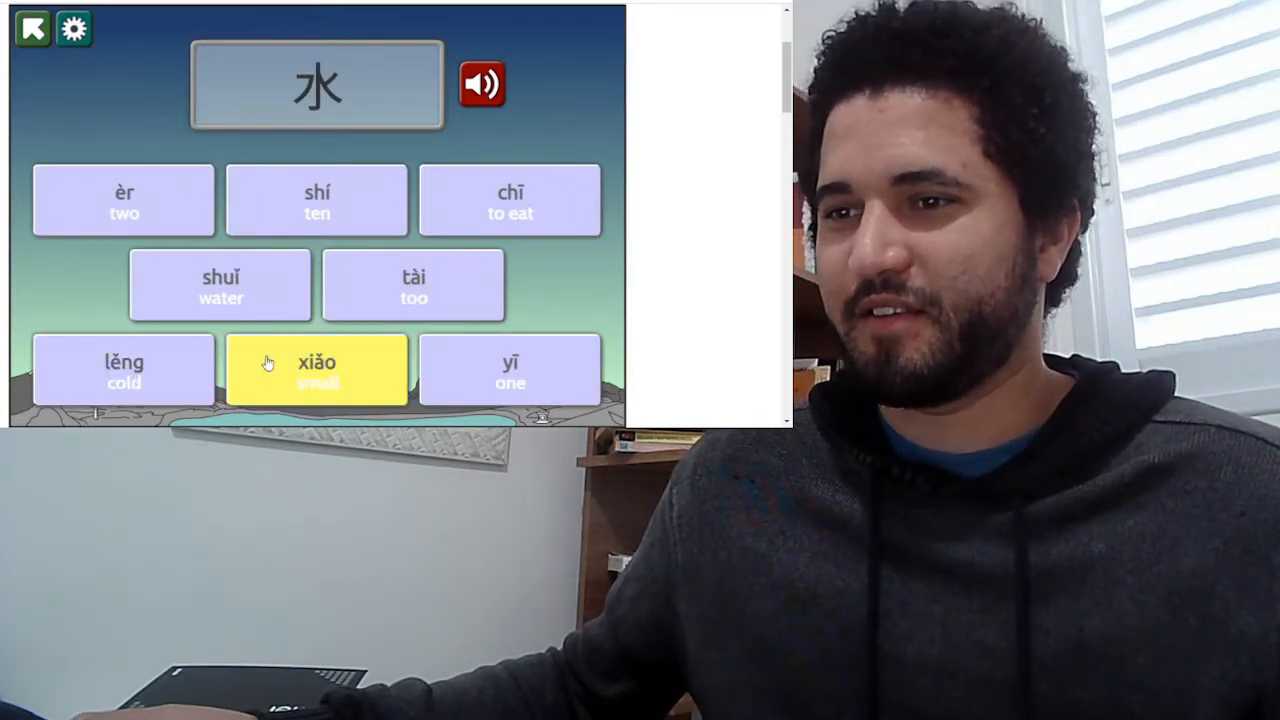
- Answer 水, then match 十 to shí and 冷 to lěng
left_click(220, 284)
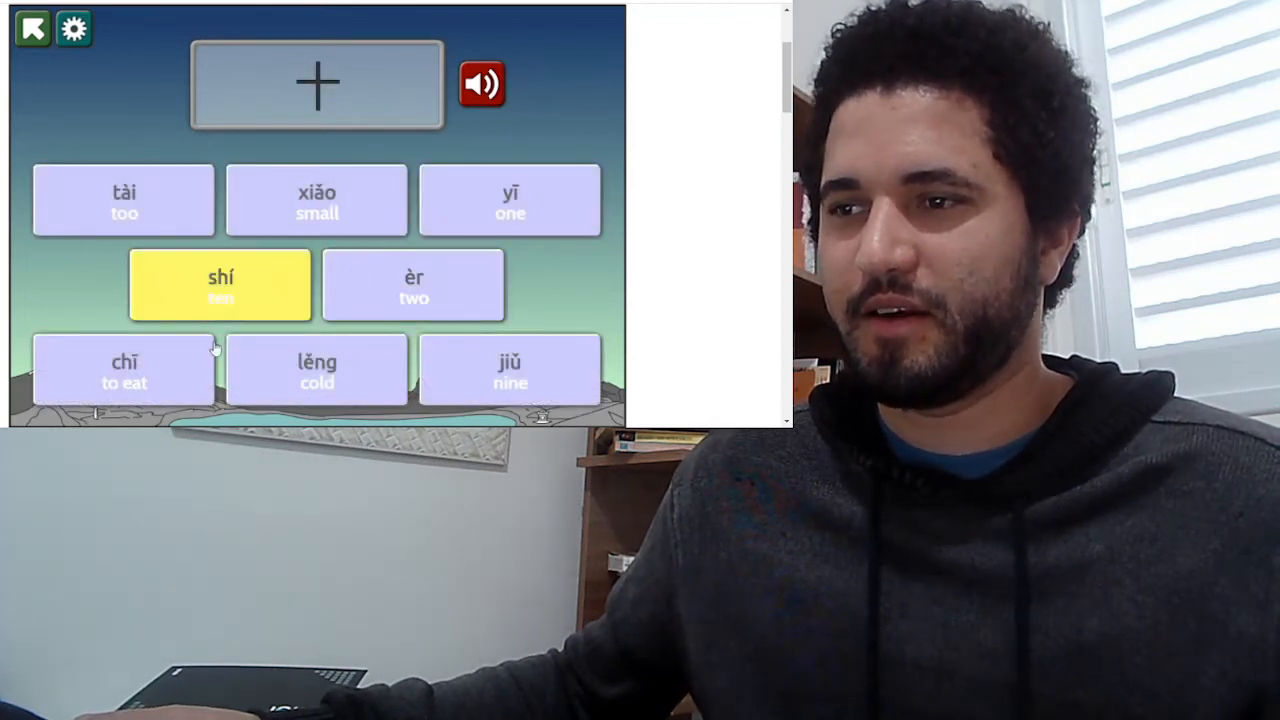
left_click(220, 284)
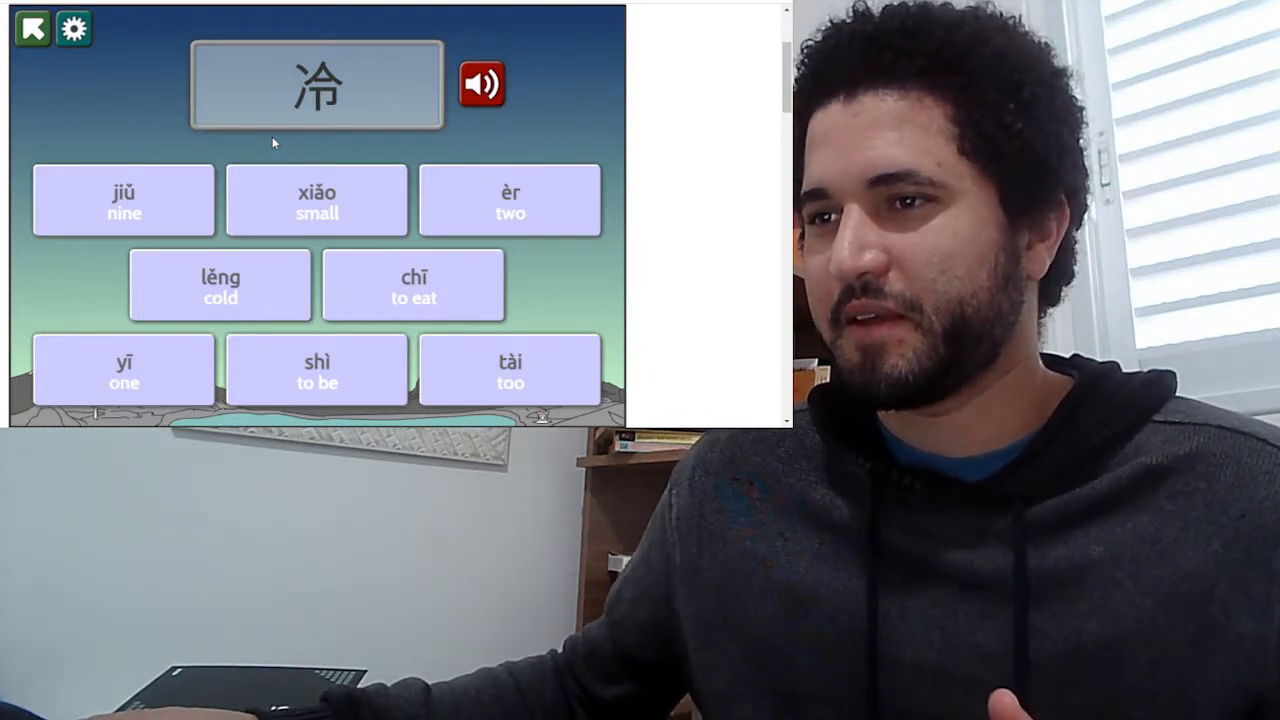
mouse_move(362, 188)
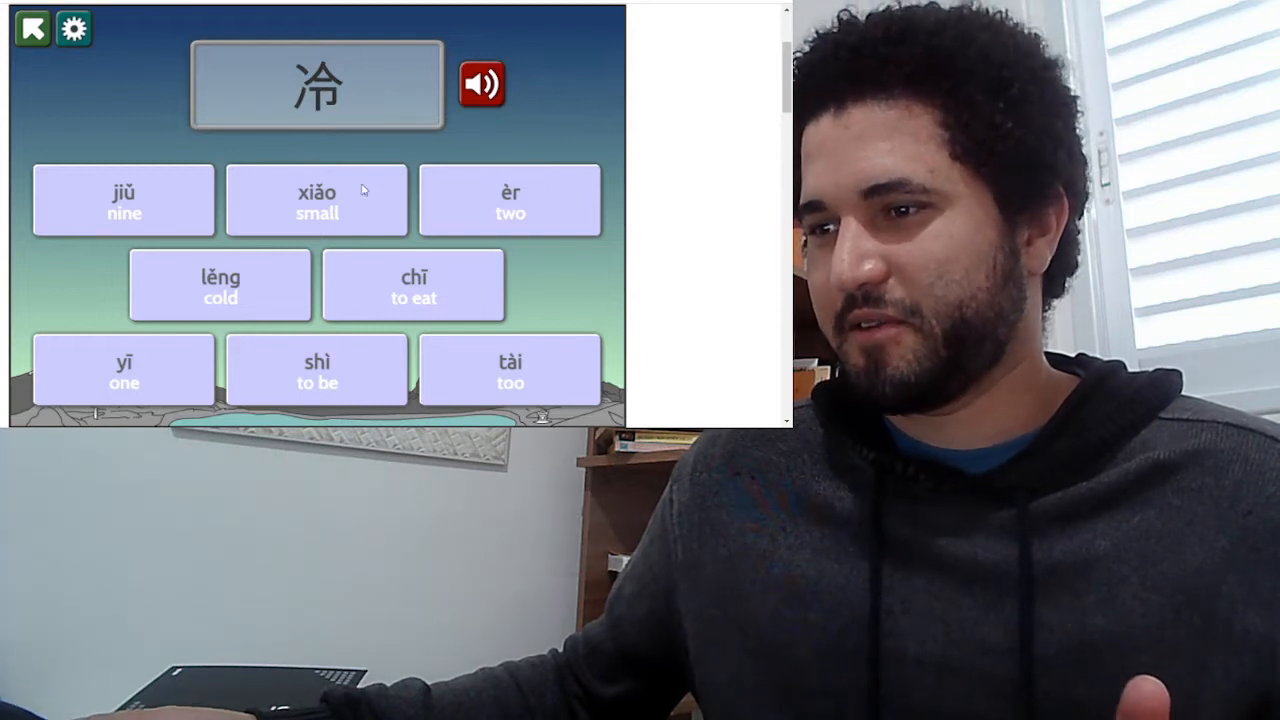
left_click(220, 284)
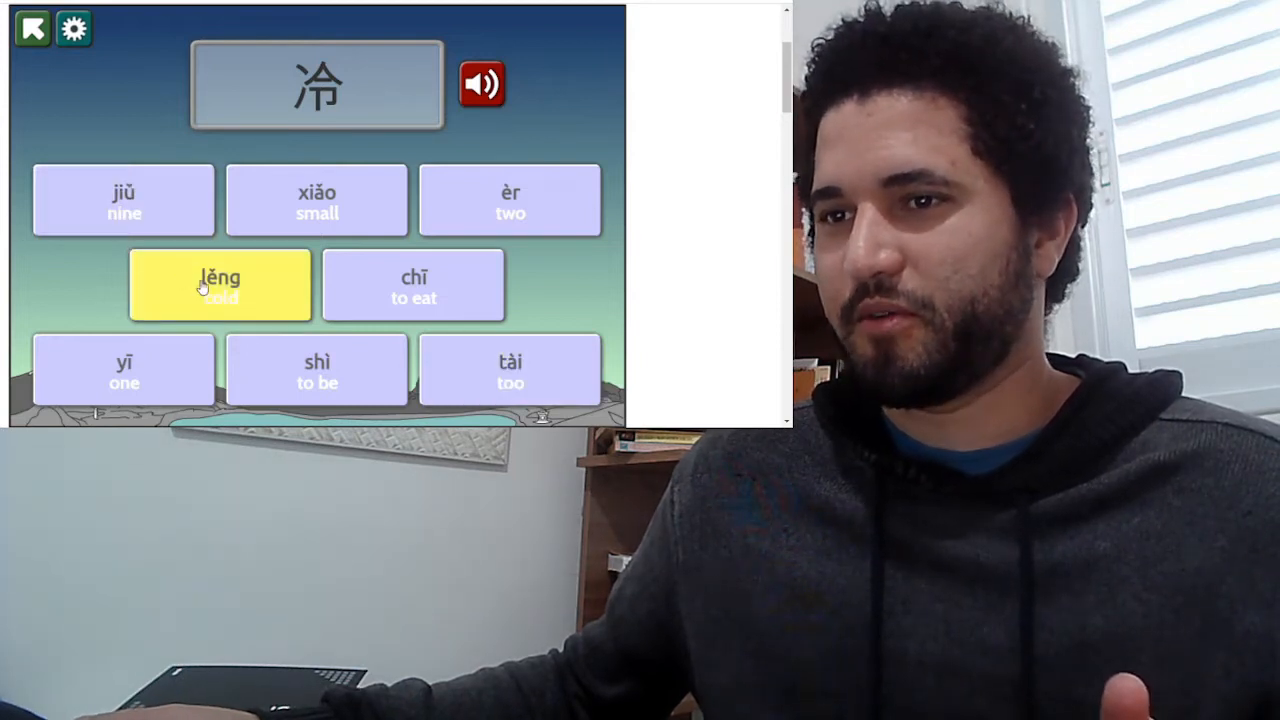
mouse_move(252, 290)
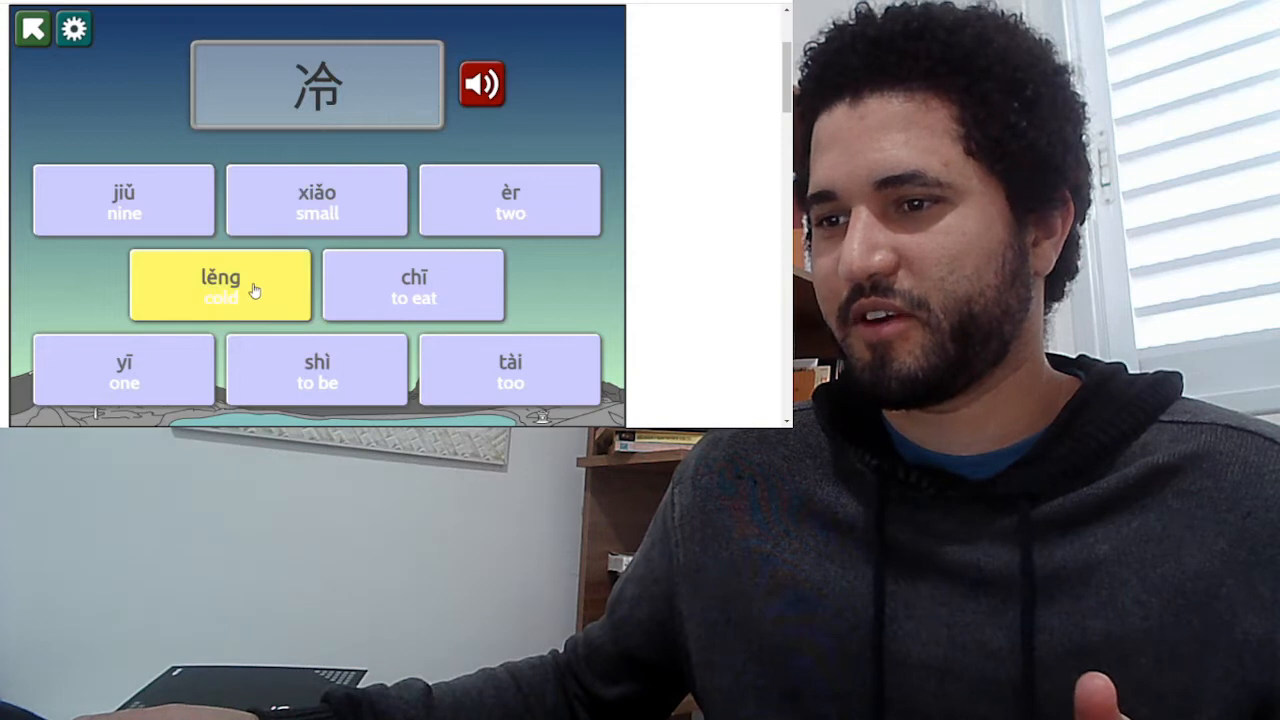
left_click(220, 284)
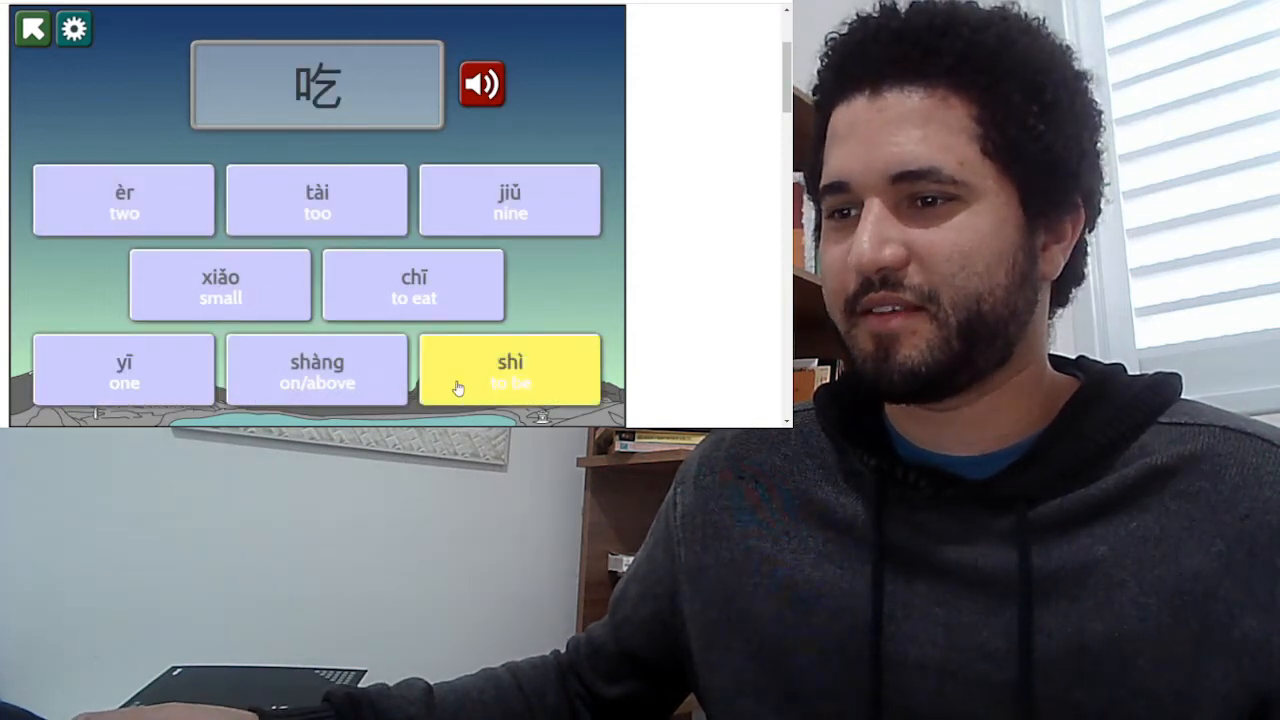
- Answer 吃, then match 太 to tài and advance to 去
left_click(510, 368)
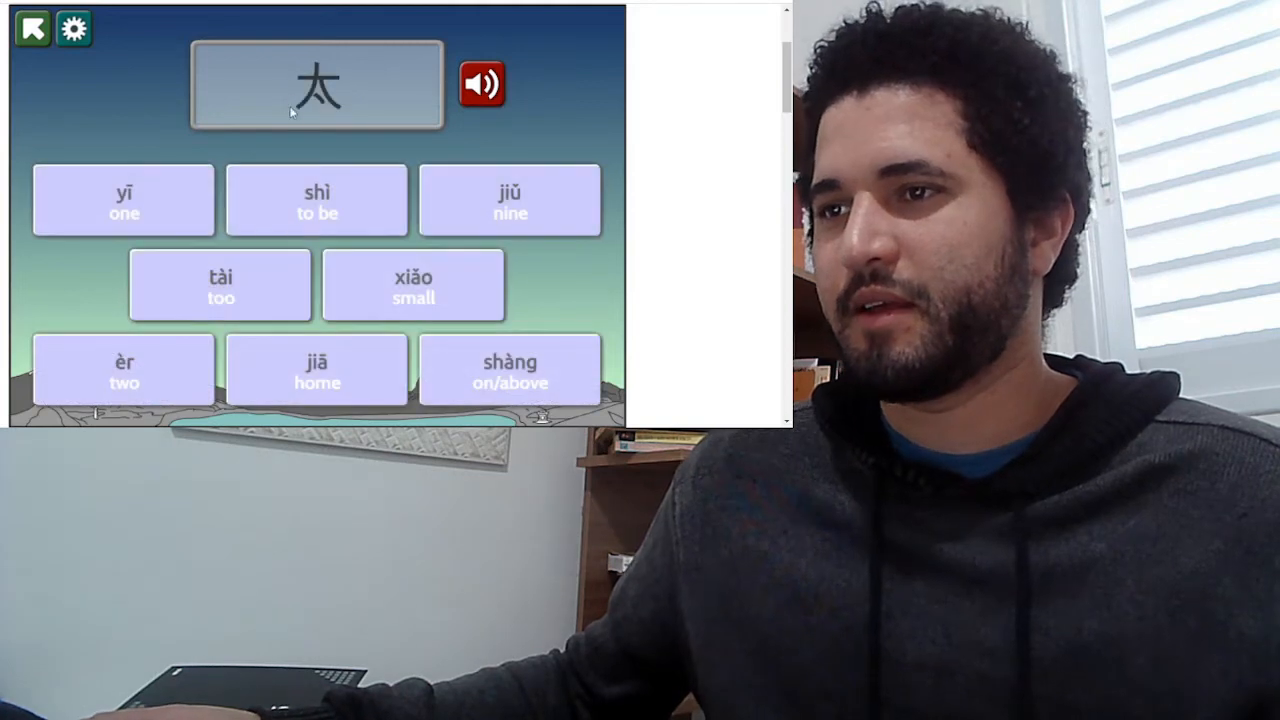
left_click(316, 200)
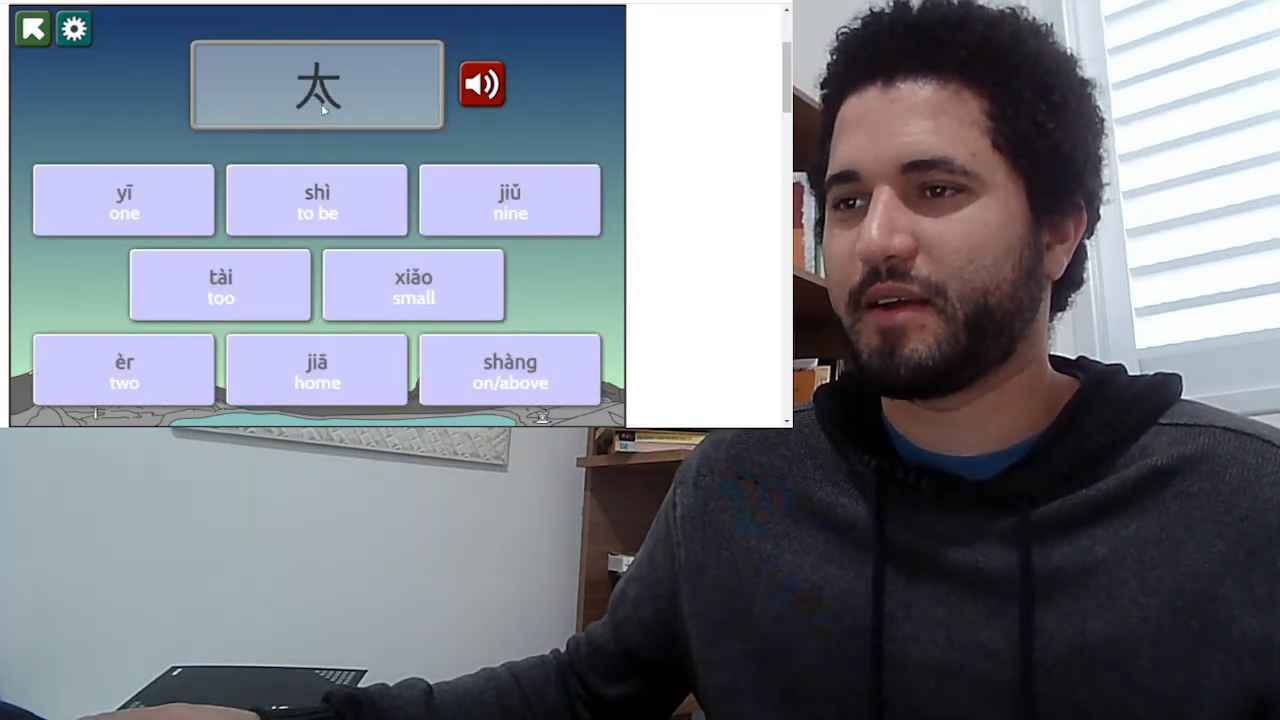
left_click(220, 284)
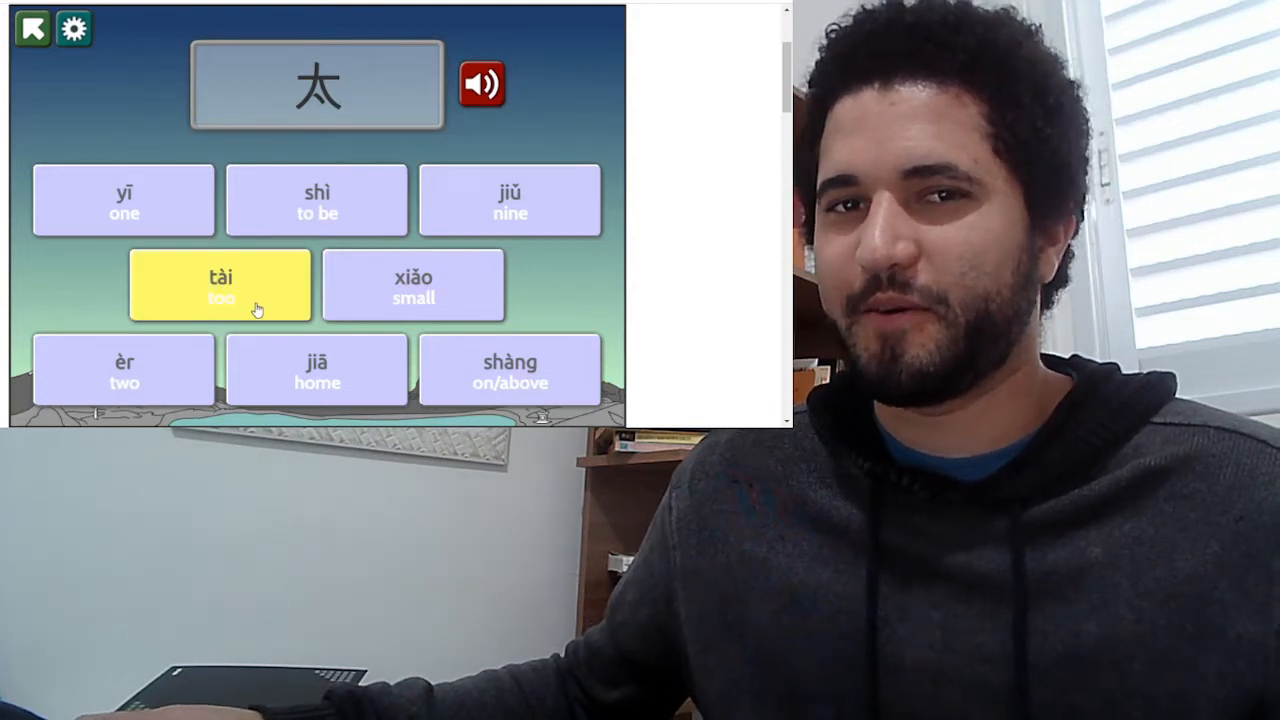
left_click(220, 284)
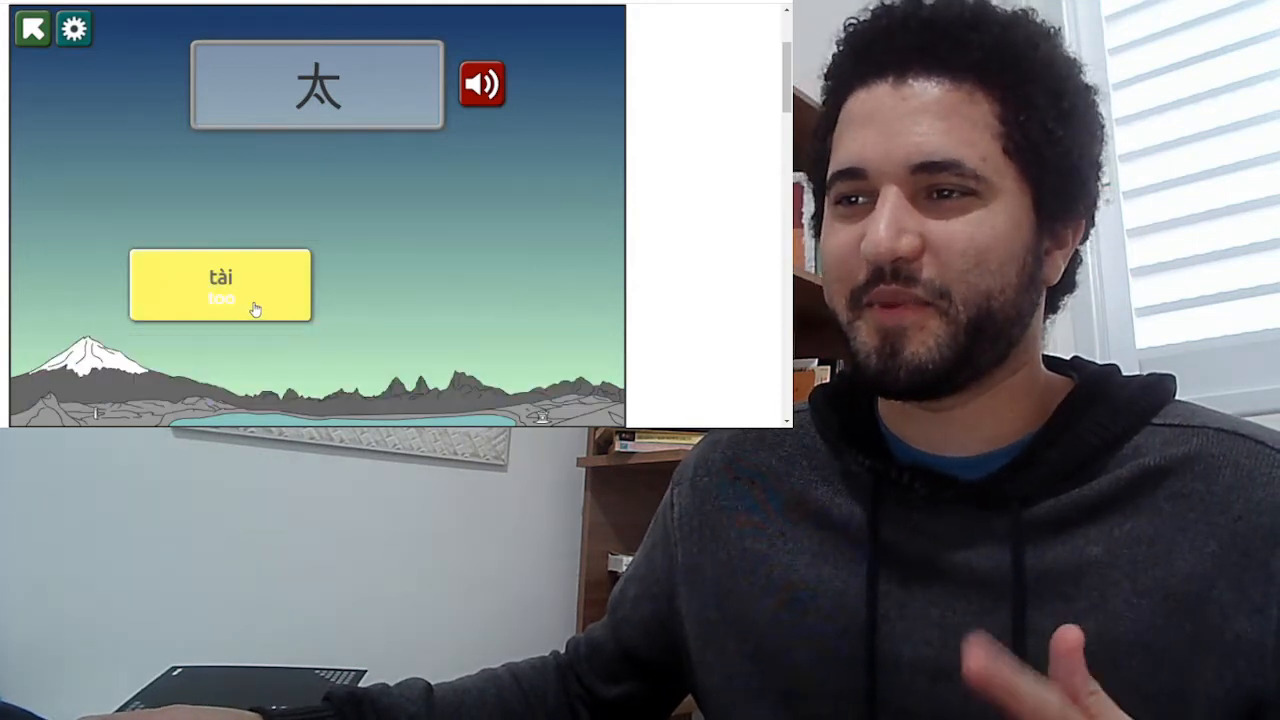
left_click(220, 284)
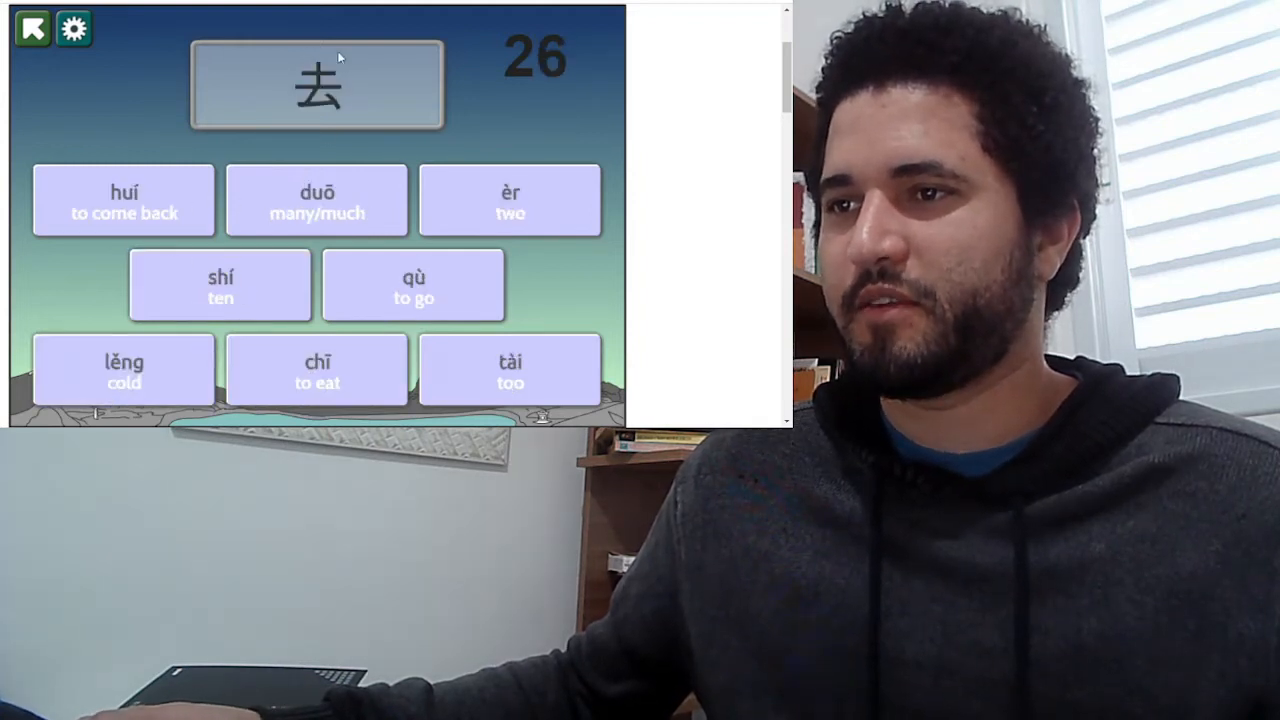
- Match 去 qù, 大 dà, 九 jiǔ, 好 hǎo, 二 èr and 人 rén
left_click(412, 284)
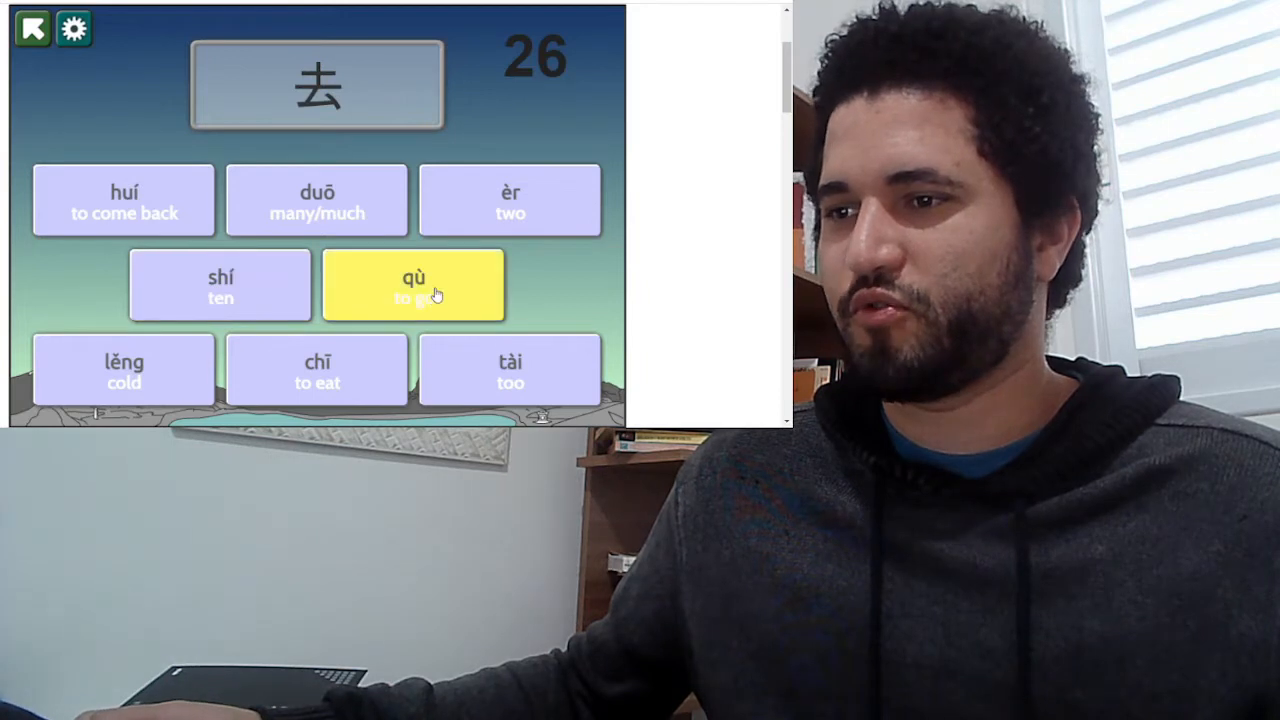
left_click(412, 284)
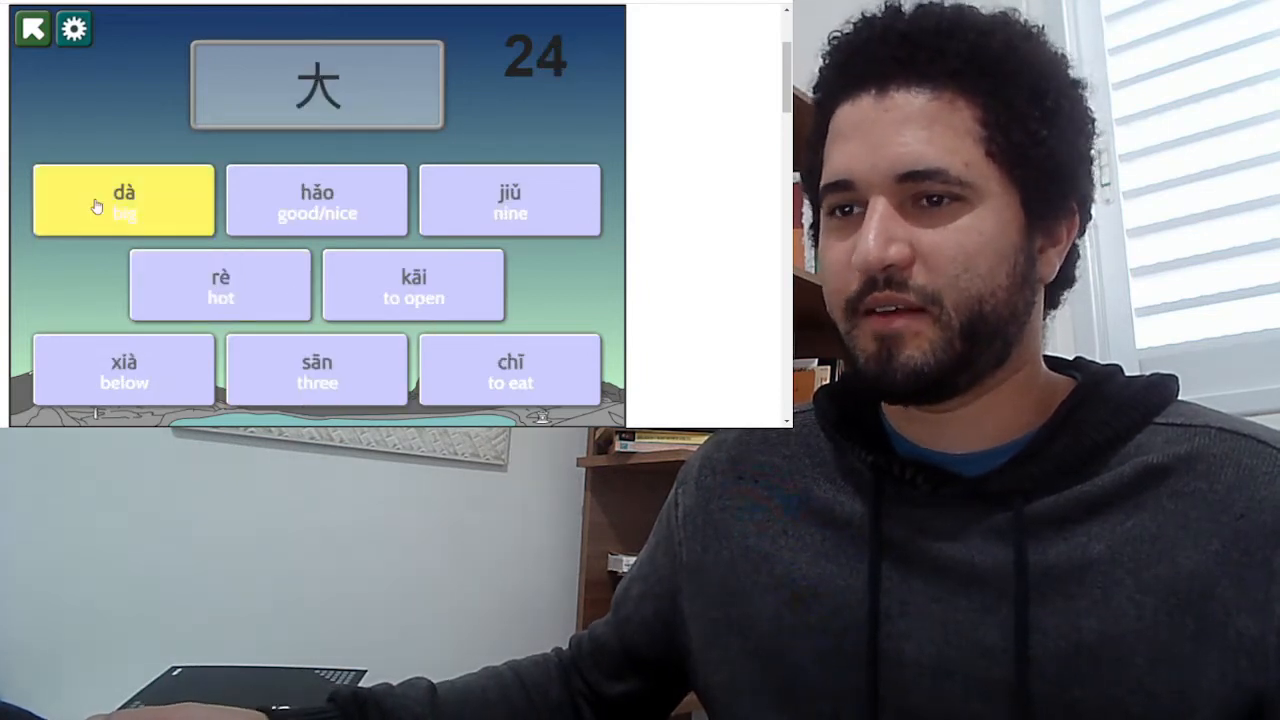
left_click(124, 200)
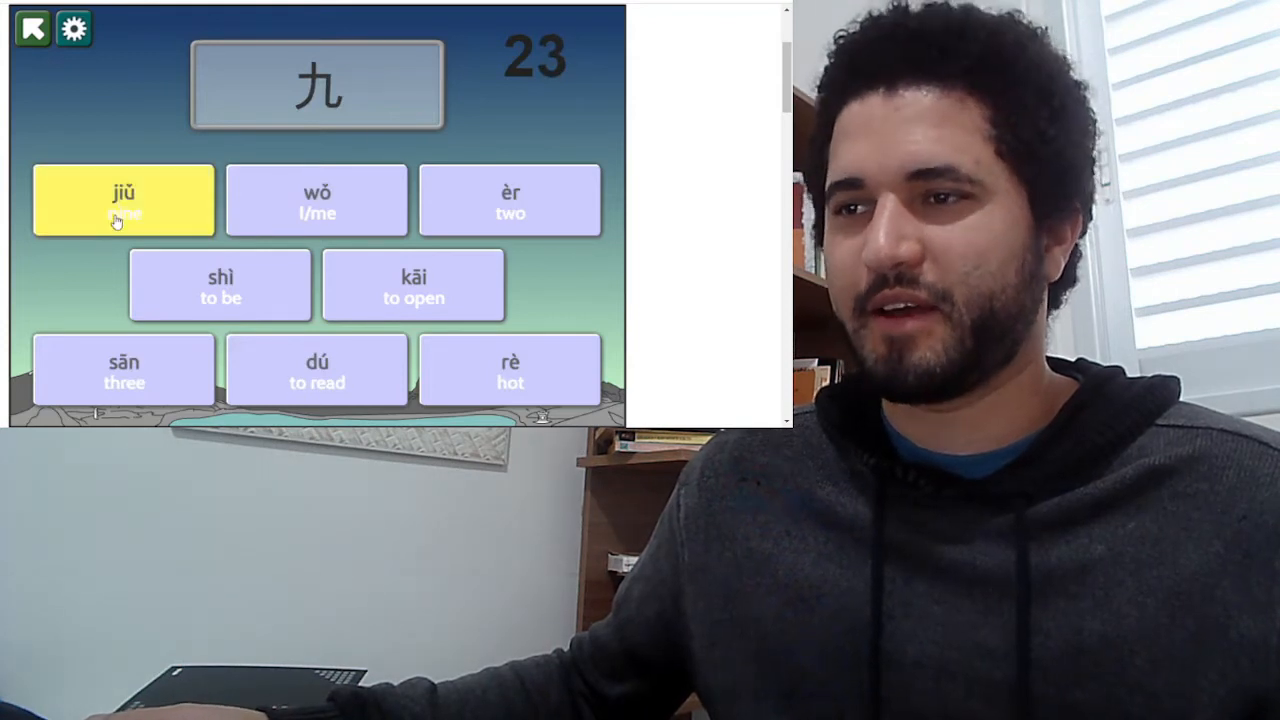
left_click(124, 200)
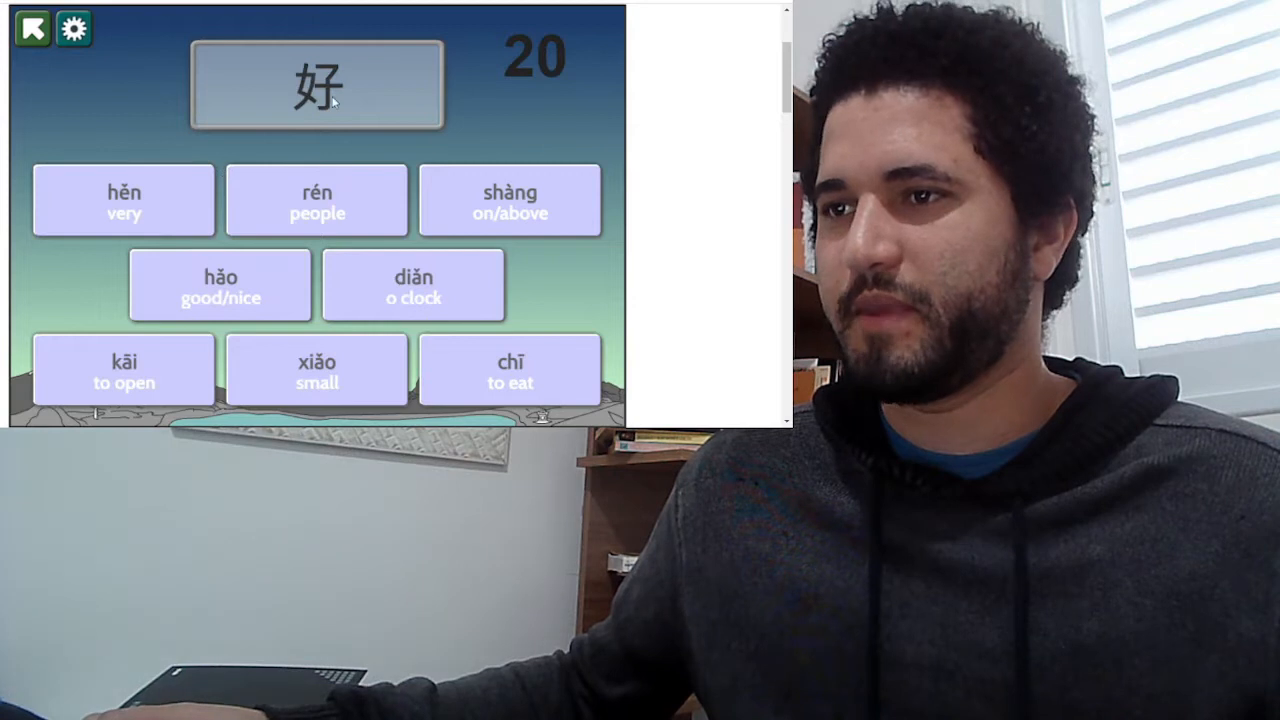
left_click(220, 284)
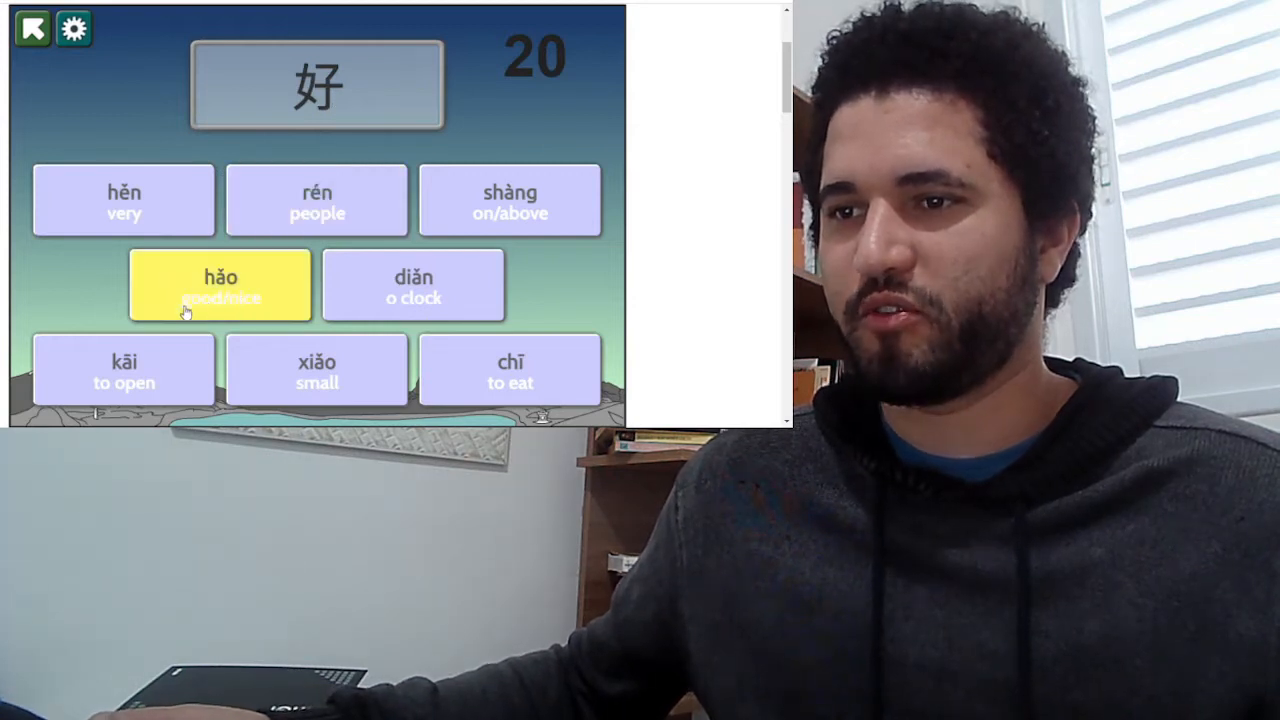
left_click(220, 284)
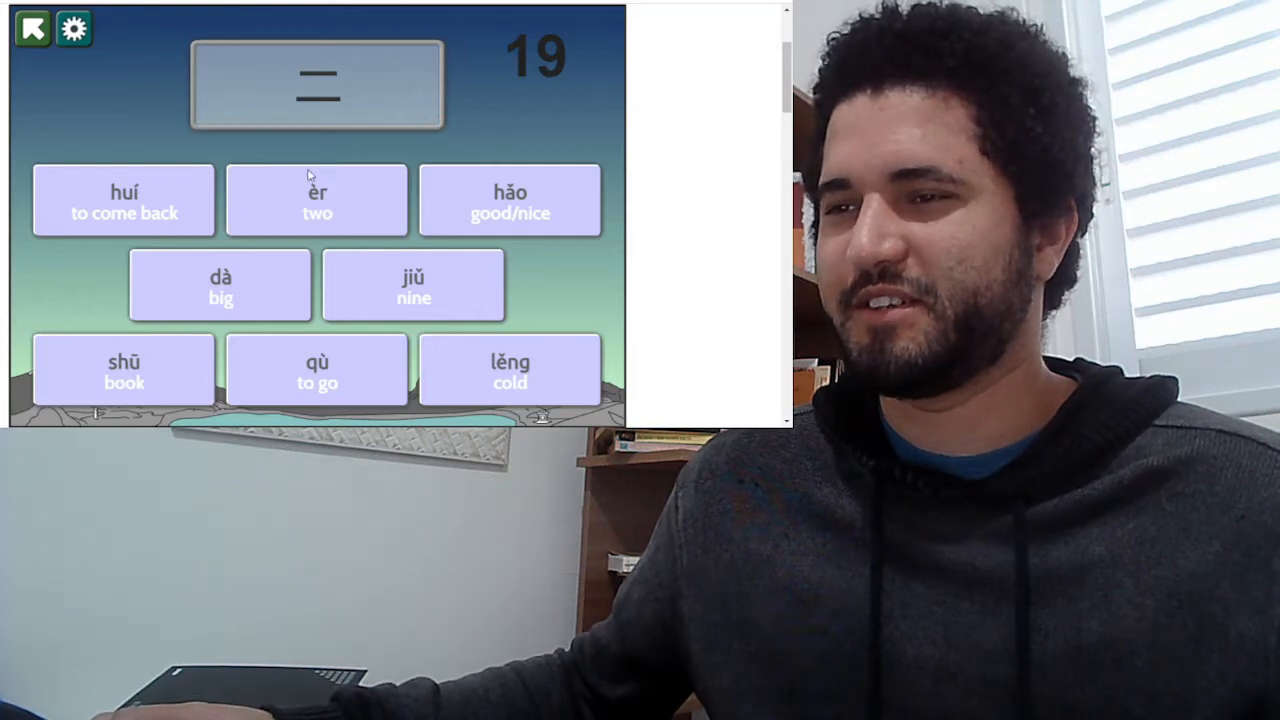
left_click(124, 200)
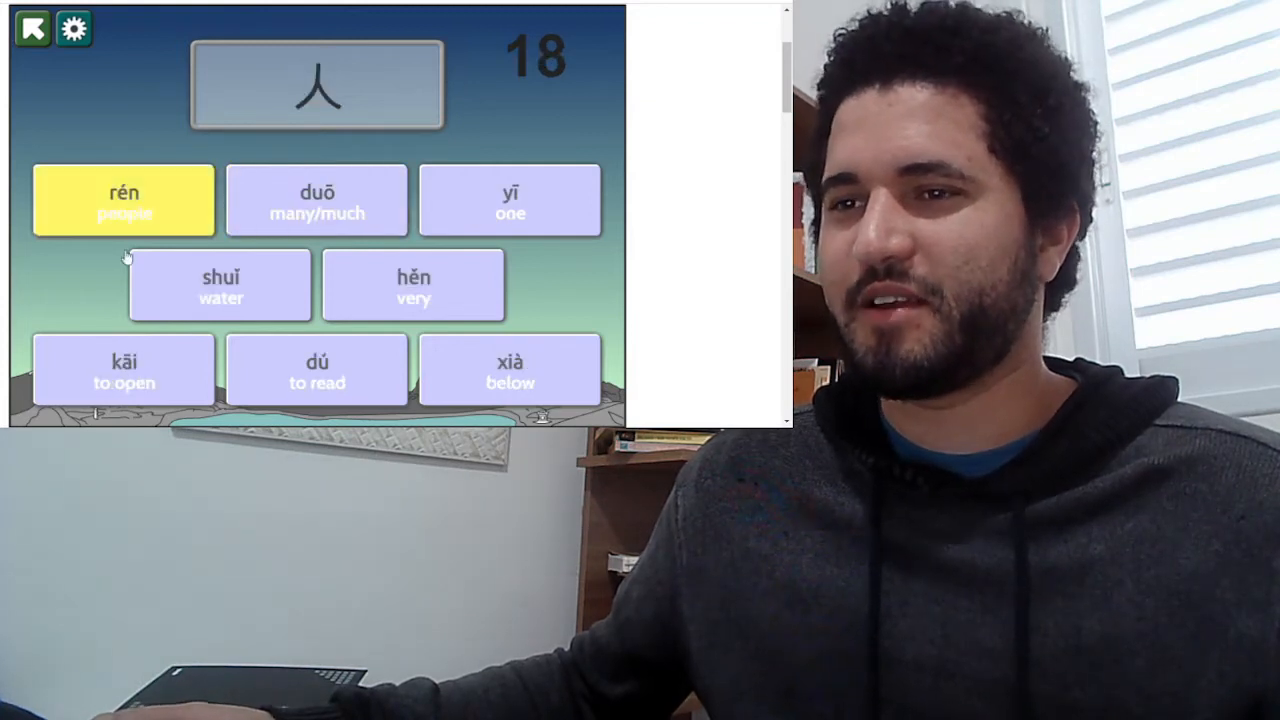
left_click(124, 200)
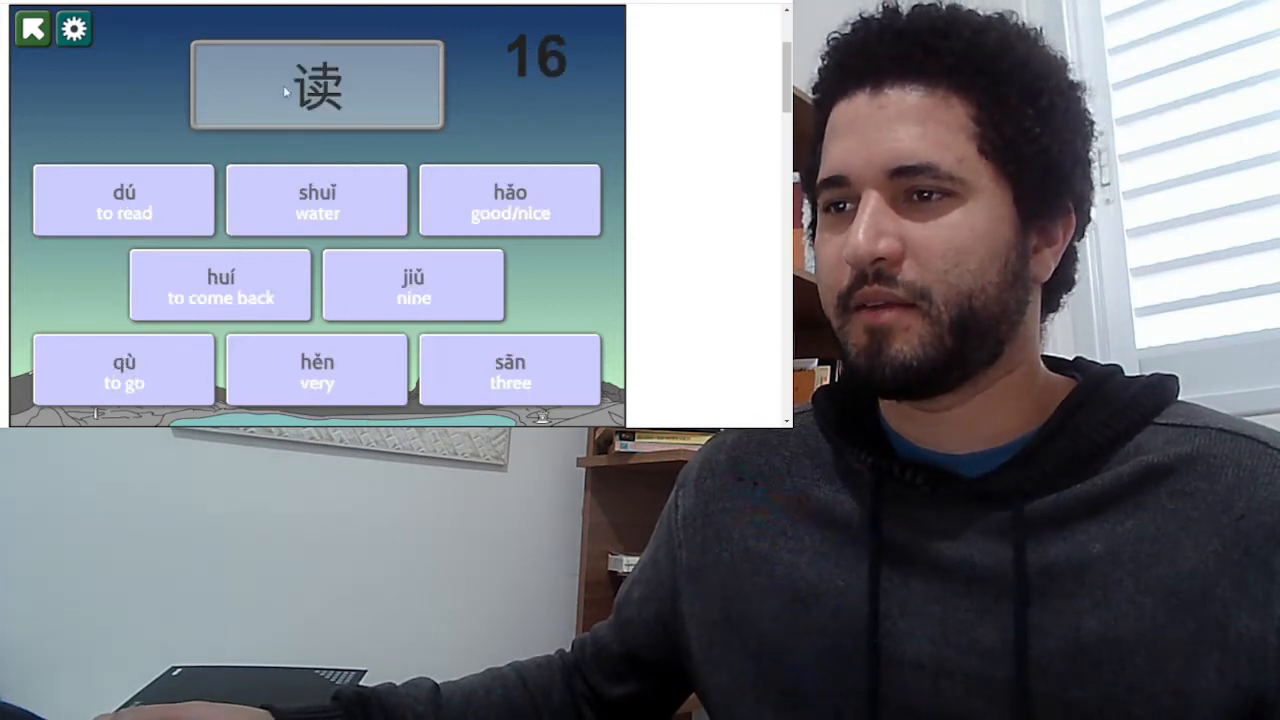
- Match 读 dú, 热 rè, 水 shuǐ, 开 kāi and 书 shū
left_click(316, 200)
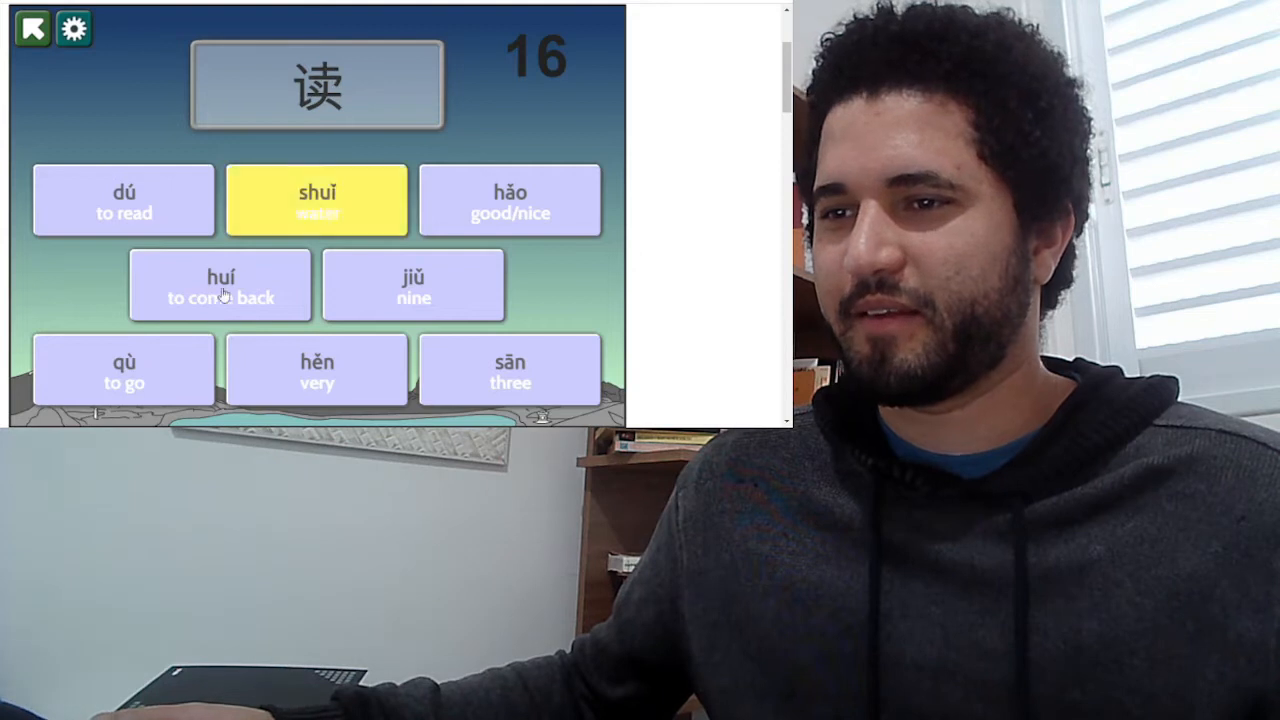
mouse_move(238, 216)
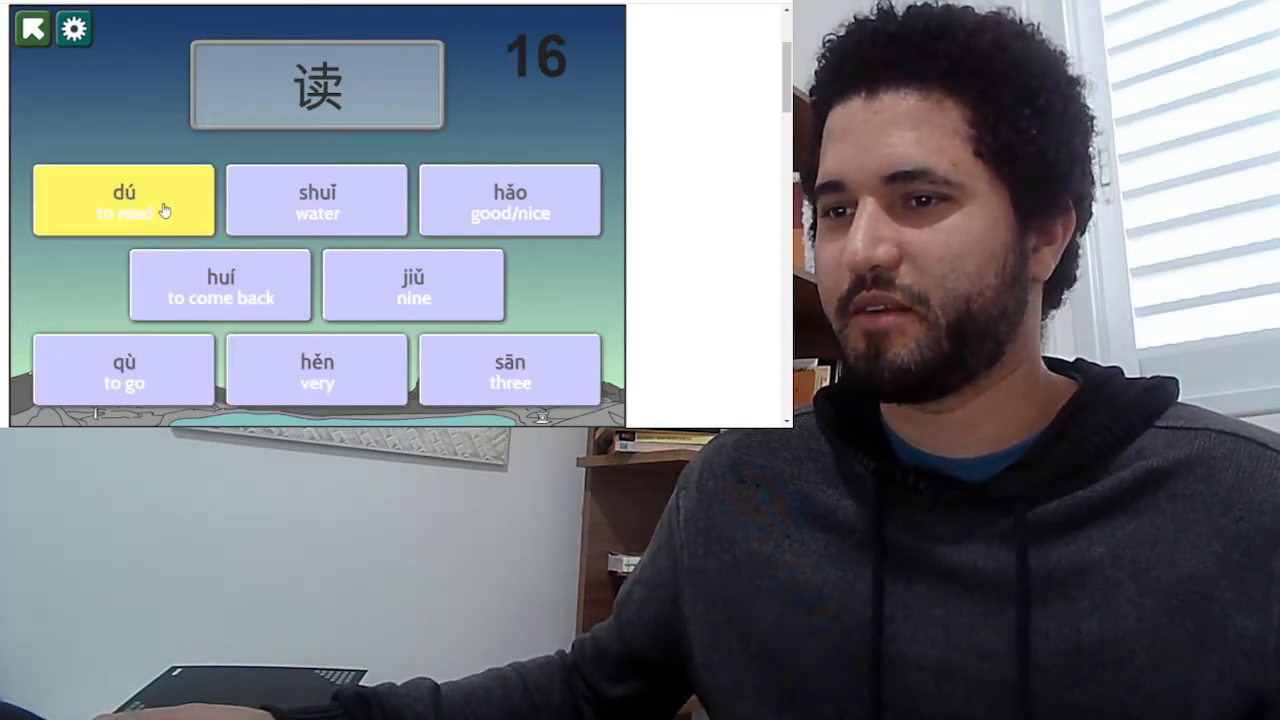
left_click(124, 200)
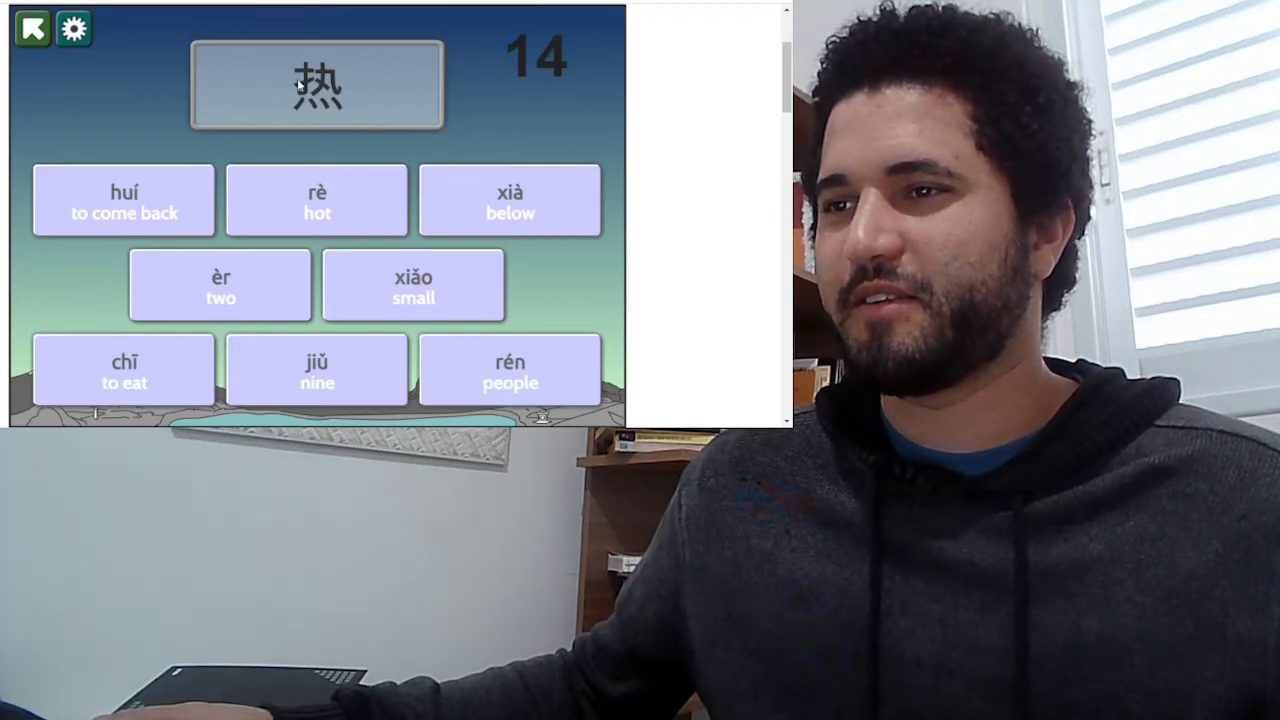
left_click(316, 200)
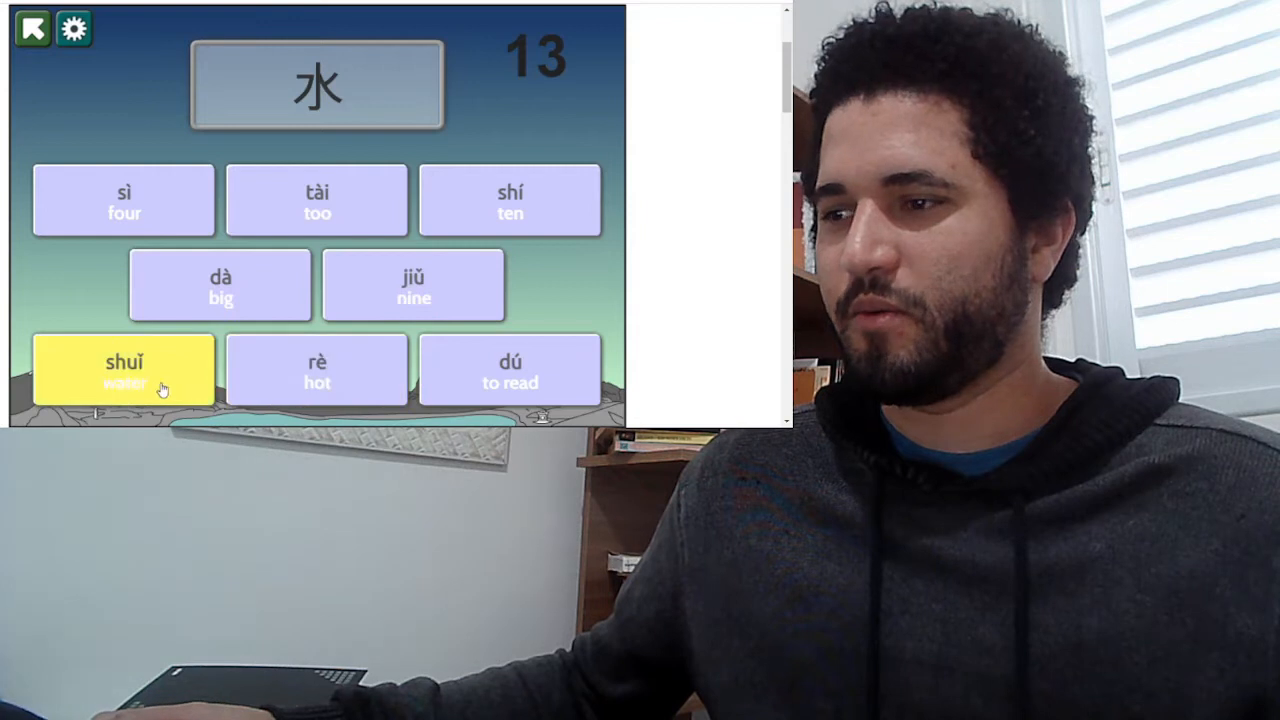
left_click(124, 370)
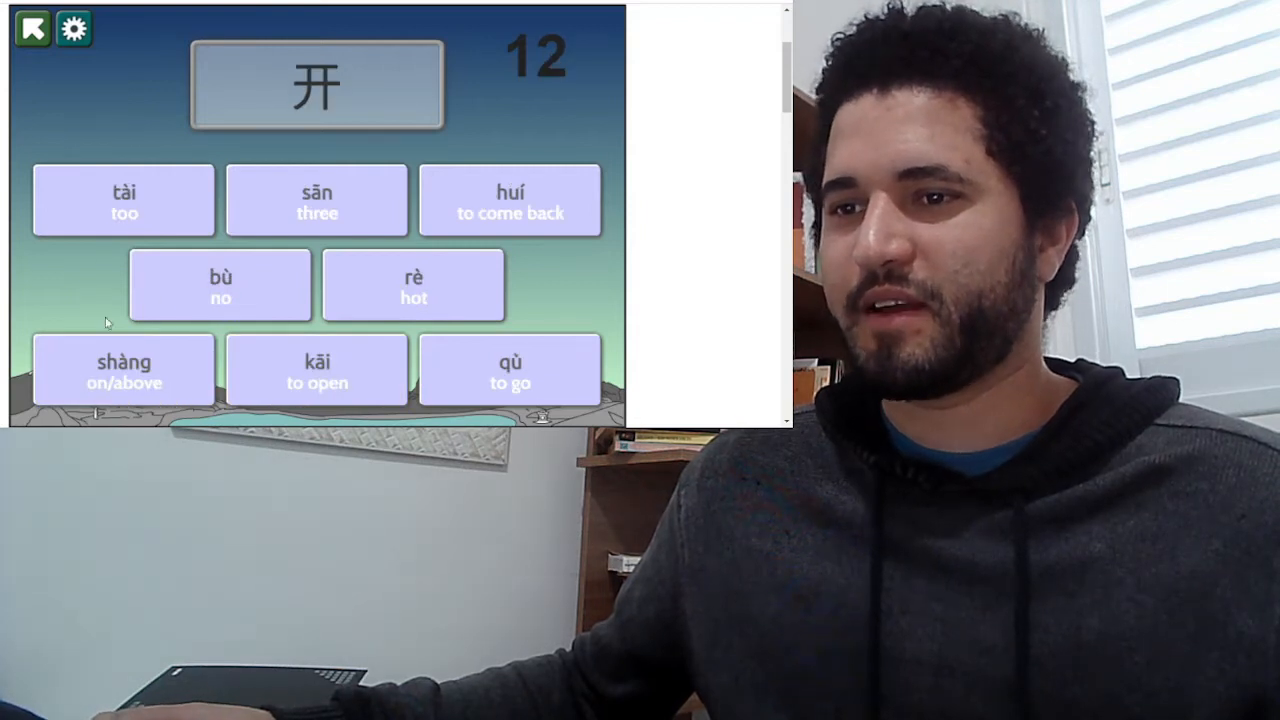
left_click(124, 200)
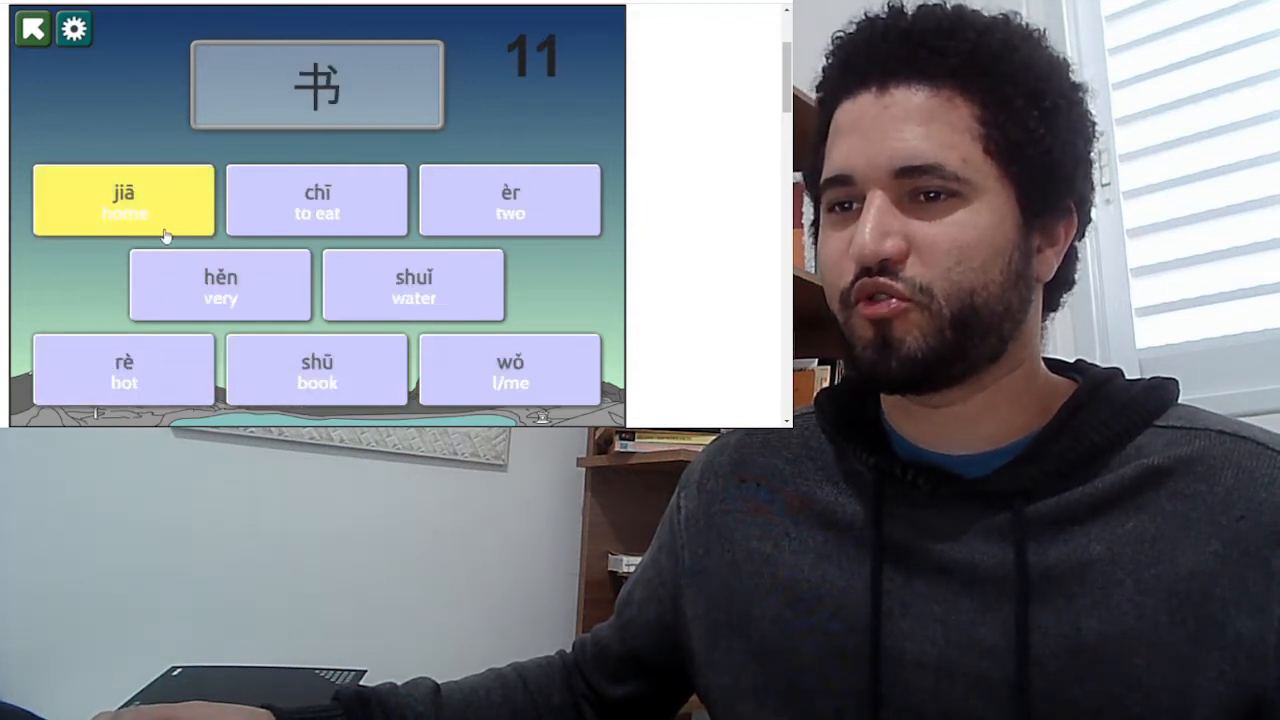
left_click(124, 200)
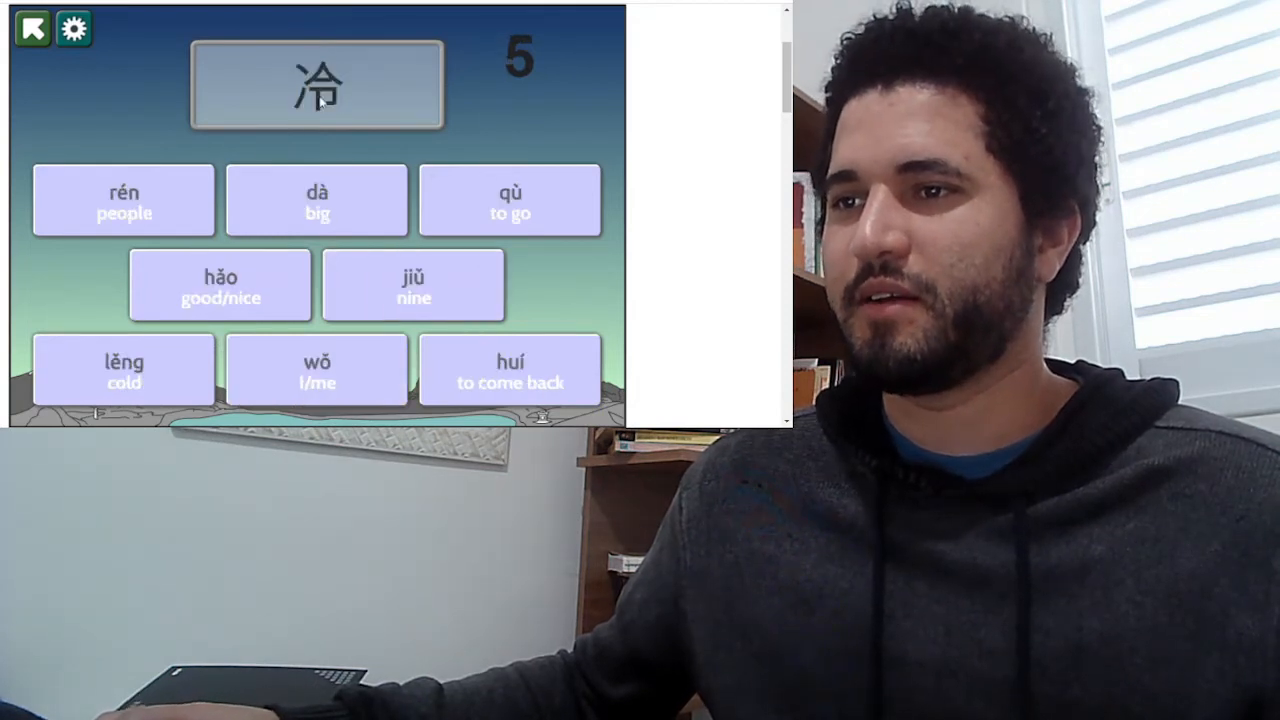
- Match 冷 lěng, 三 sān and 是 shì to finish the 1–30 round at the results
left_click(124, 368)
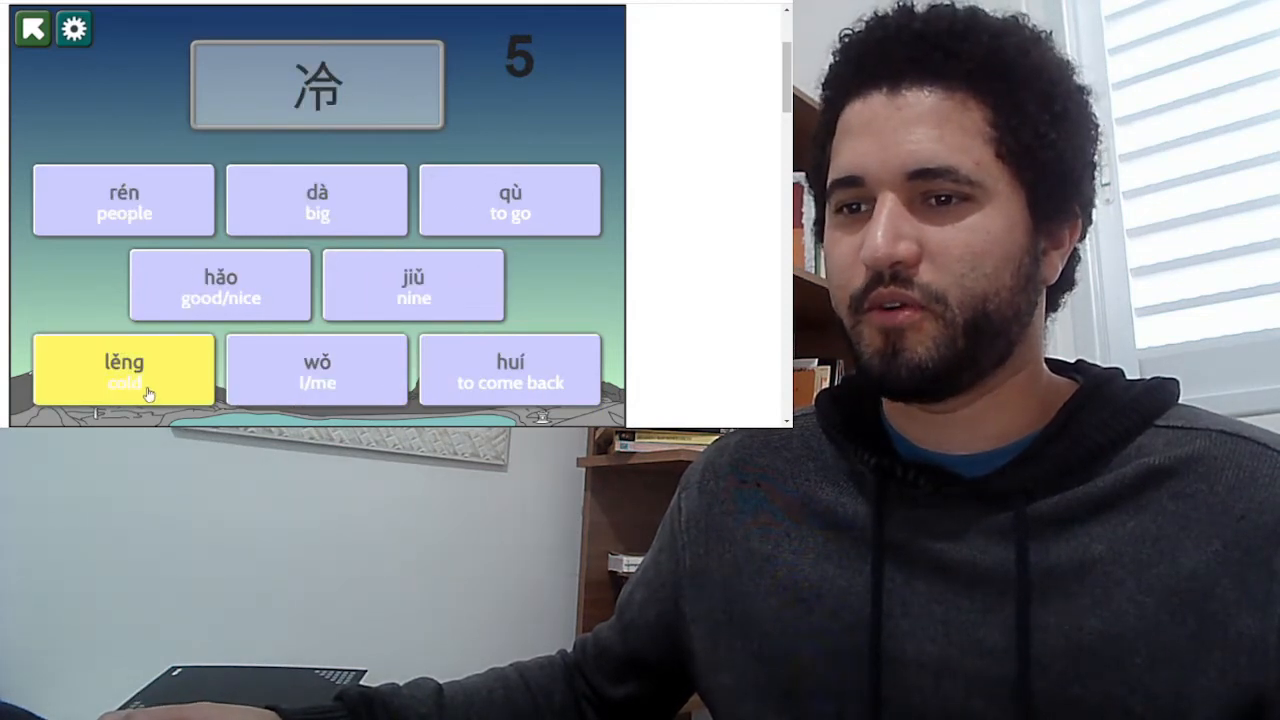
left_click(124, 370)
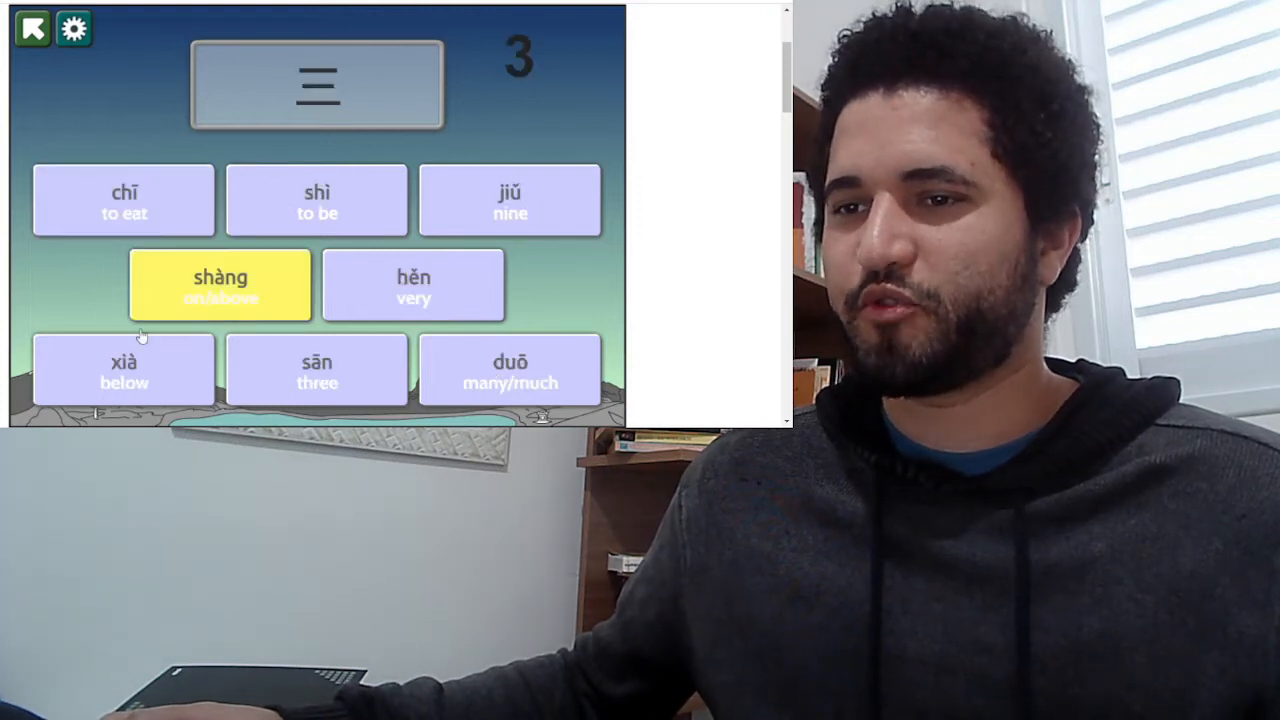
left_click(510, 370)
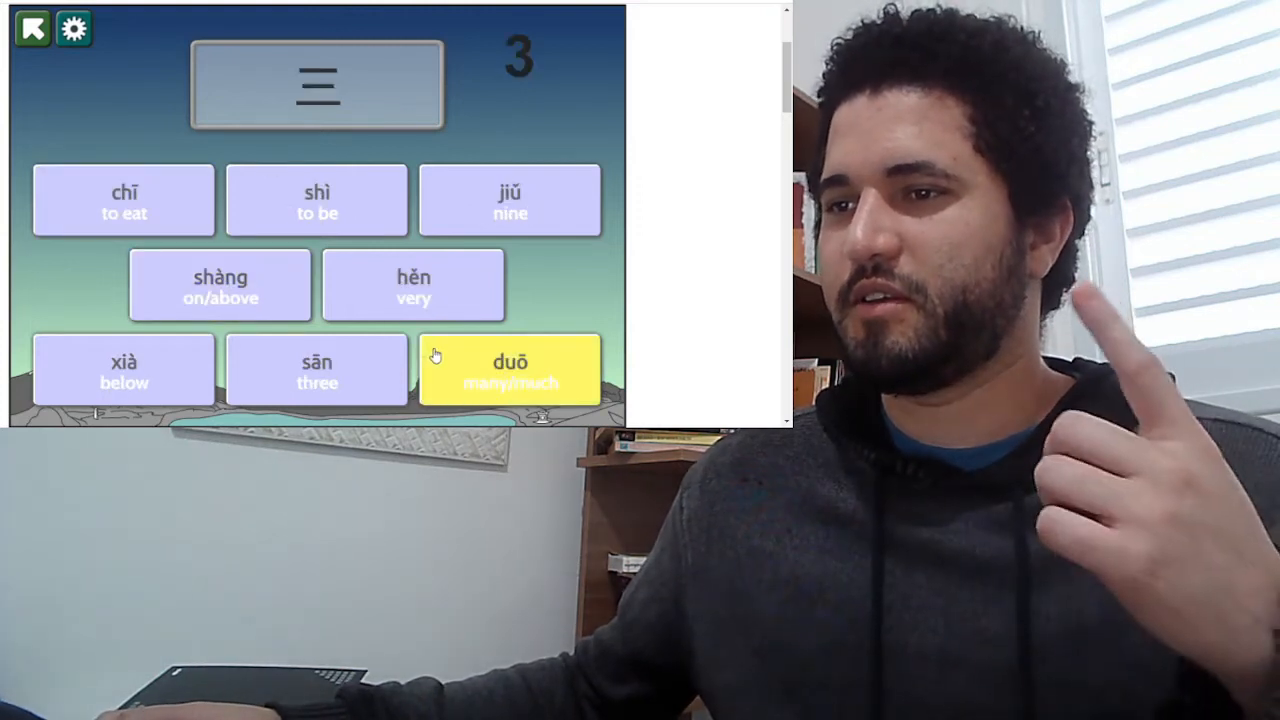
left_click(510, 368)
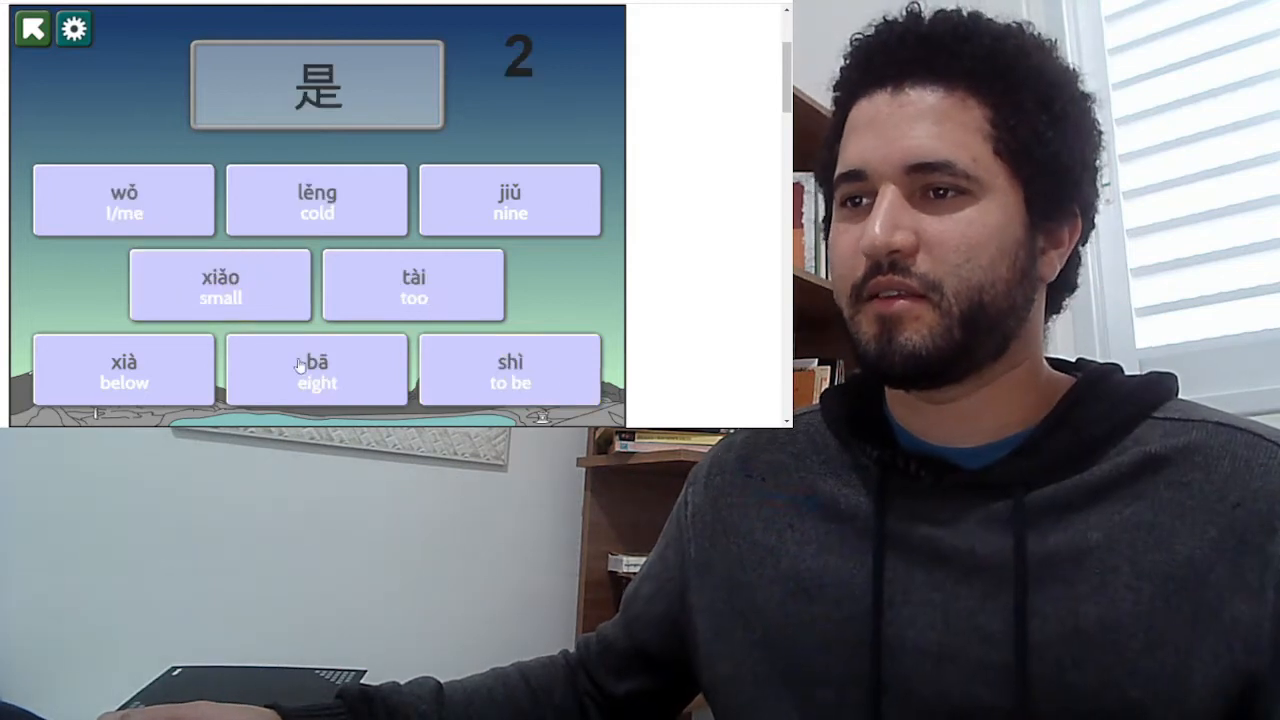
left_click(508, 370)
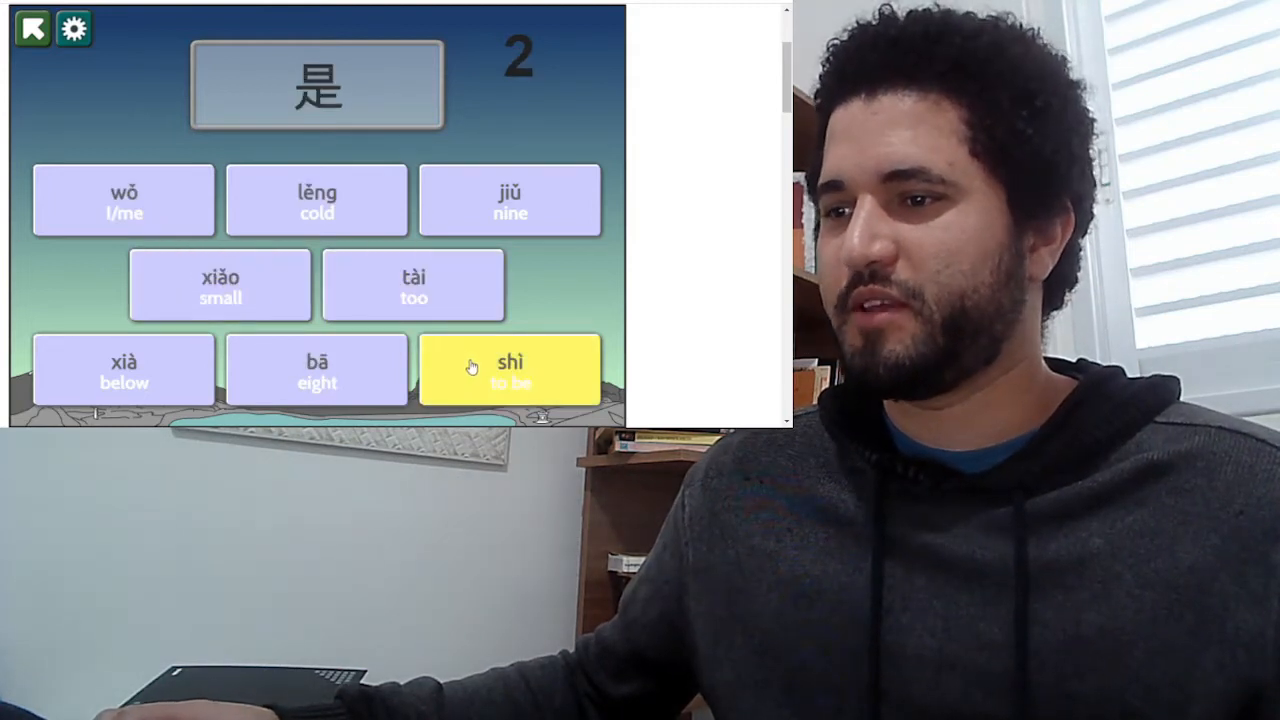
left_click(510, 368)
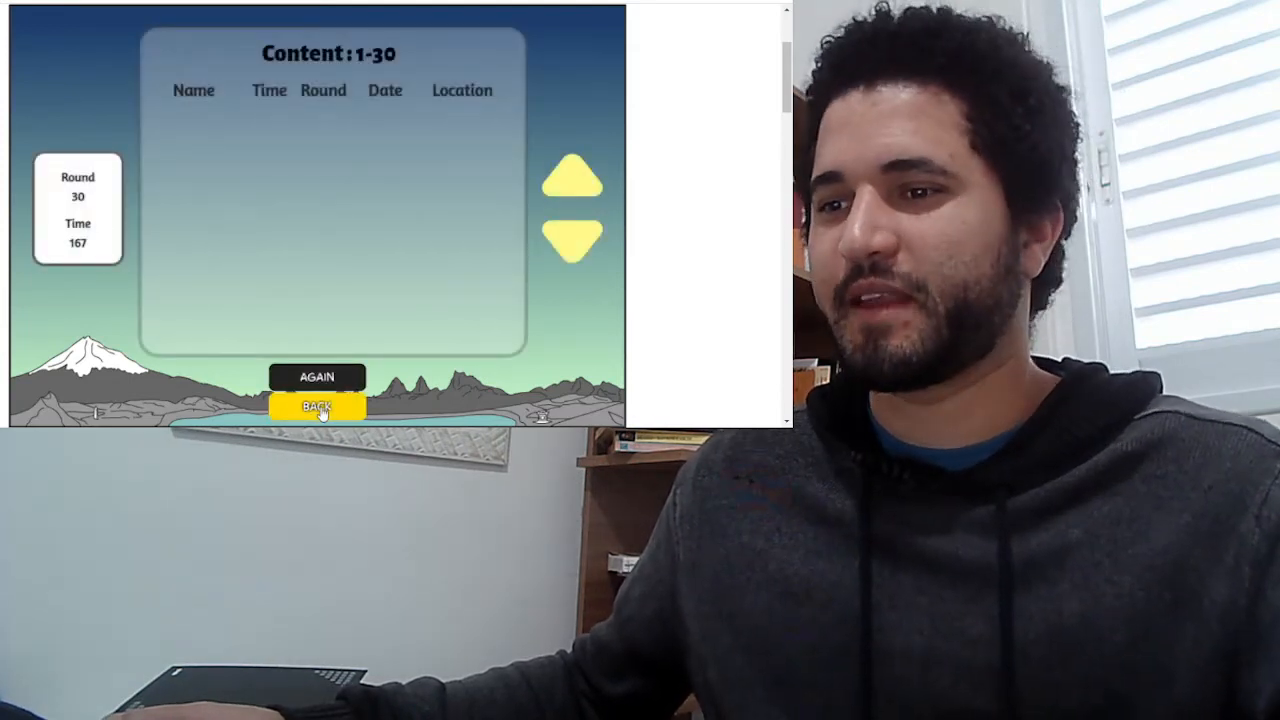
- Go back from the results and switch the level selector from HSK 1+2 to HSK3
left_click(316, 408)
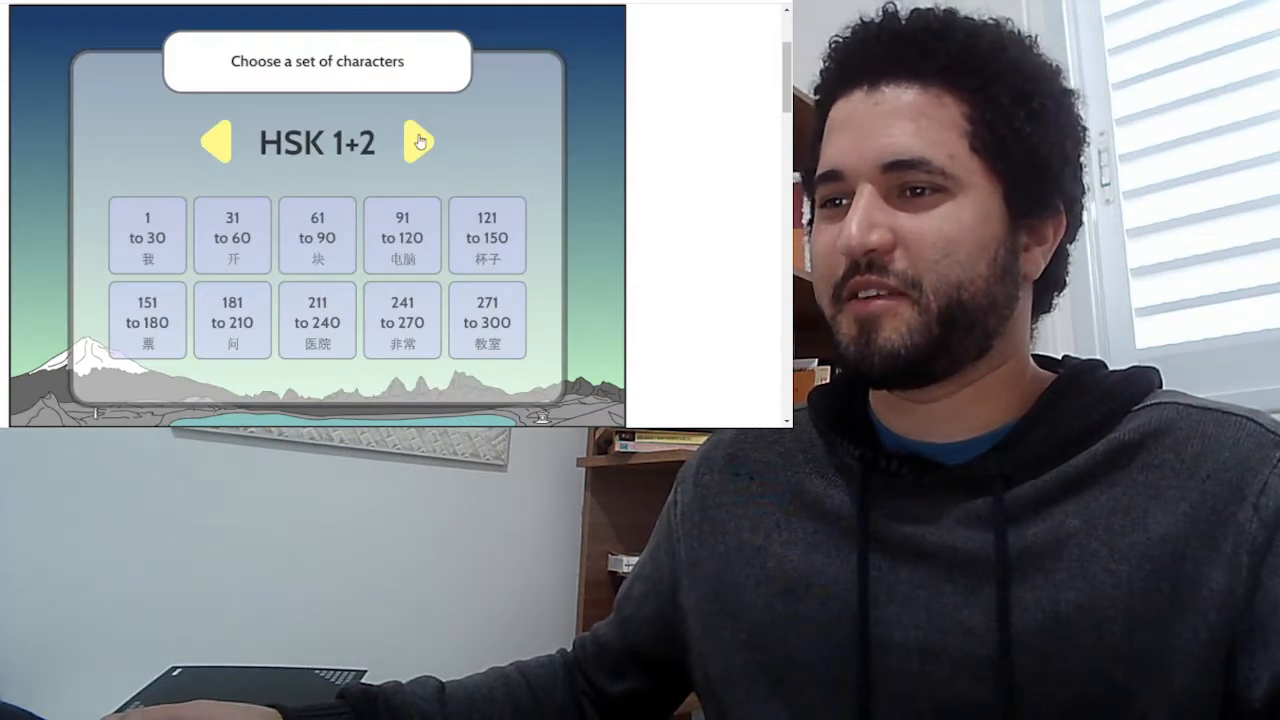
left_click(420, 142)
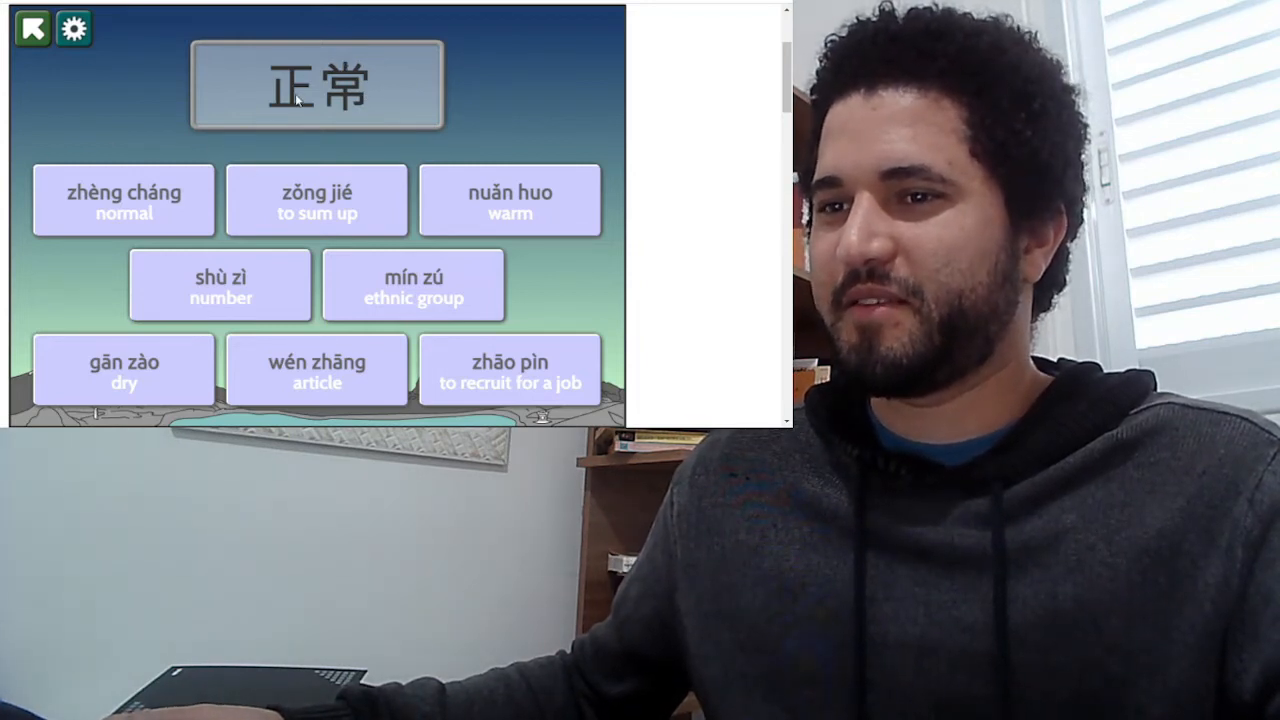
- Match 正常 to zhèng cháng, 文章 to wén zhāng and 民族 to mín zú
left_click(124, 200)
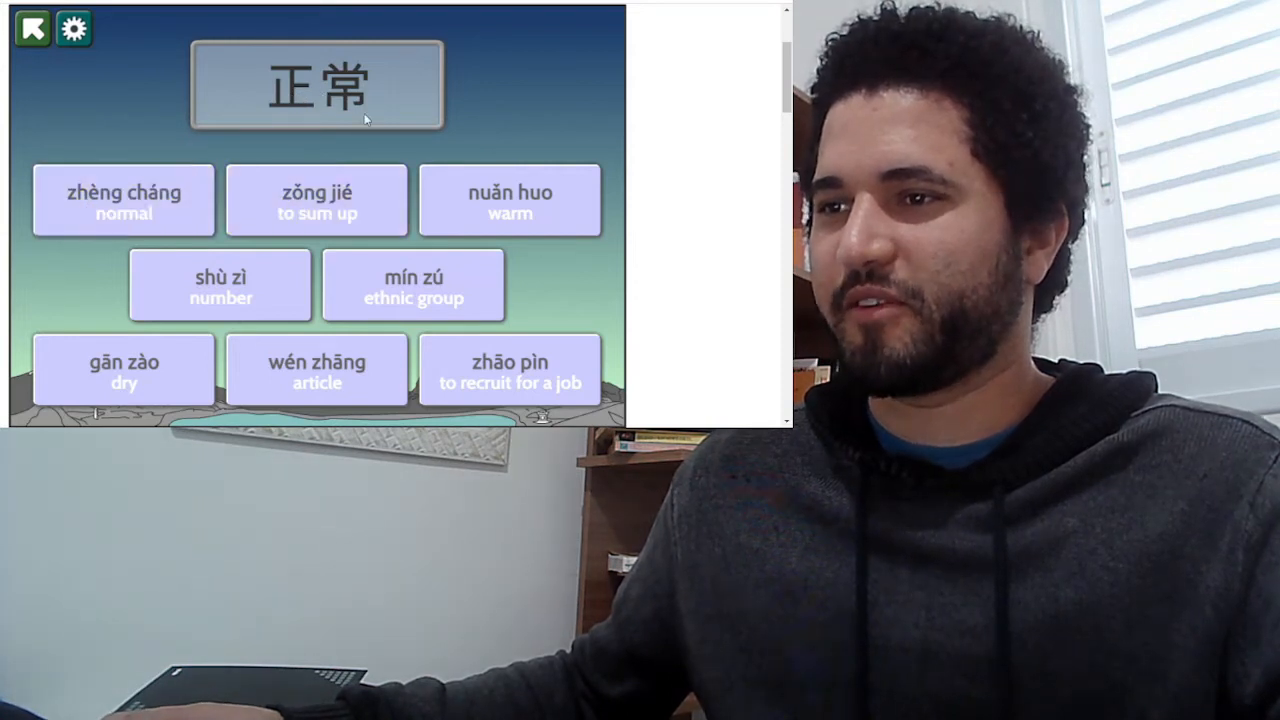
left_click(124, 200)
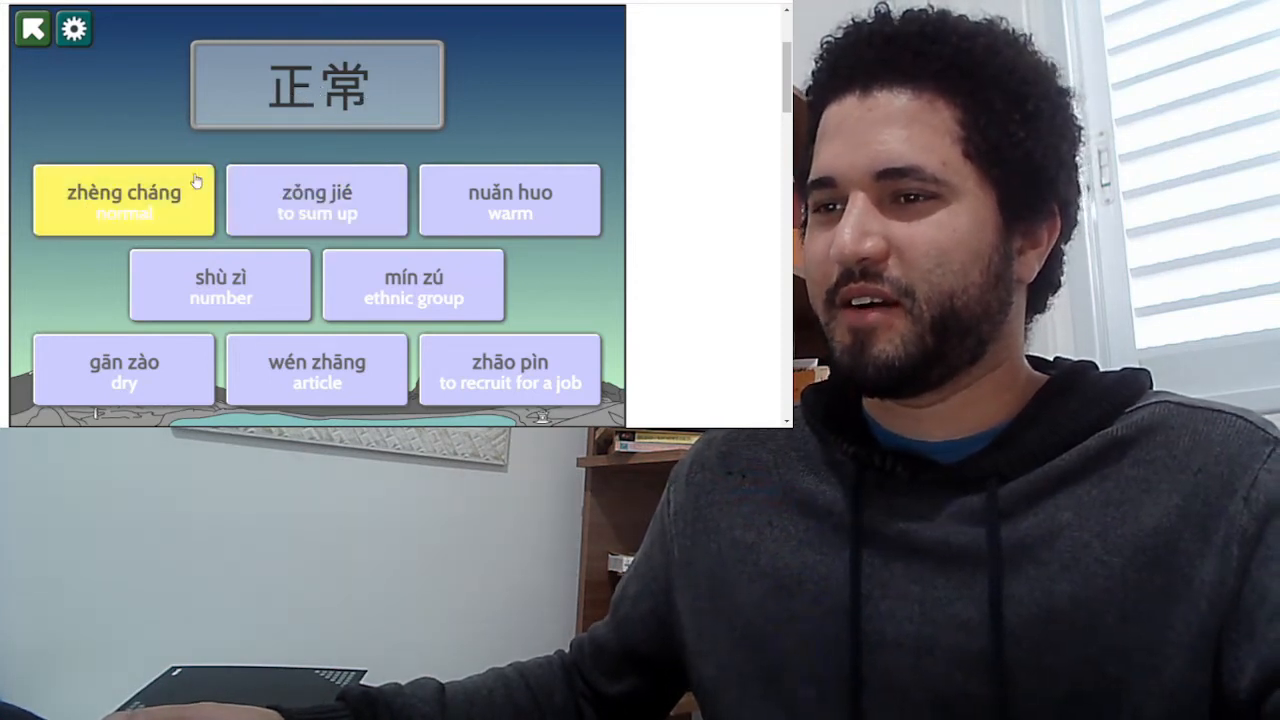
mouse_move(148, 228)
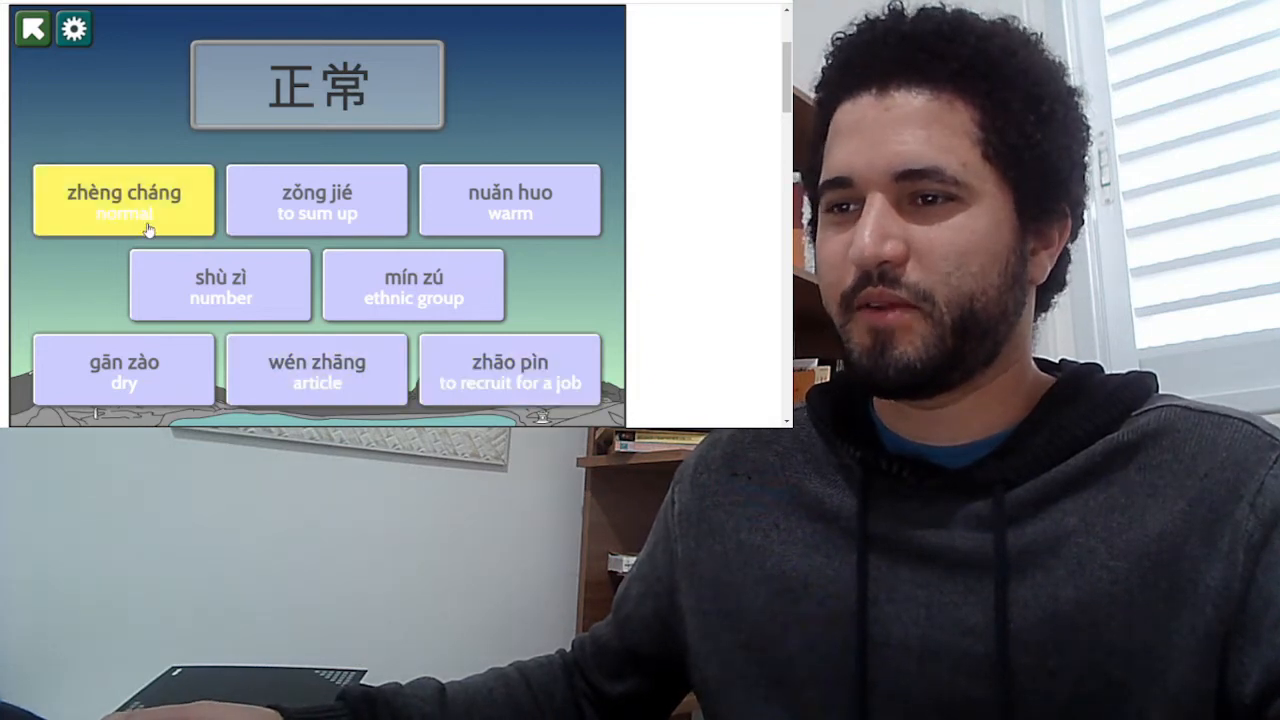
left_click(124, 200)
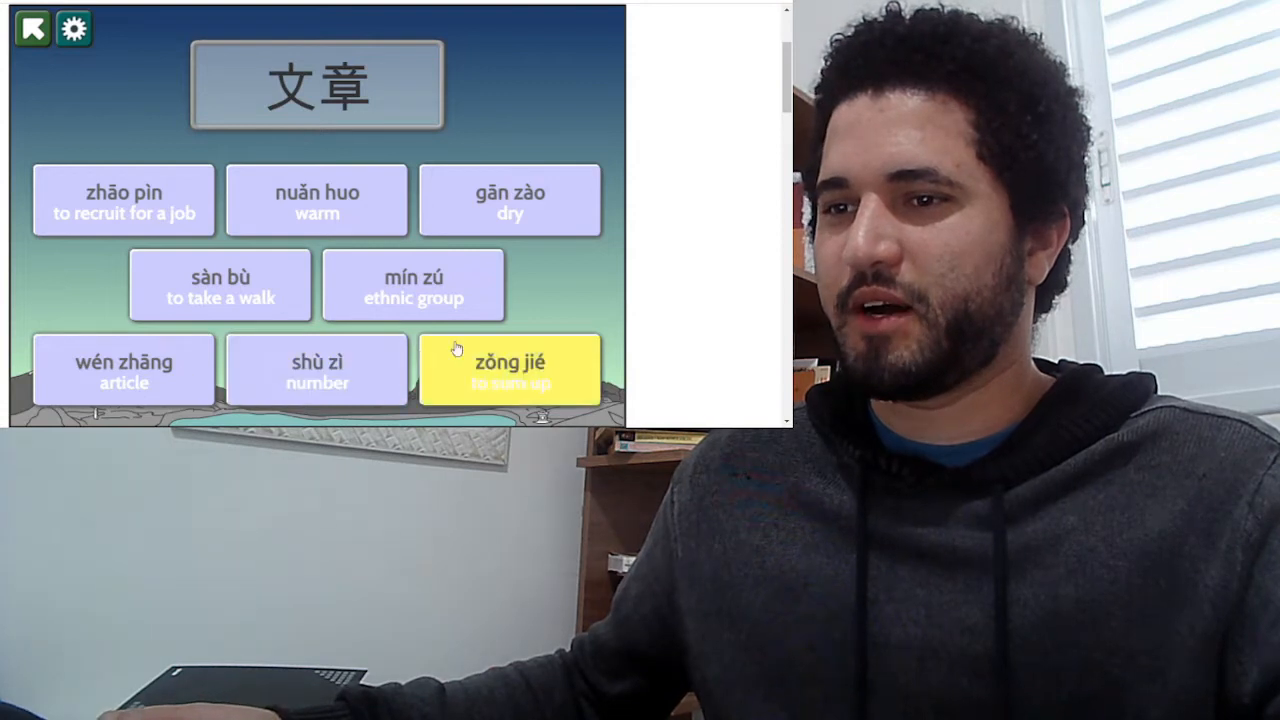
left_click(124, 370)
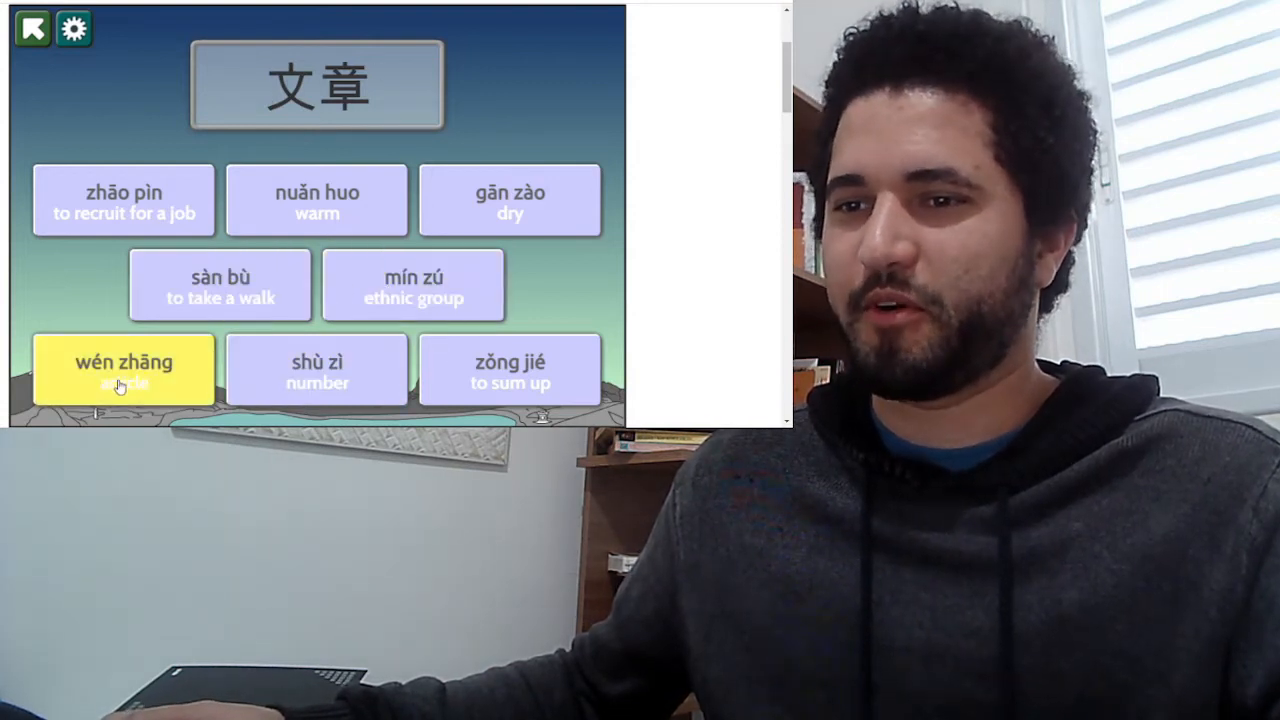
left_click(122, 368)
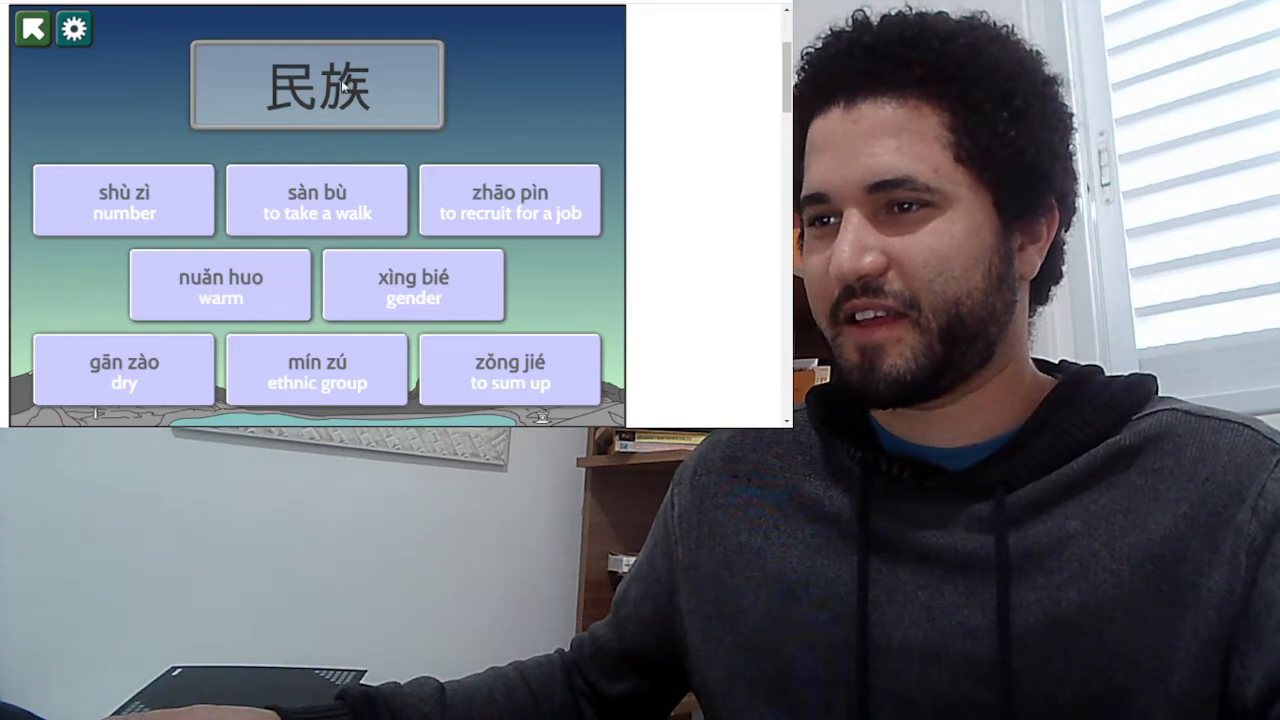
mouse_move(364, 118)
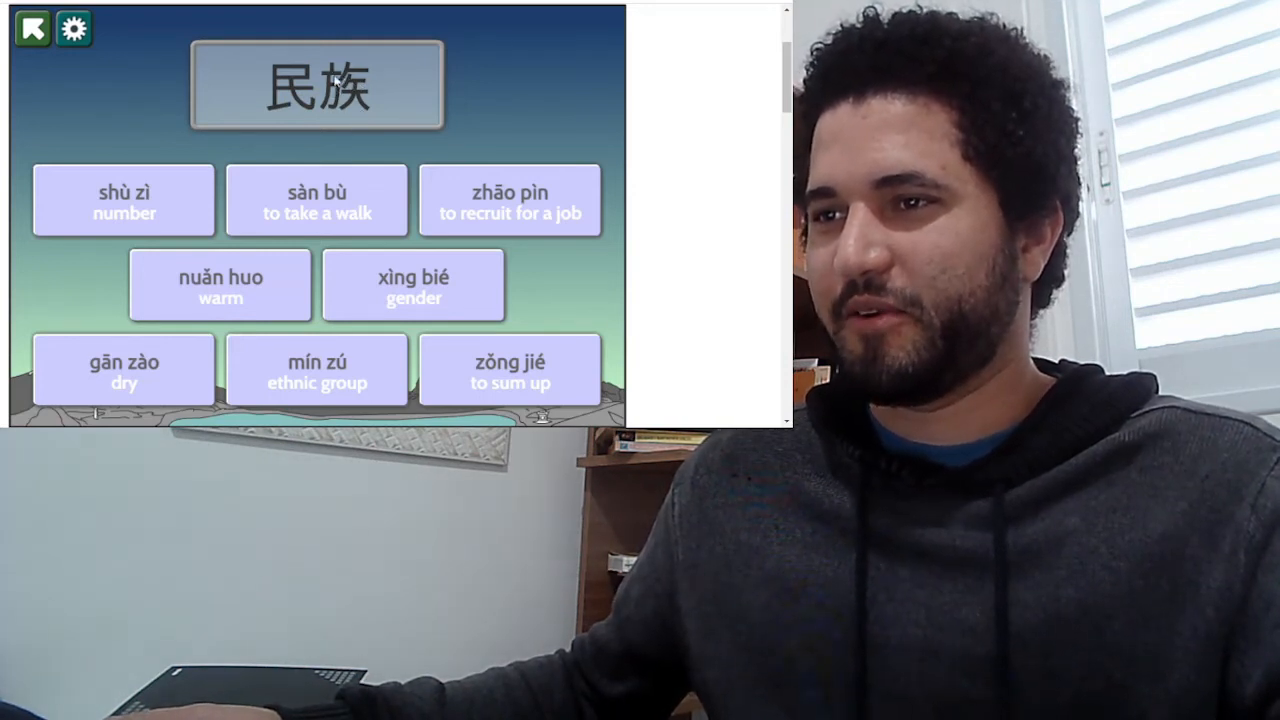
left_click(124, 200)
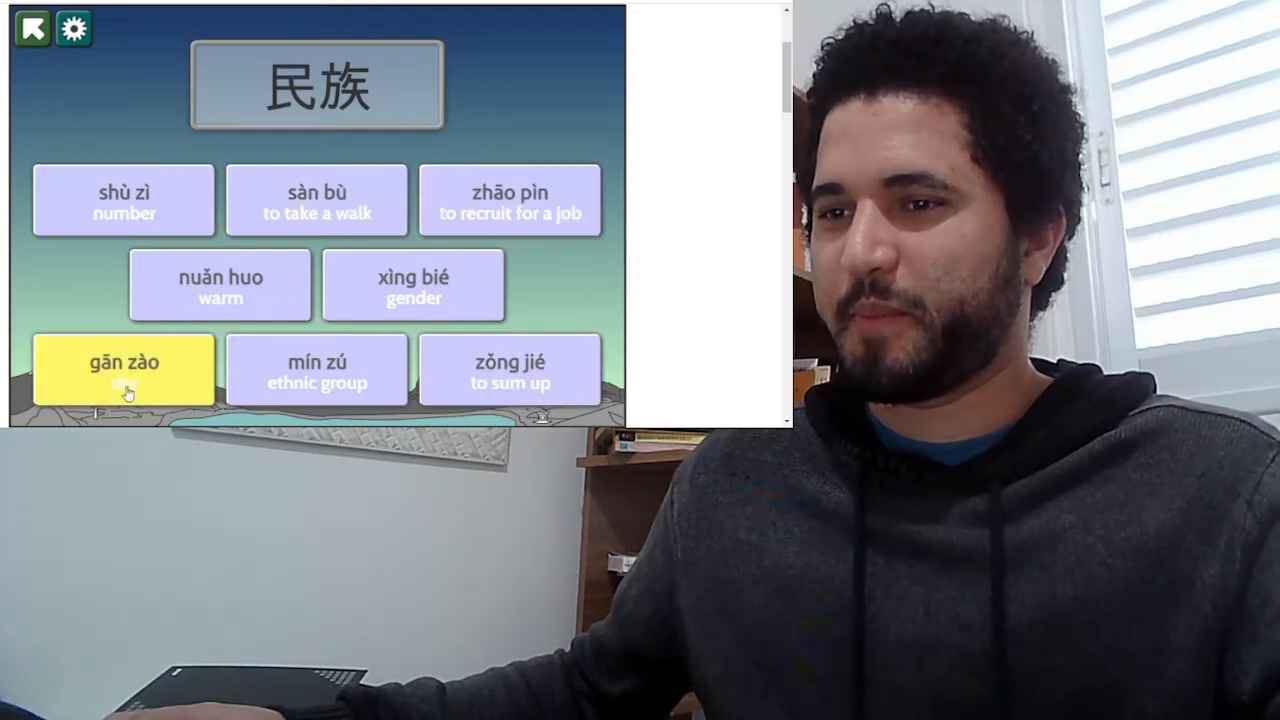
left_click(124, 368)
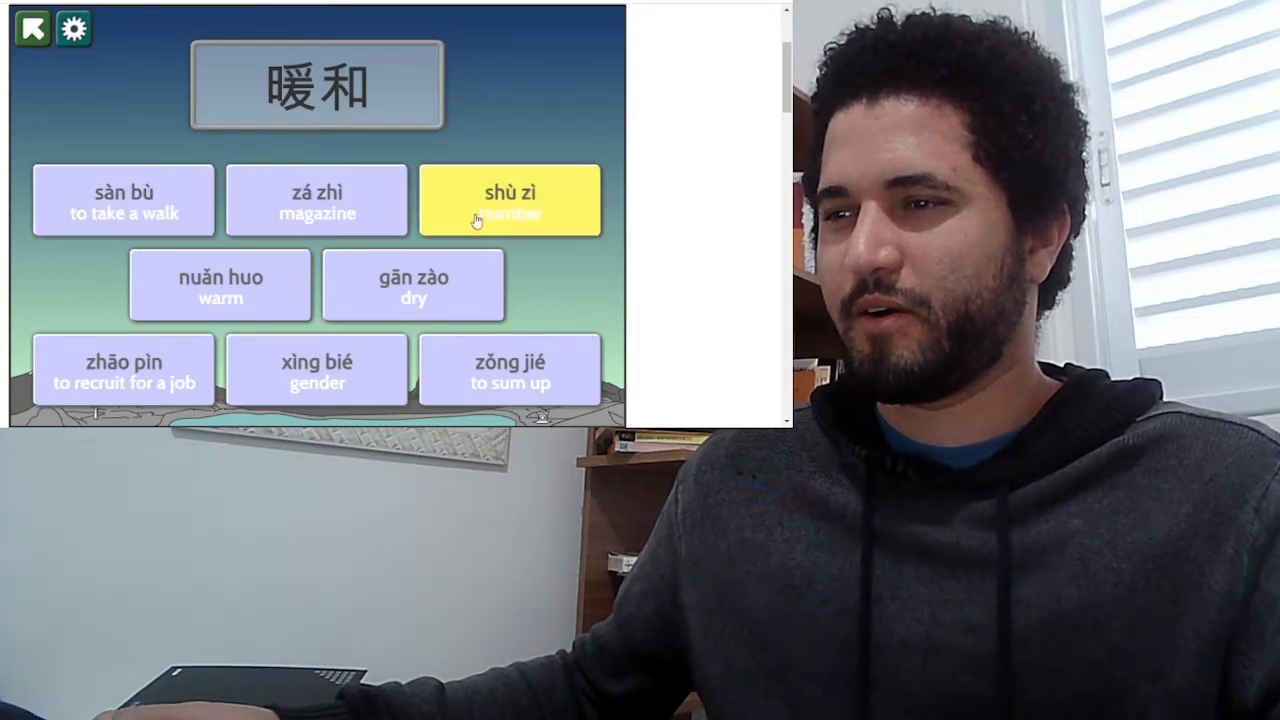
- Rule out shù zì, zhāo pìn, xìng bié and zǒng jié for 暖和
left_click(124, 370)
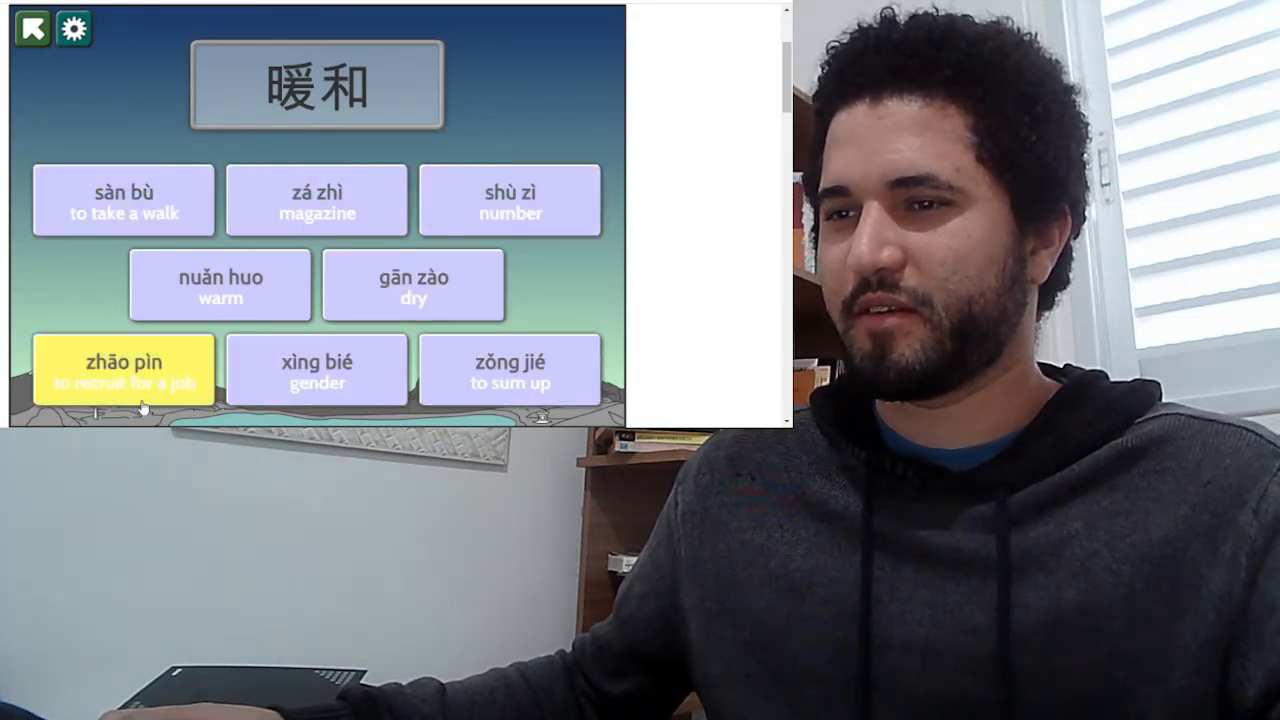
left_click(316, 368)
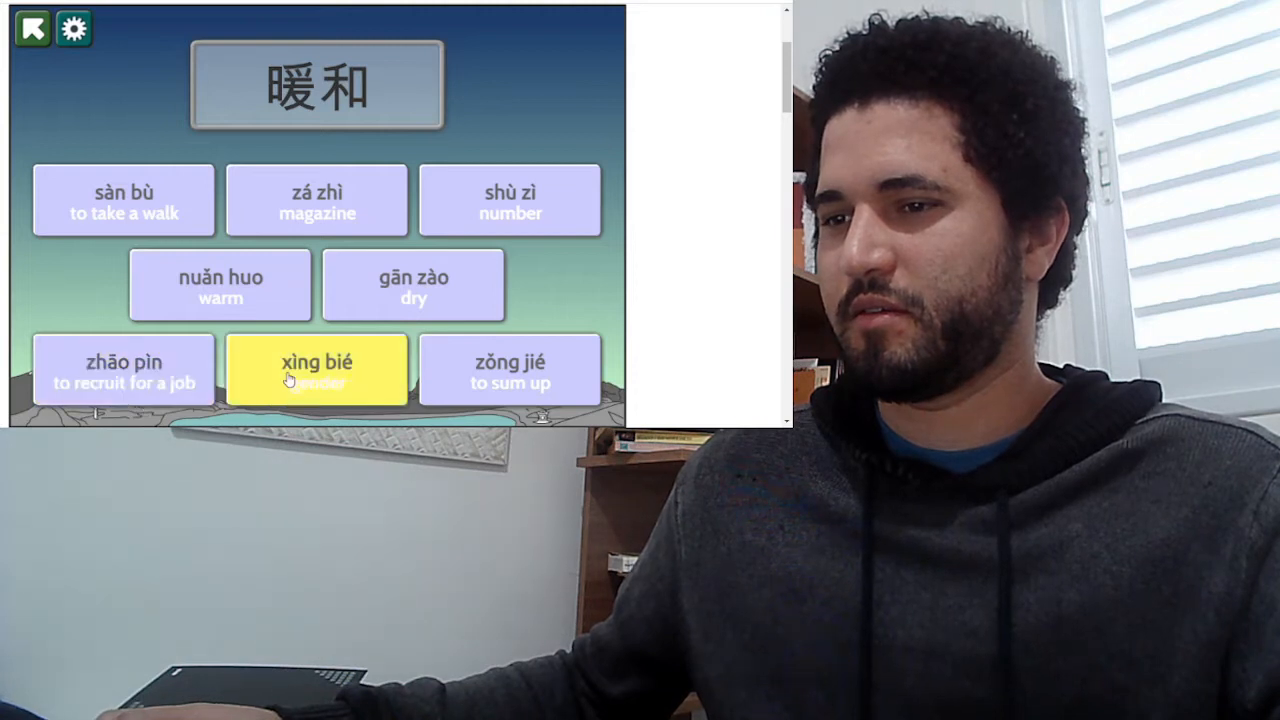
left_click(316, 368)
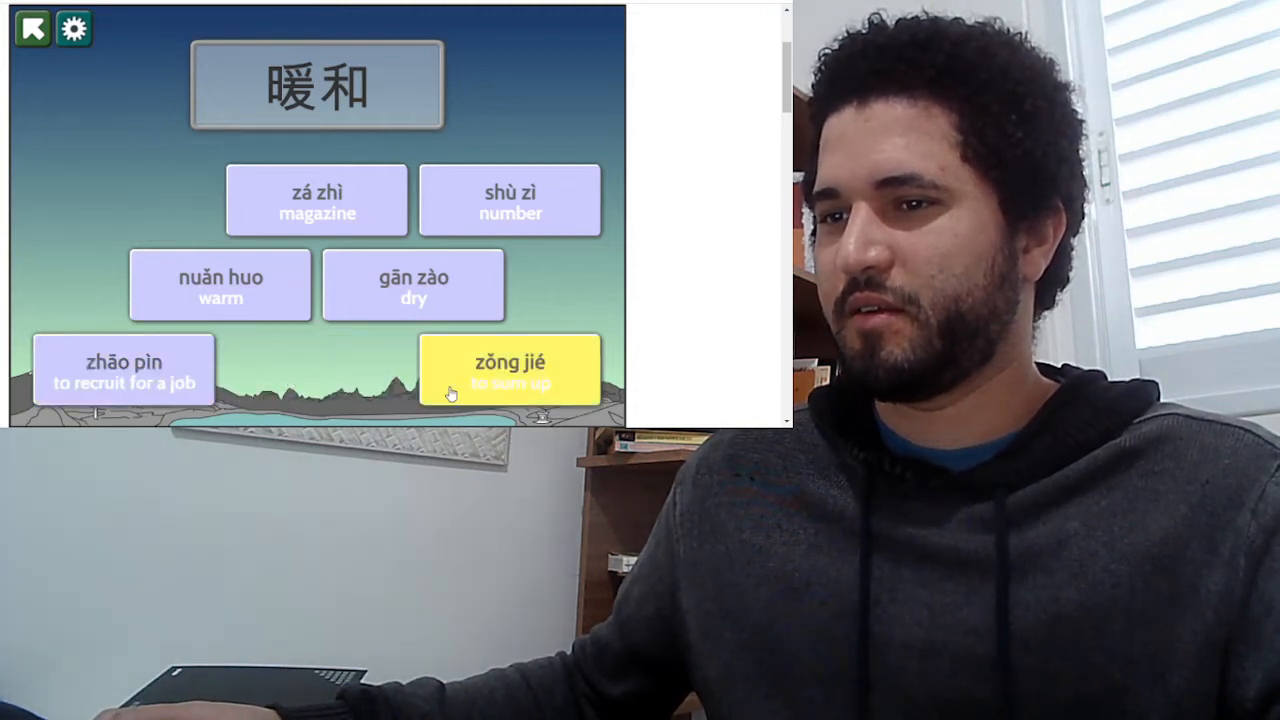
left_click(220, 284)
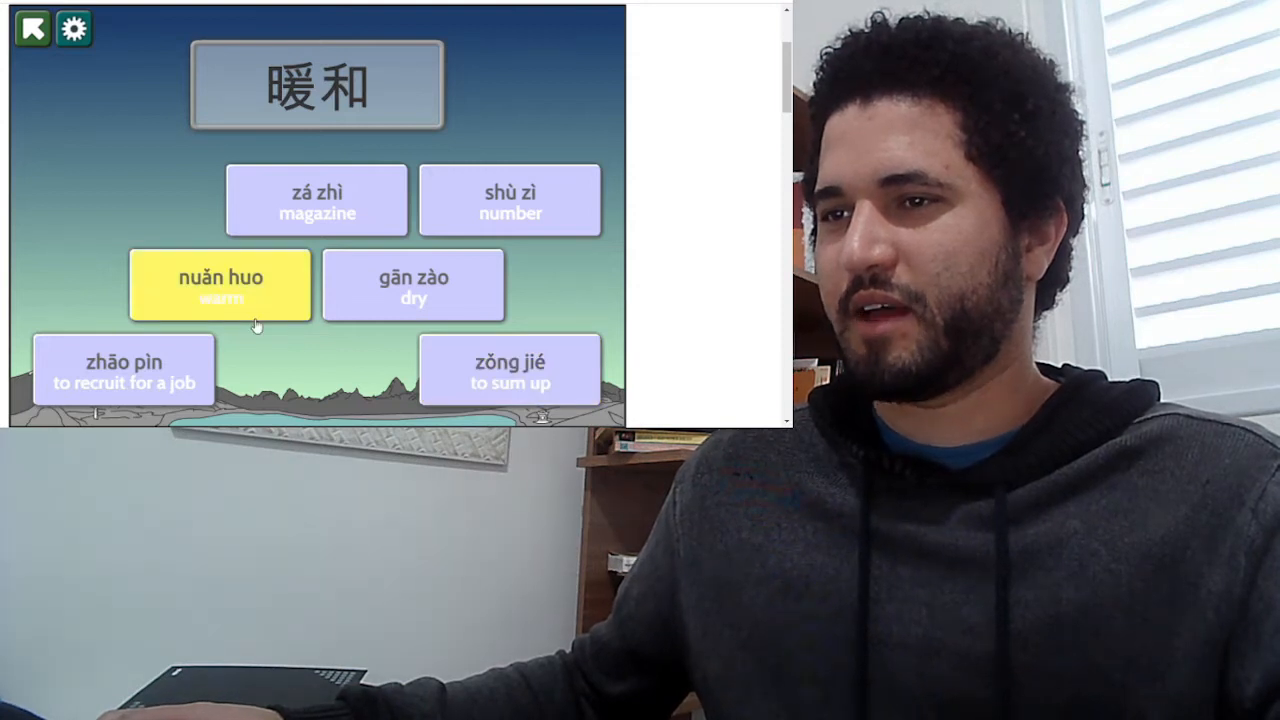
- Eliminate zá zhì and the last wrong card, then answer 暖和 with nuǎn huo
left_click(316, 200)
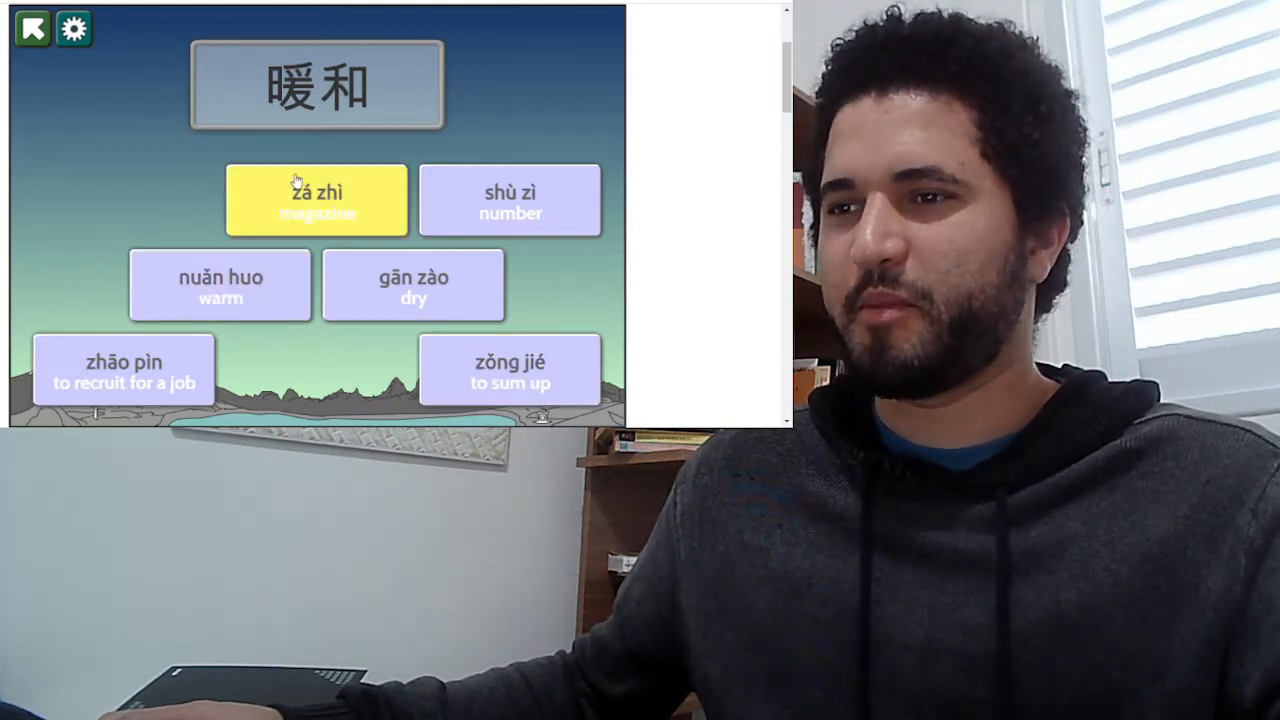
left_click(316, 200)
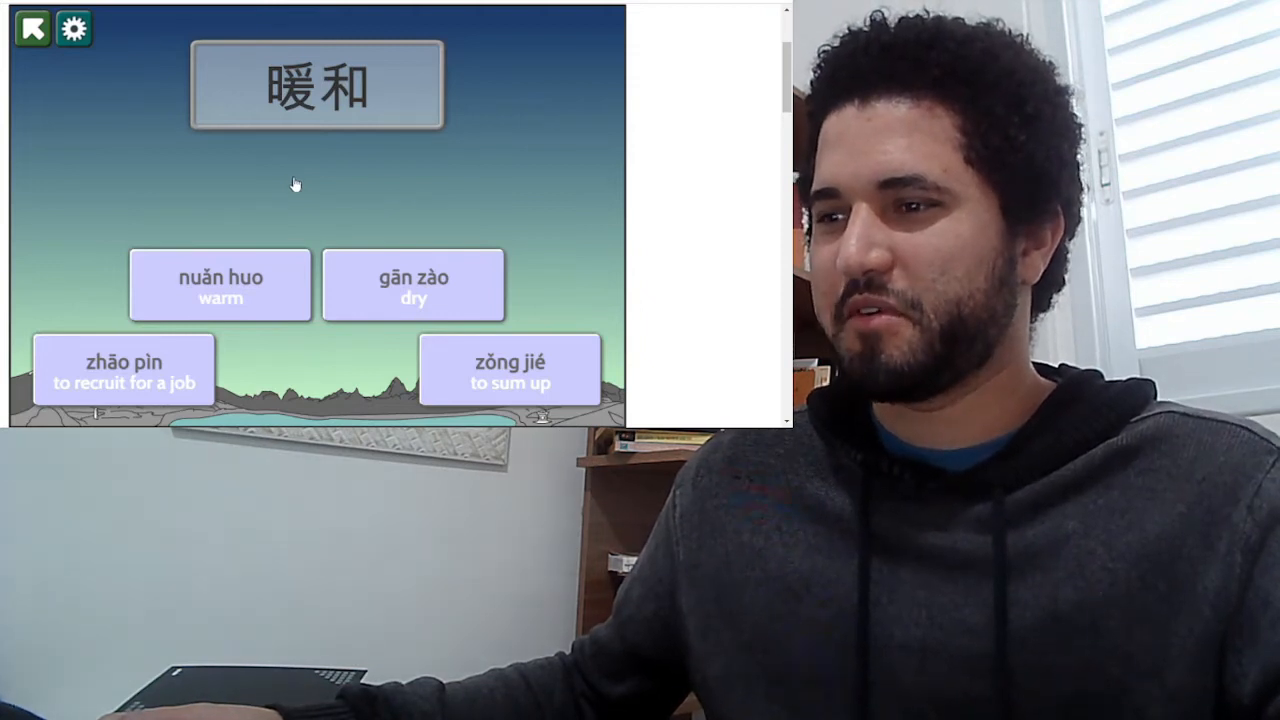
mouse_move(320, 368)
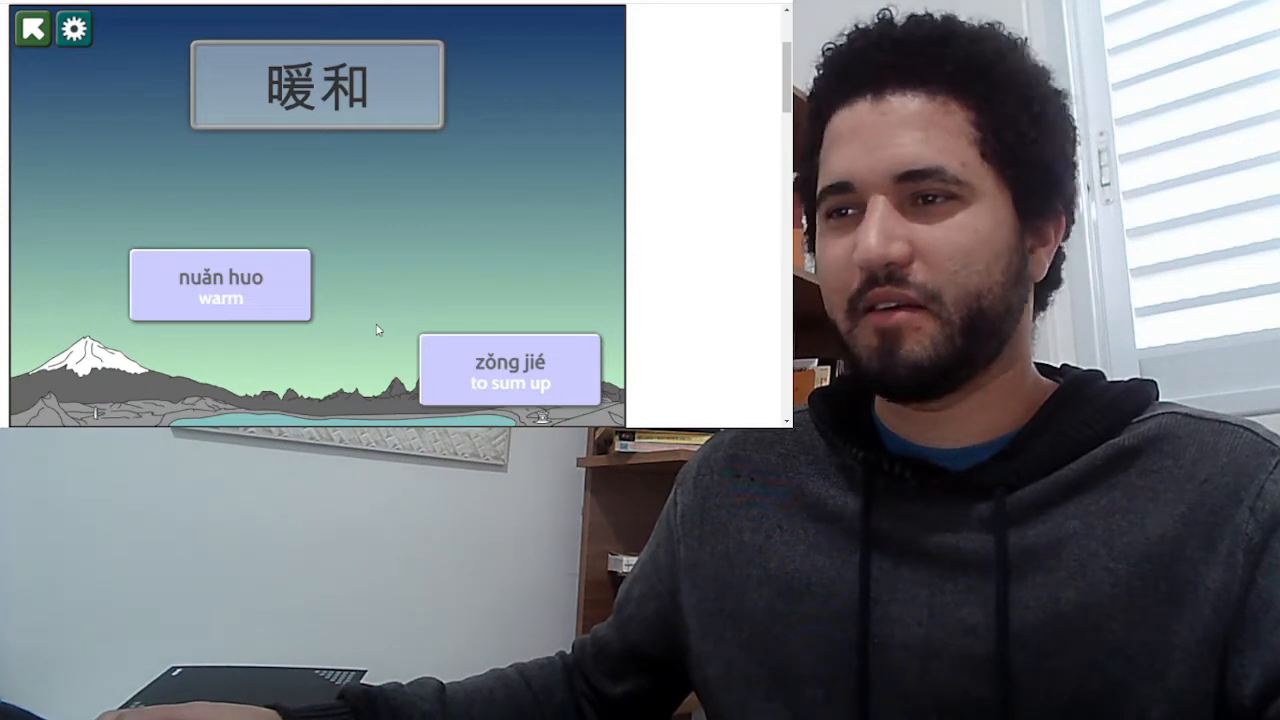
left_click(220, 284)
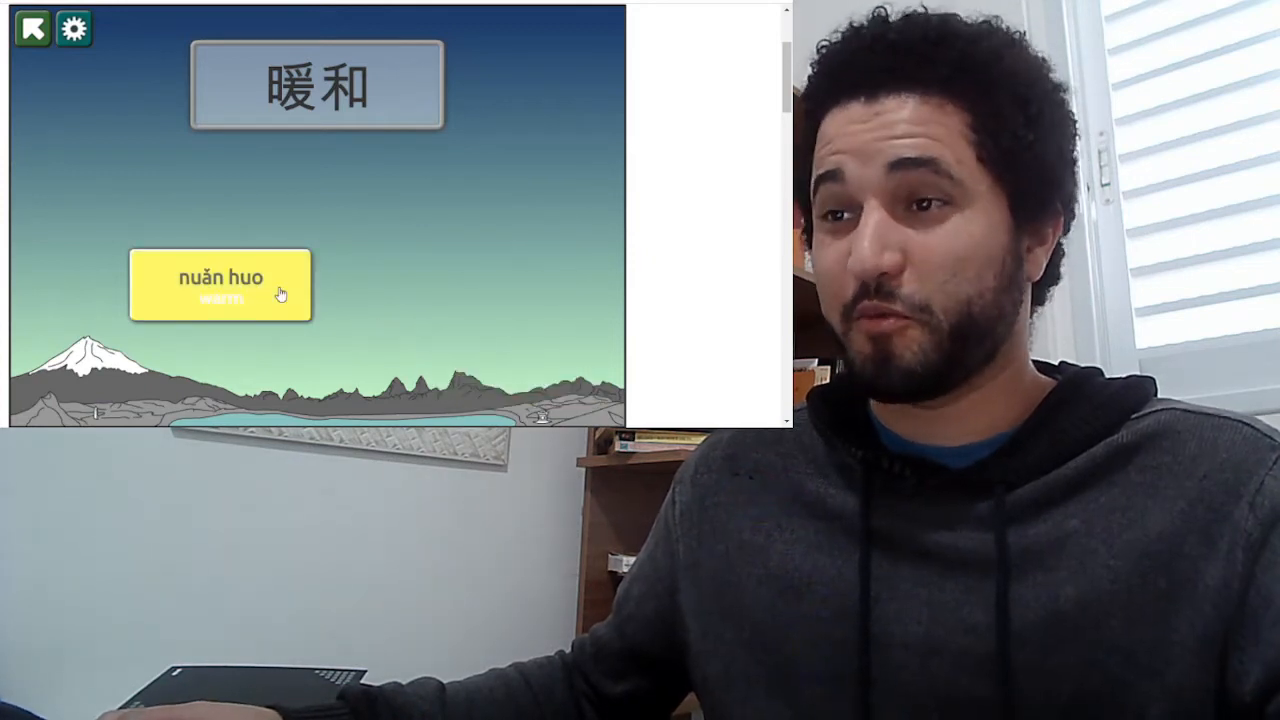
left_click(220, 284)
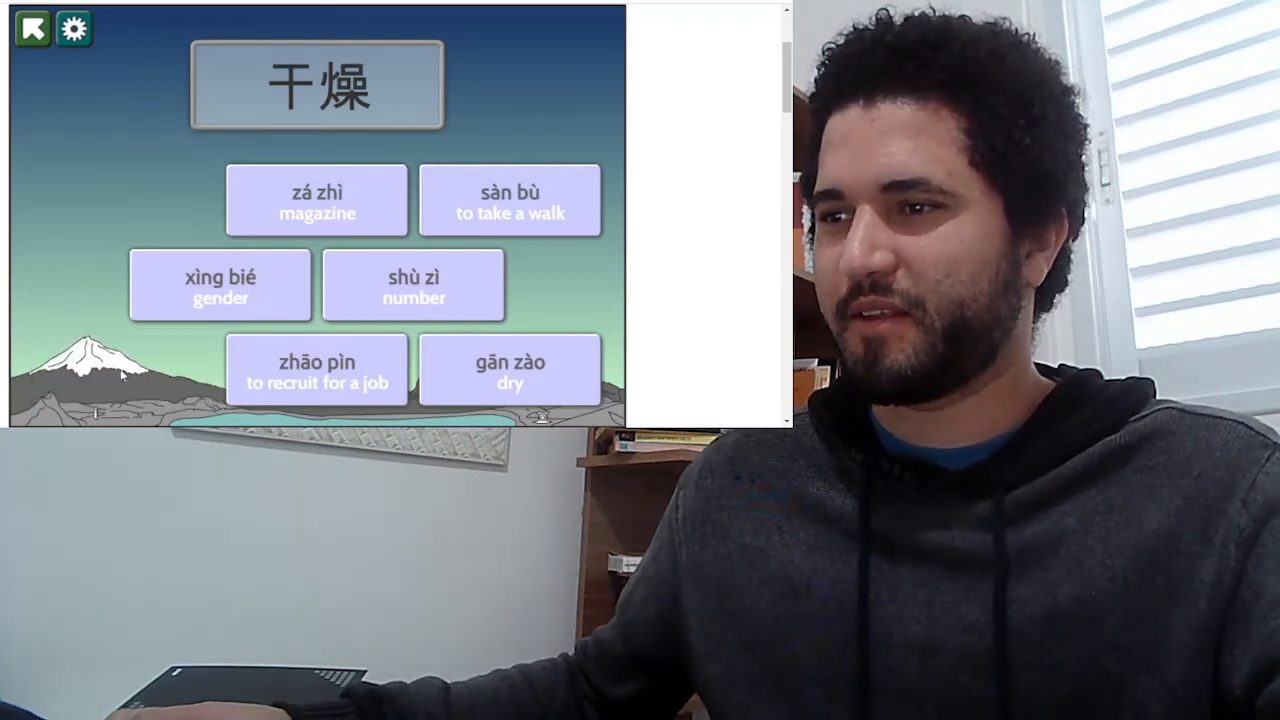
- Rule out a wrong pinyin card for 干燥
left_click(510, 200)
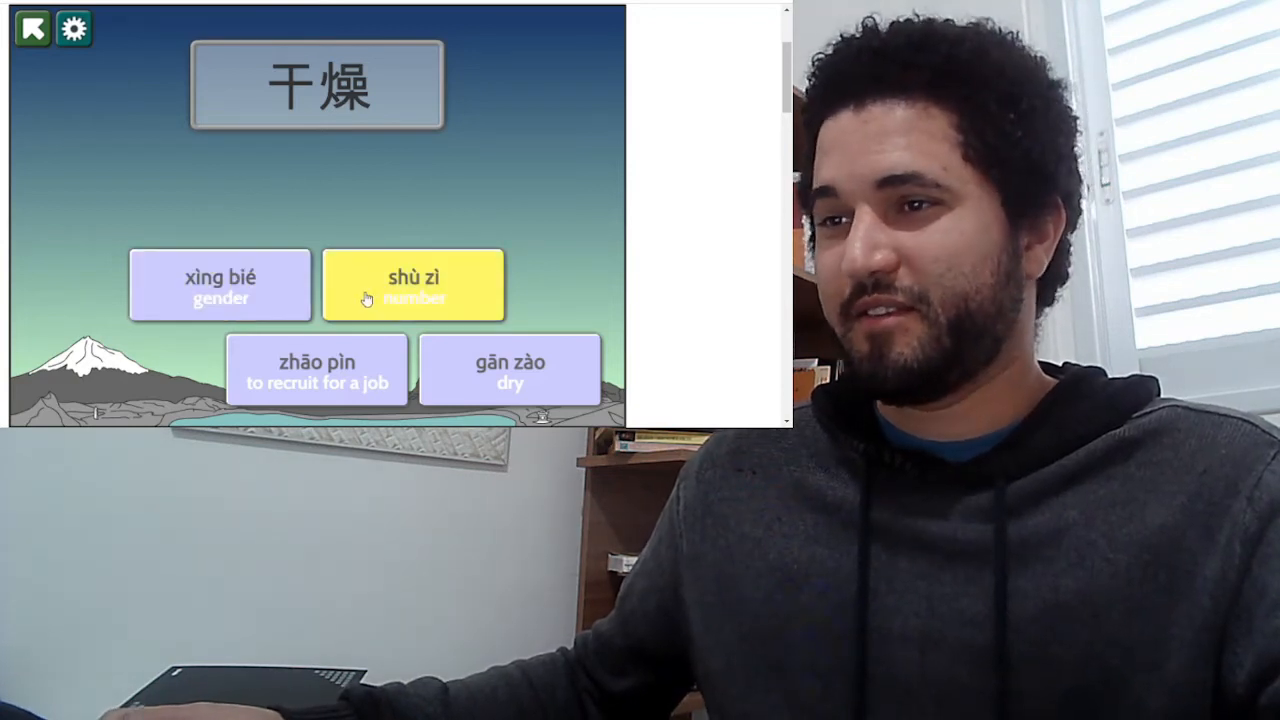
mouse_move(316, 368)
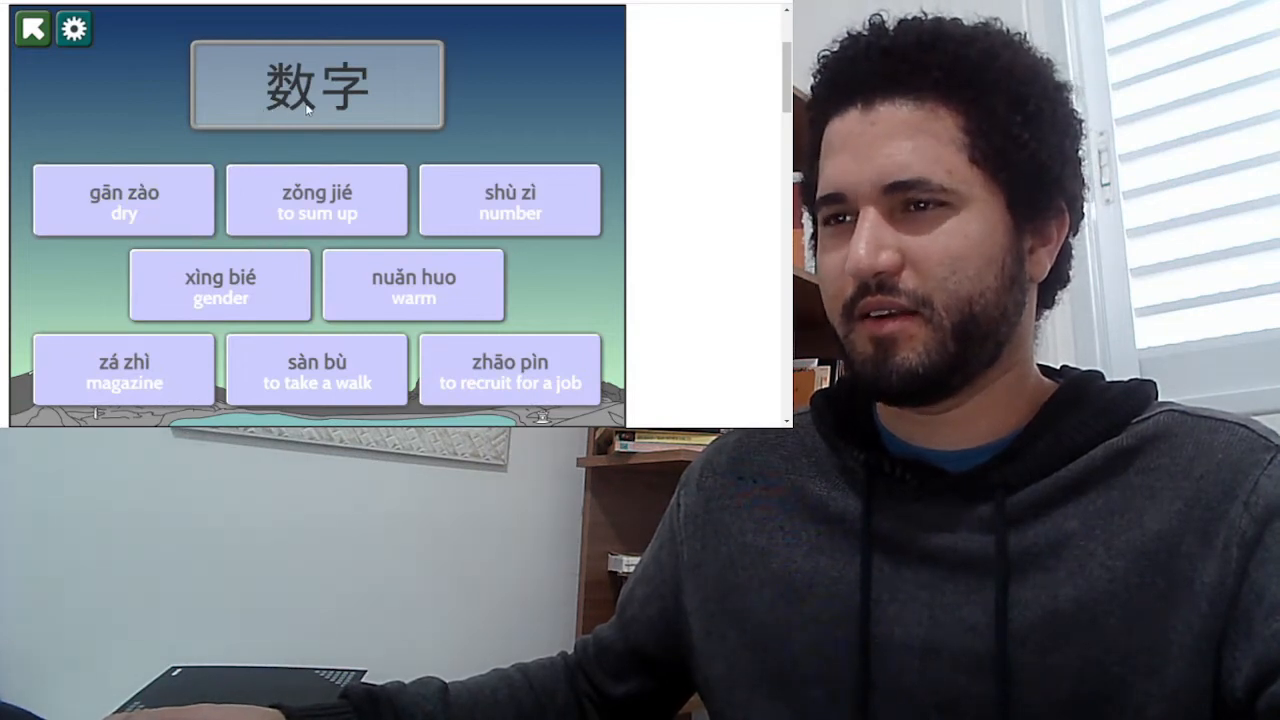
mouse_move(448, 182)
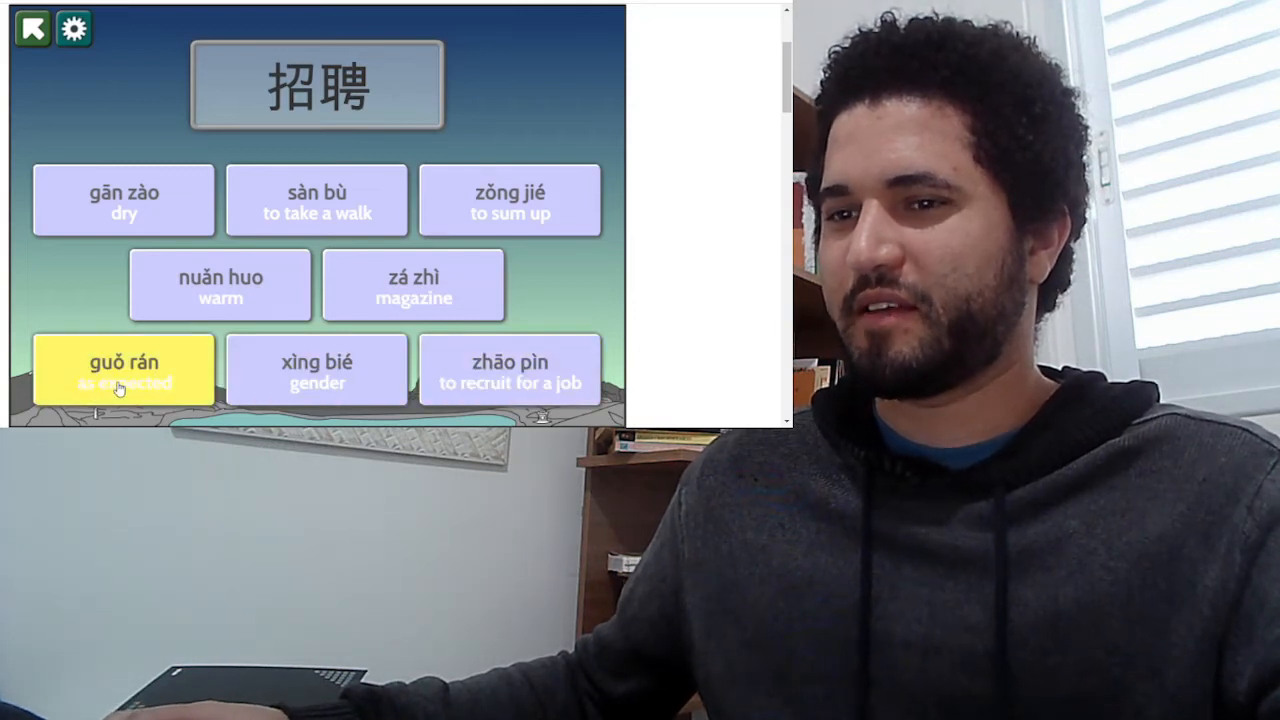
- Work through 招聘, then eliminate wrong cards and answer 散步 with sàn bù
left_click(124, 368)
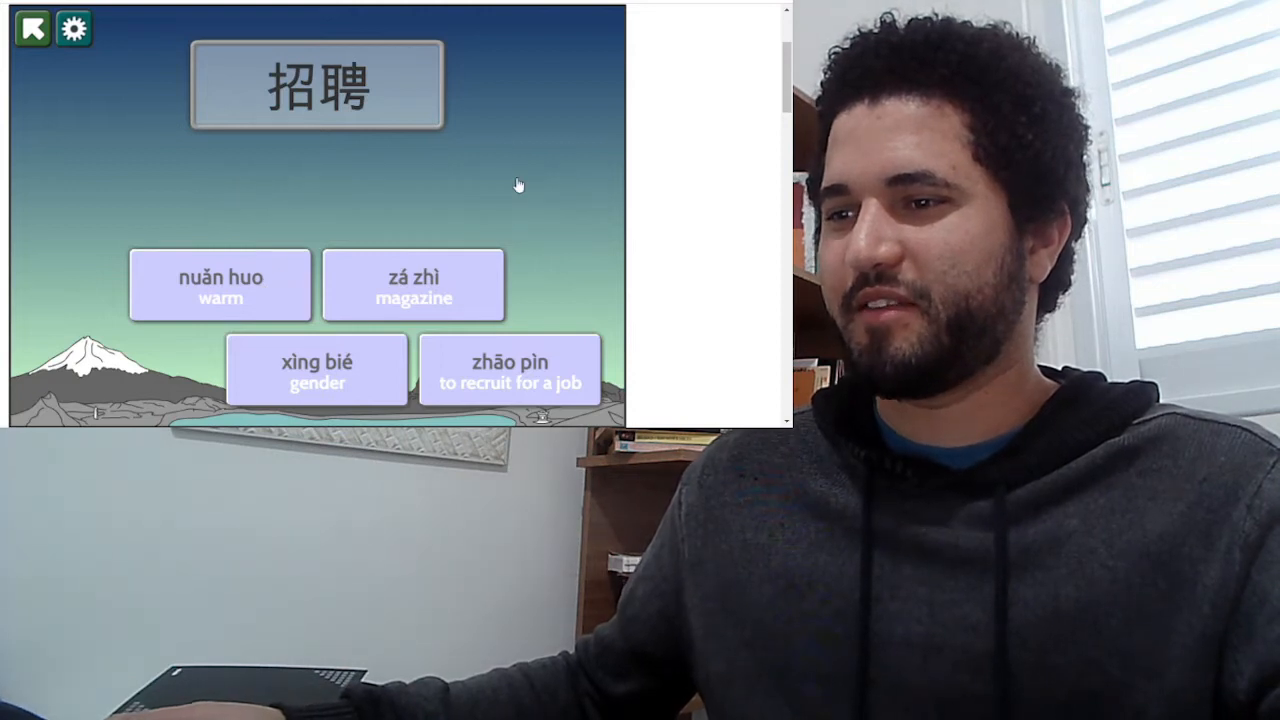
left_click(316, 368)
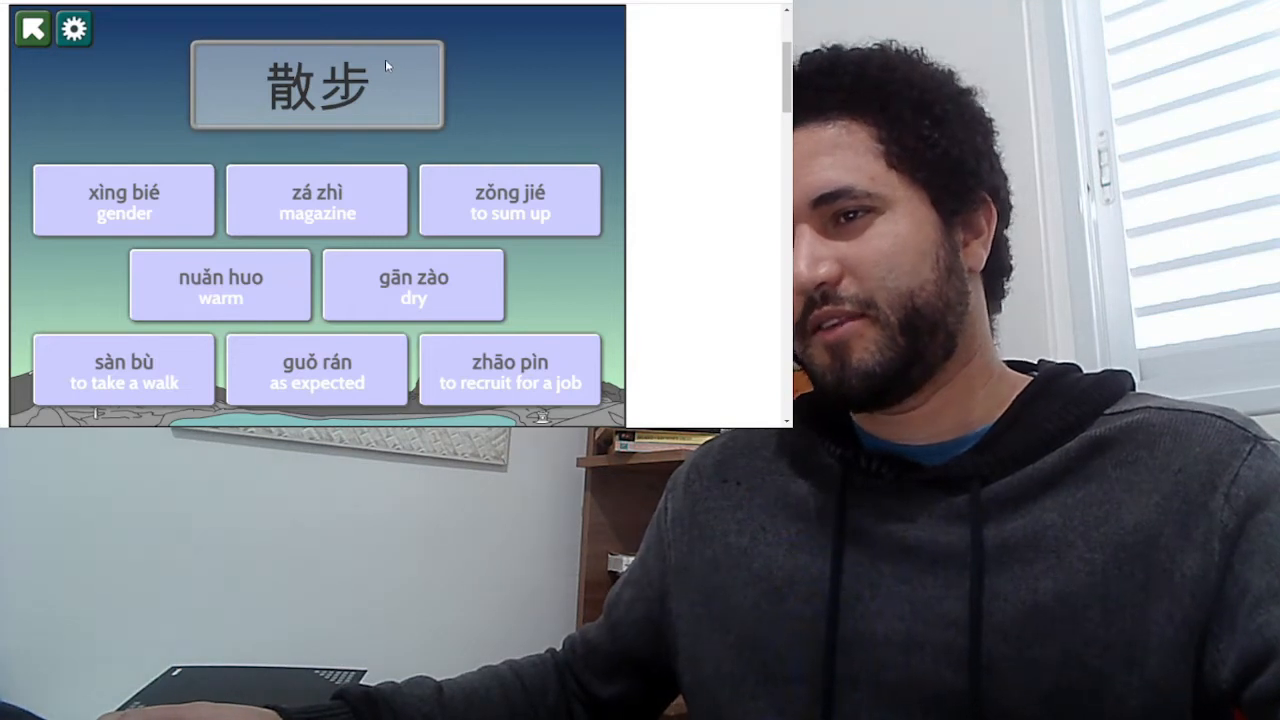
mouse_move(280, 112)
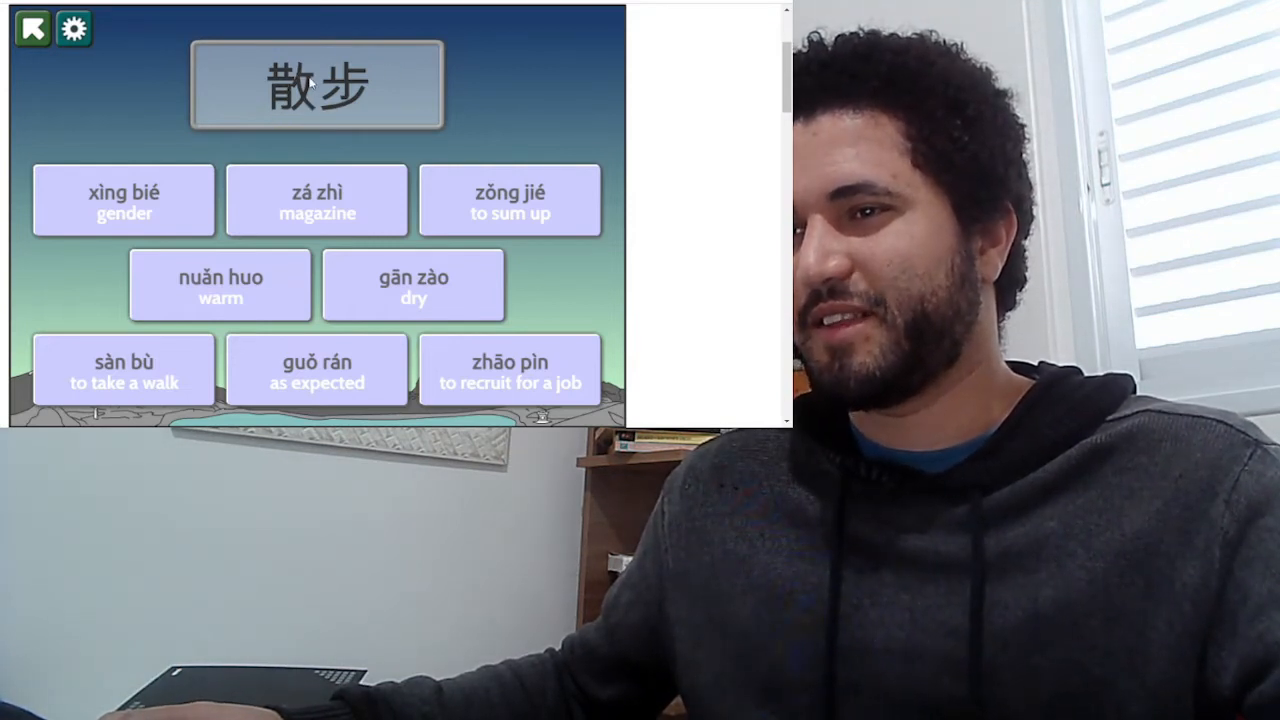
left_click(220, 284)
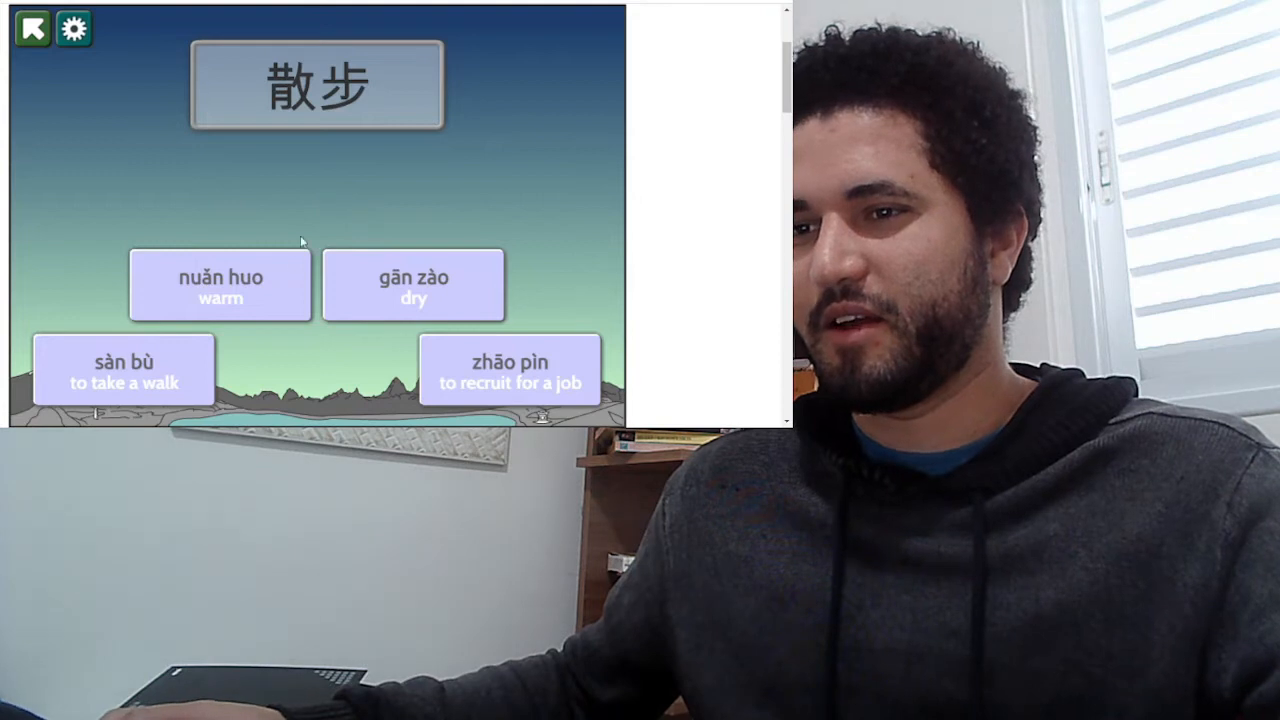
left_click(124, 368)
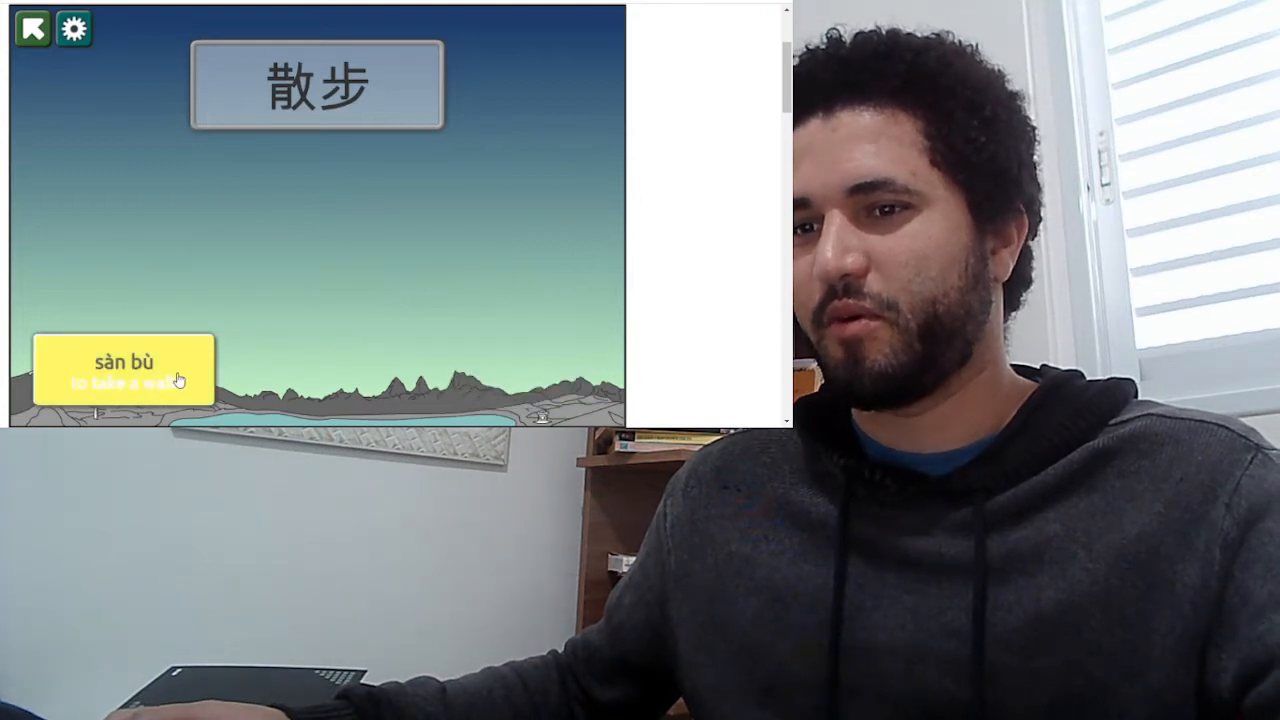
left_click(124, 374)
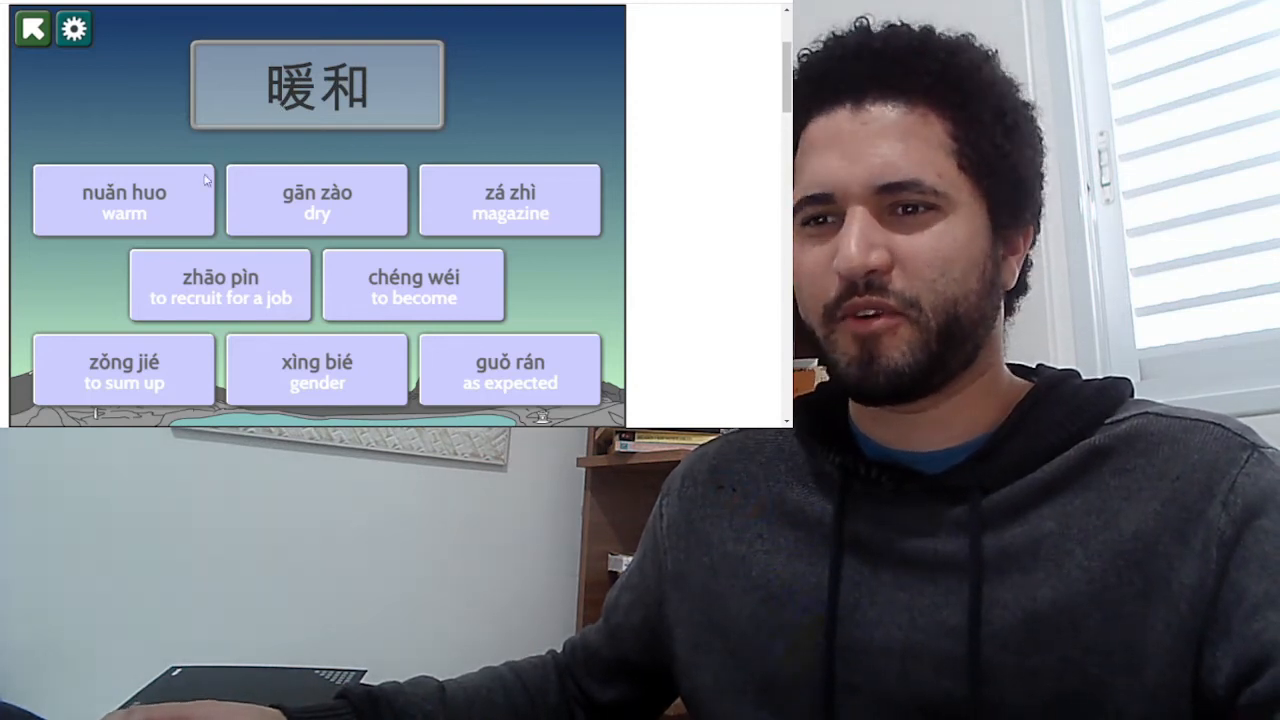
- Answer 暖和 with nuǎn huo and 性别 with xìng bié to finish the set
left_click(220, 284)
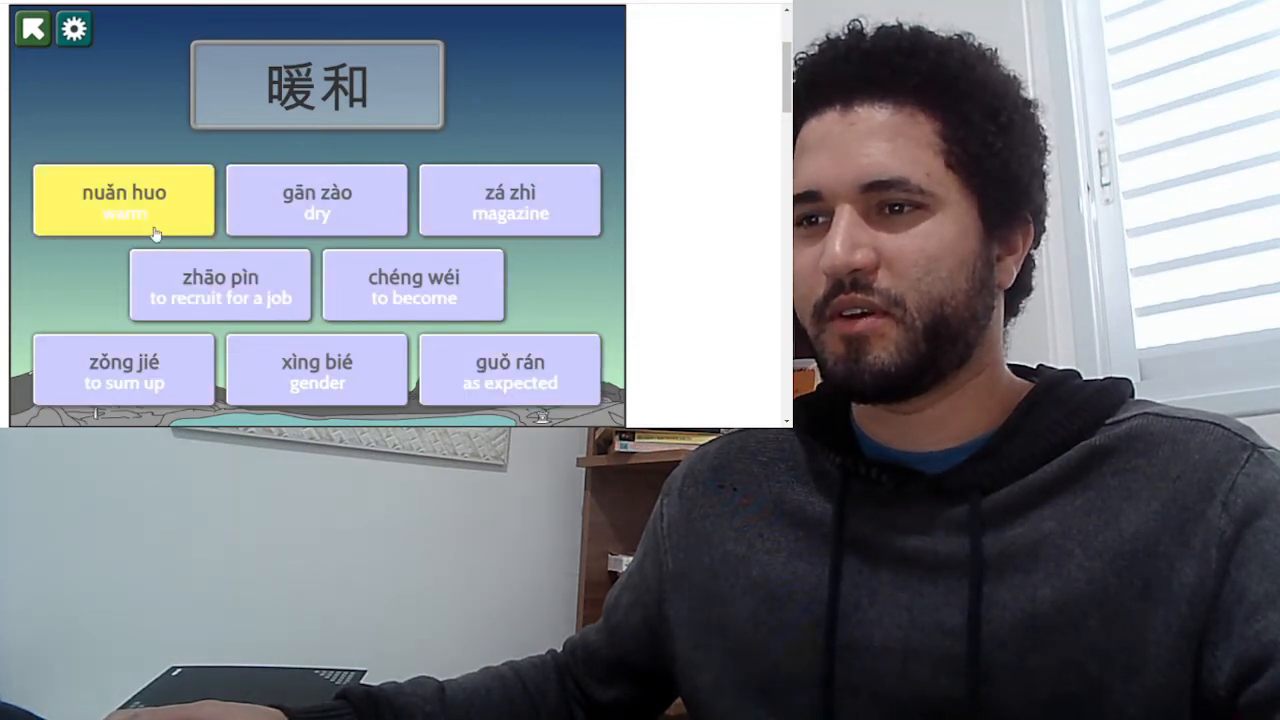
left_click(316, 370)
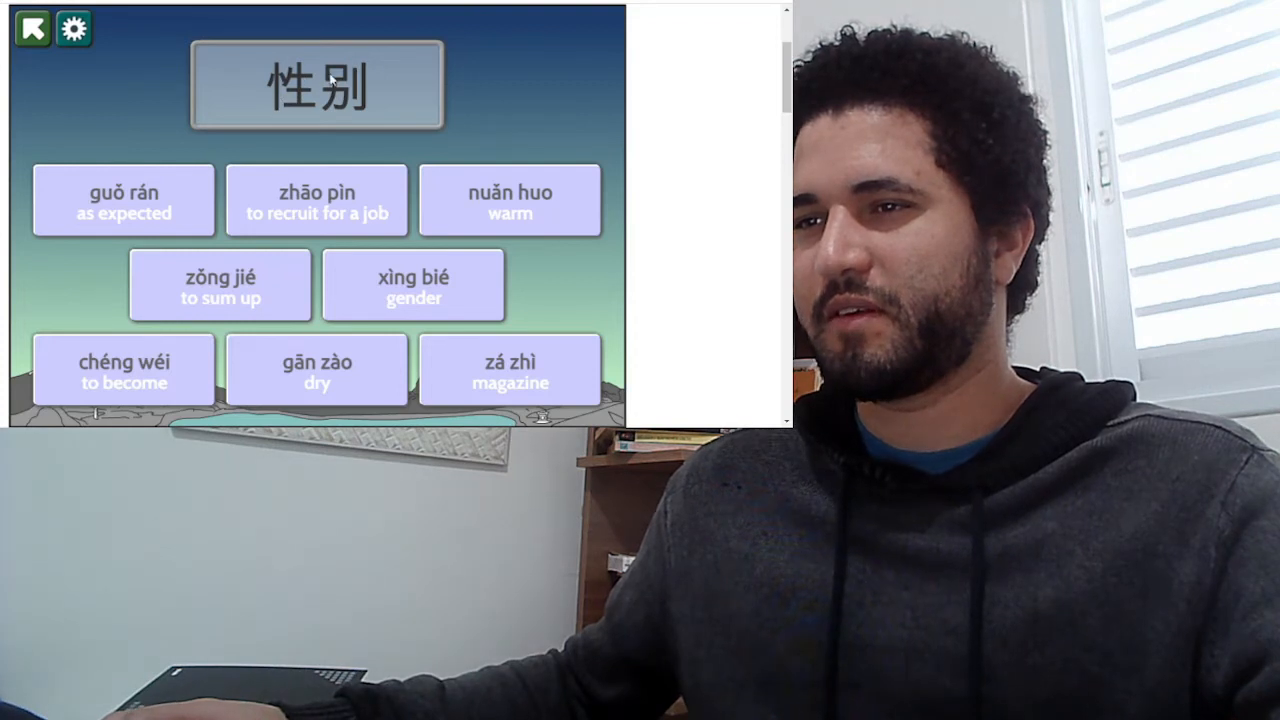
left_click(412, 284)
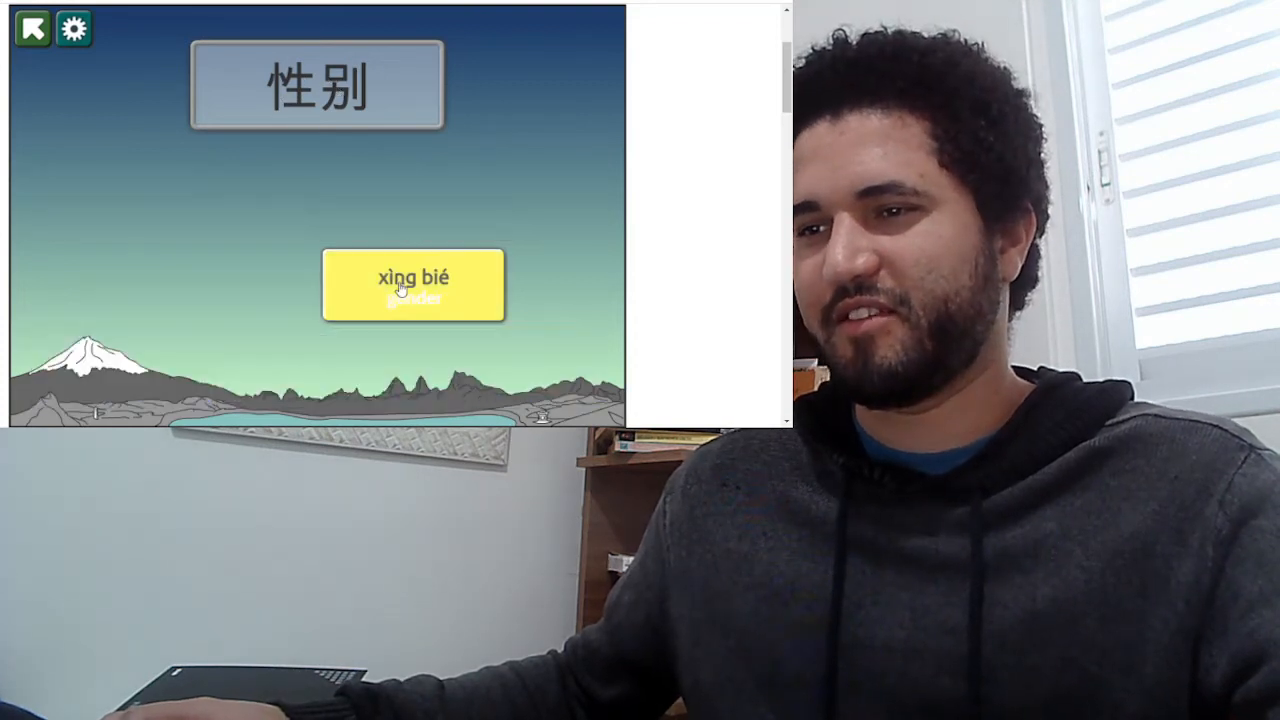
left_click(412, 284)
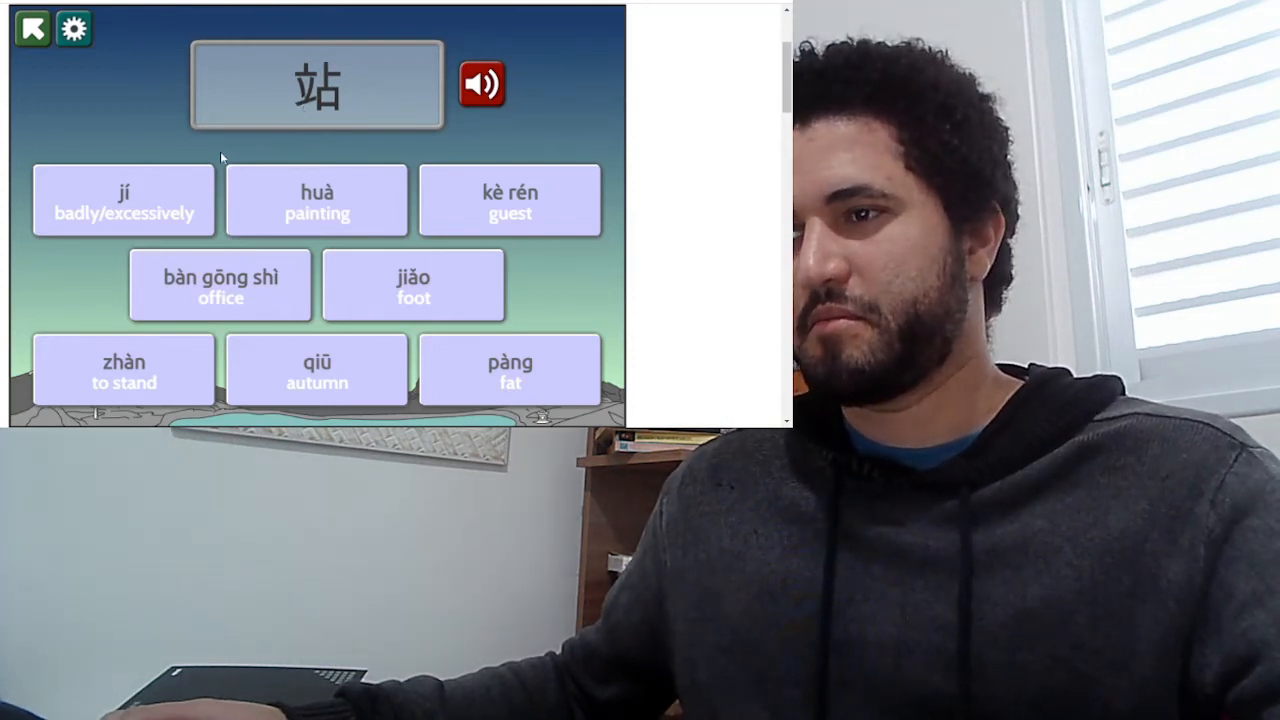
- Eliminate a wrong card and answer 站 with zhàn in the HSK3 part 1 round
left_click(510, 368)
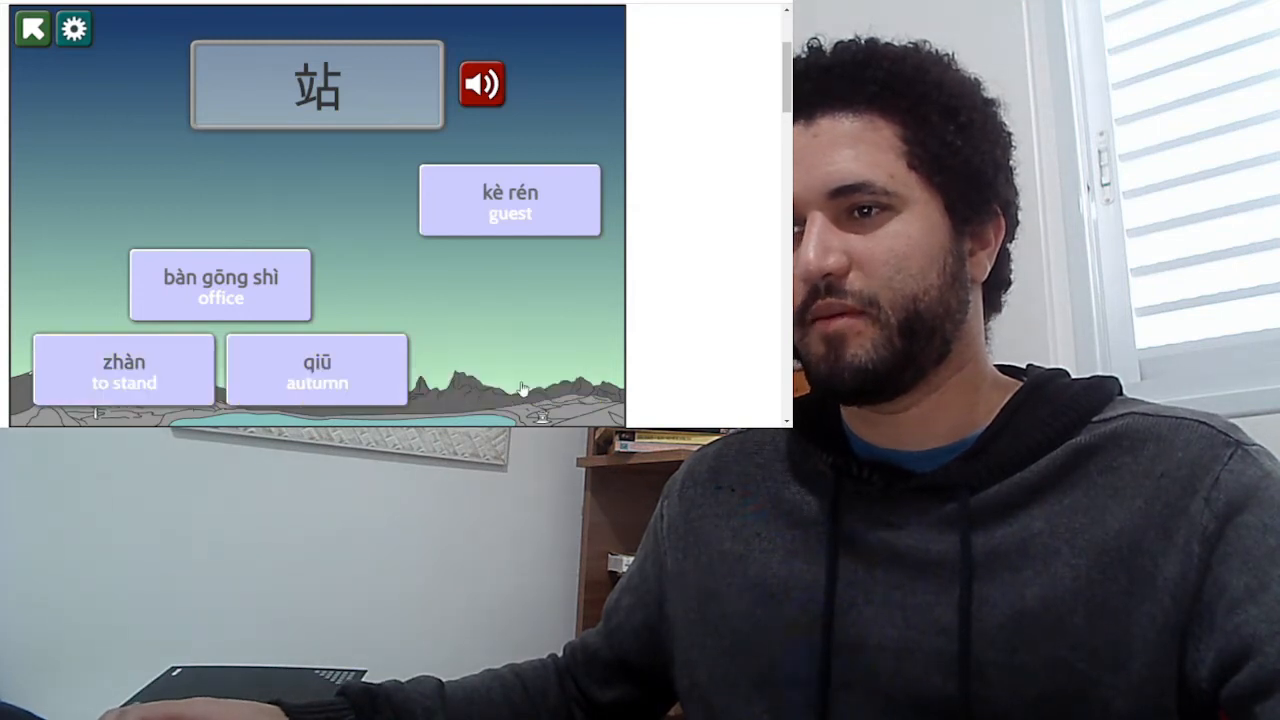
left_click(124, 370)
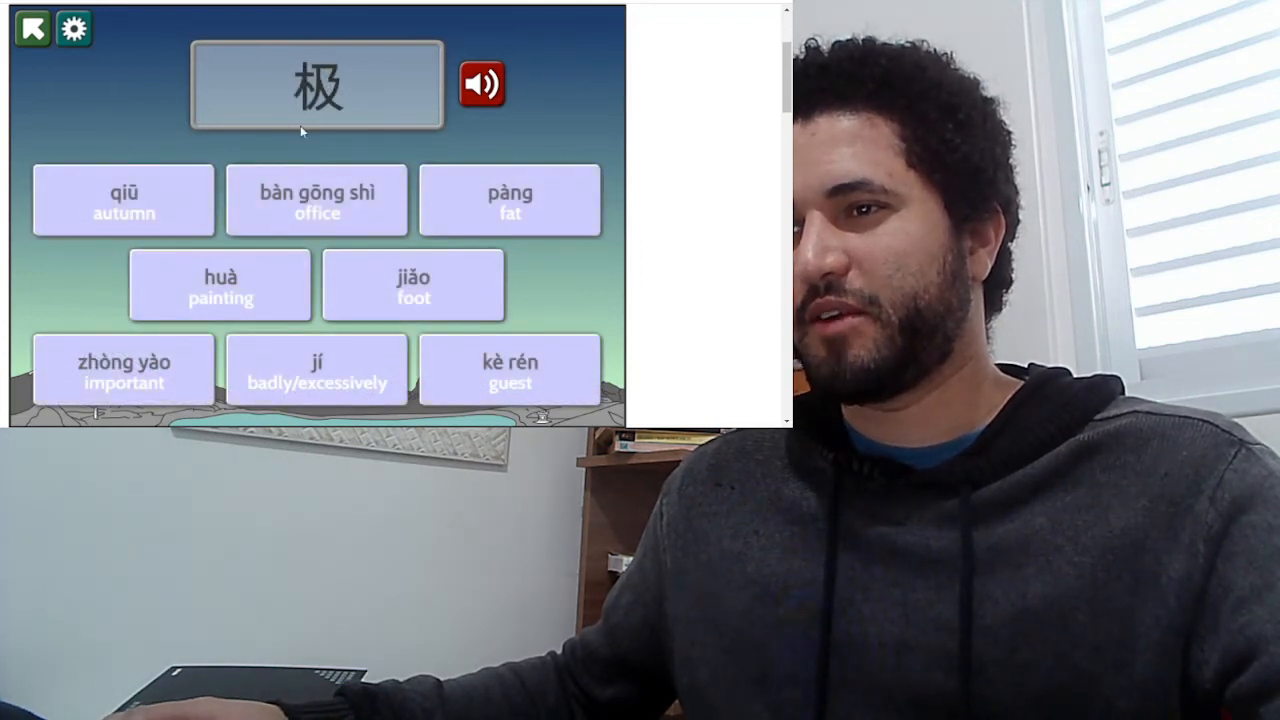
- Answer 极 with jí after trying other readings, and continue
left_click(124, 200)
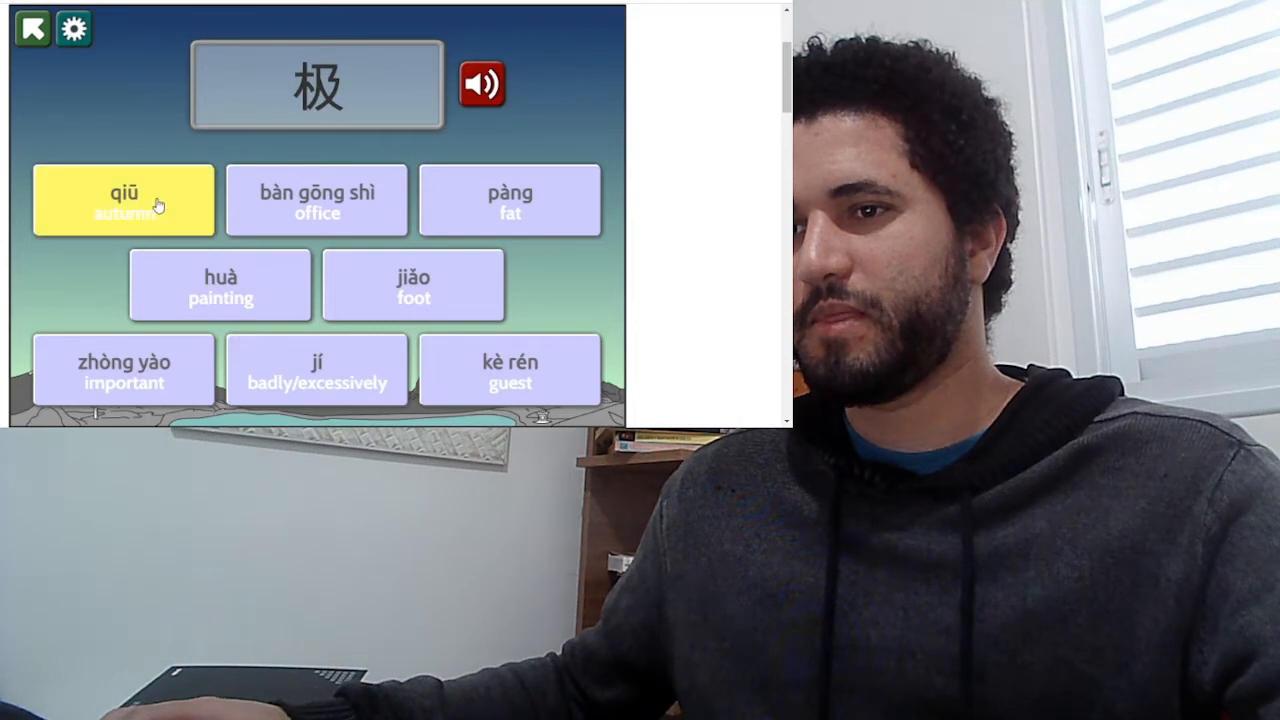
left_click(318, 370)
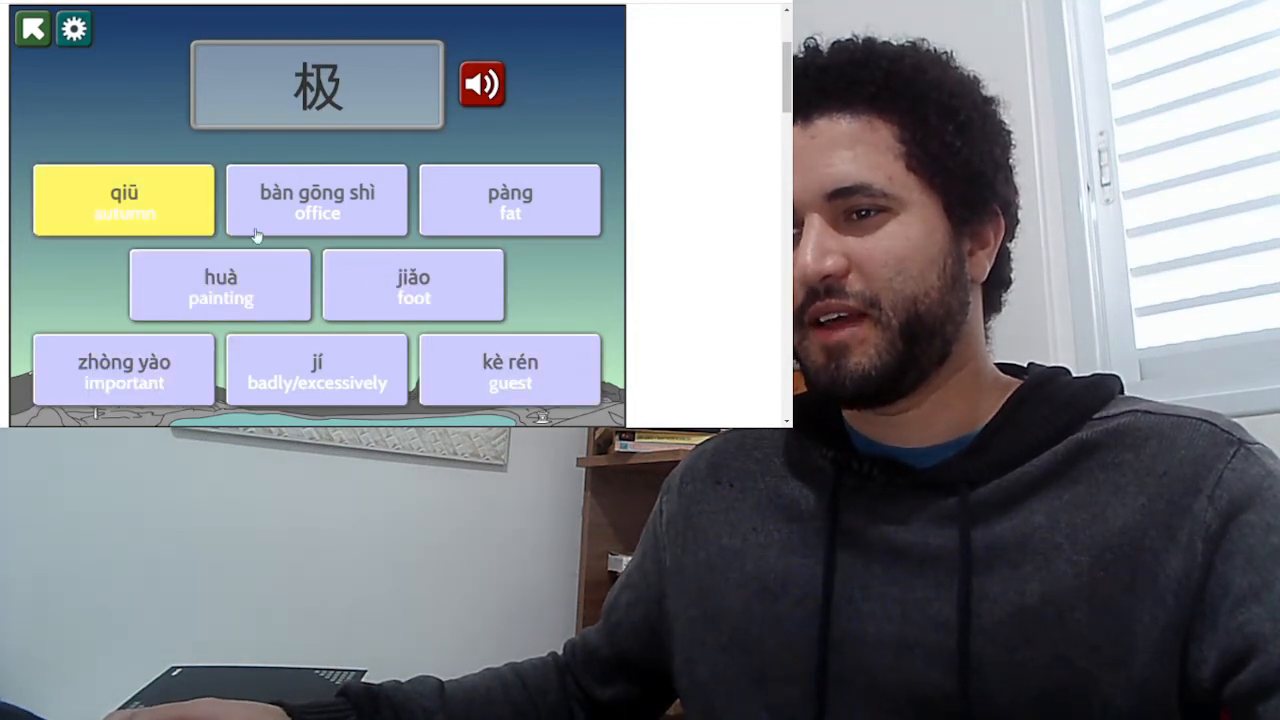
left_click(412, 284)
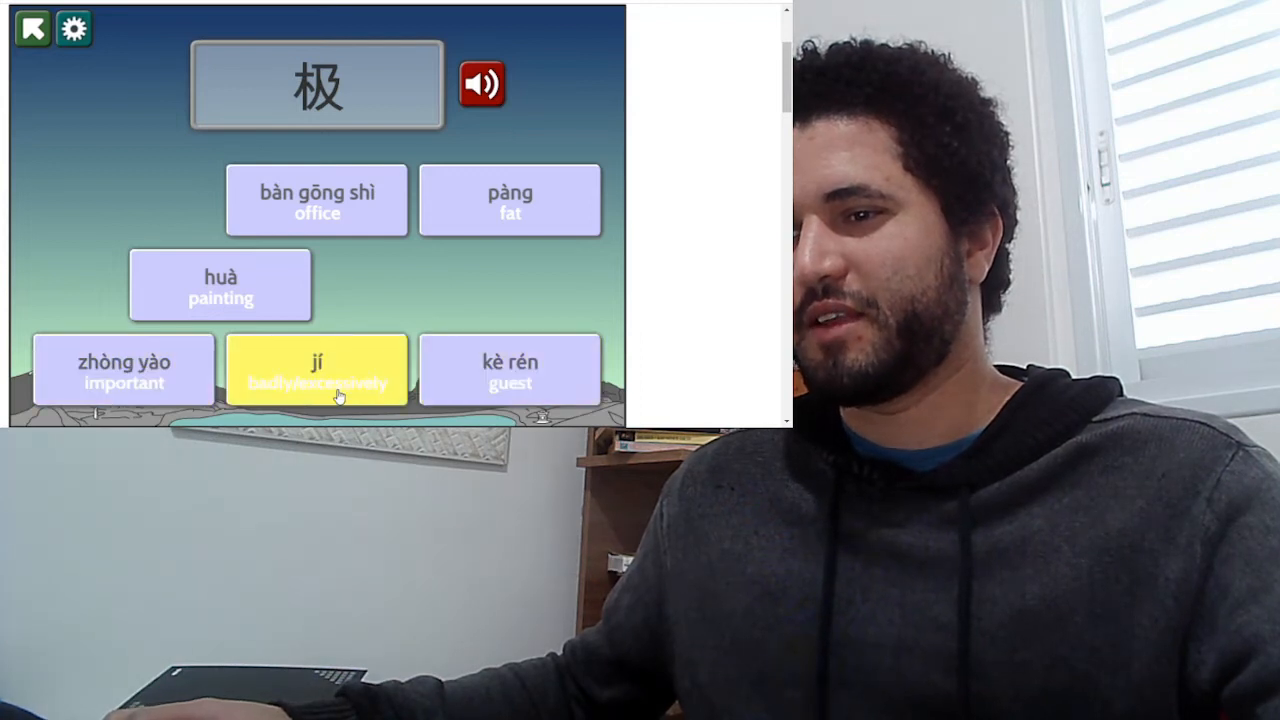
left_click(316, 200)
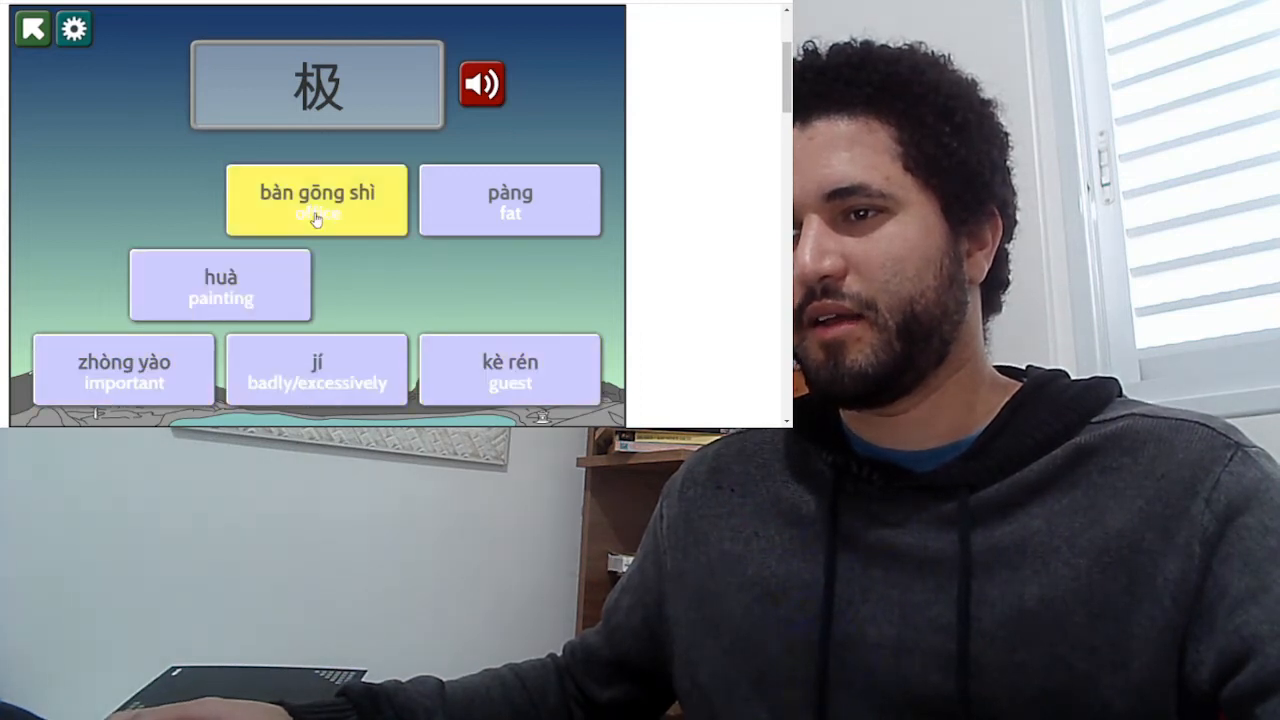
left_click(316, 368)
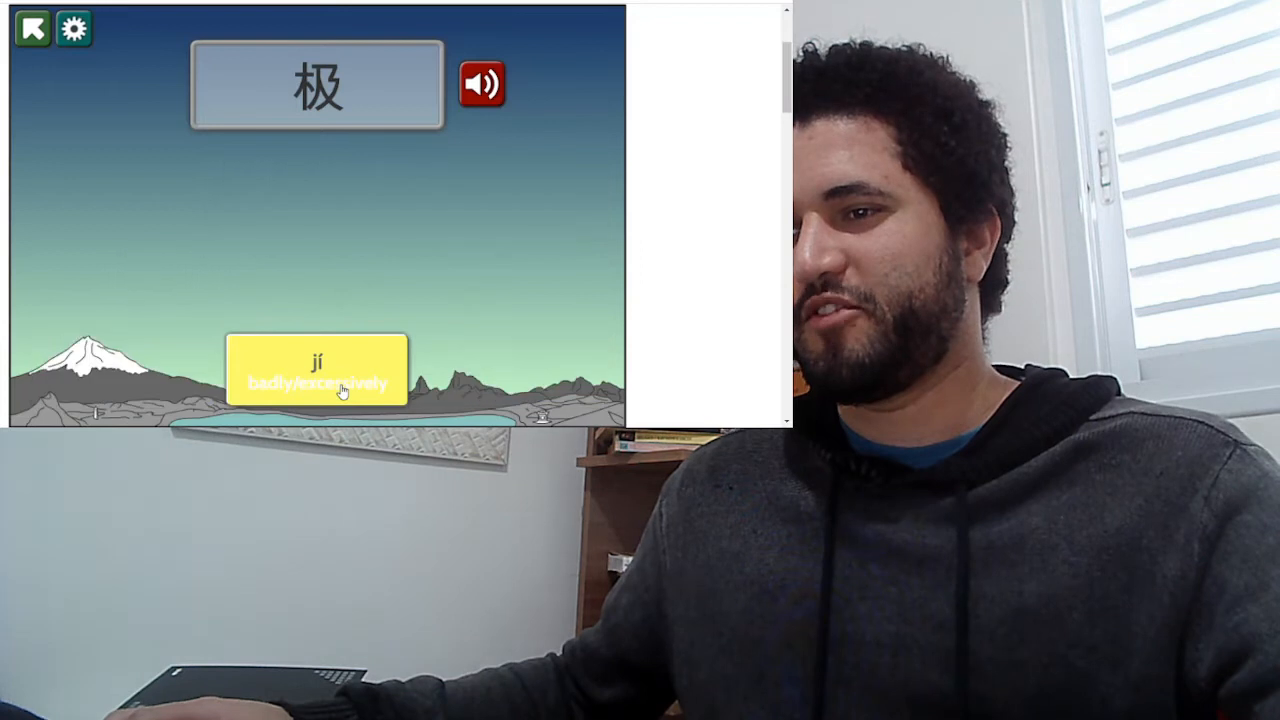
left_click(316, 370)
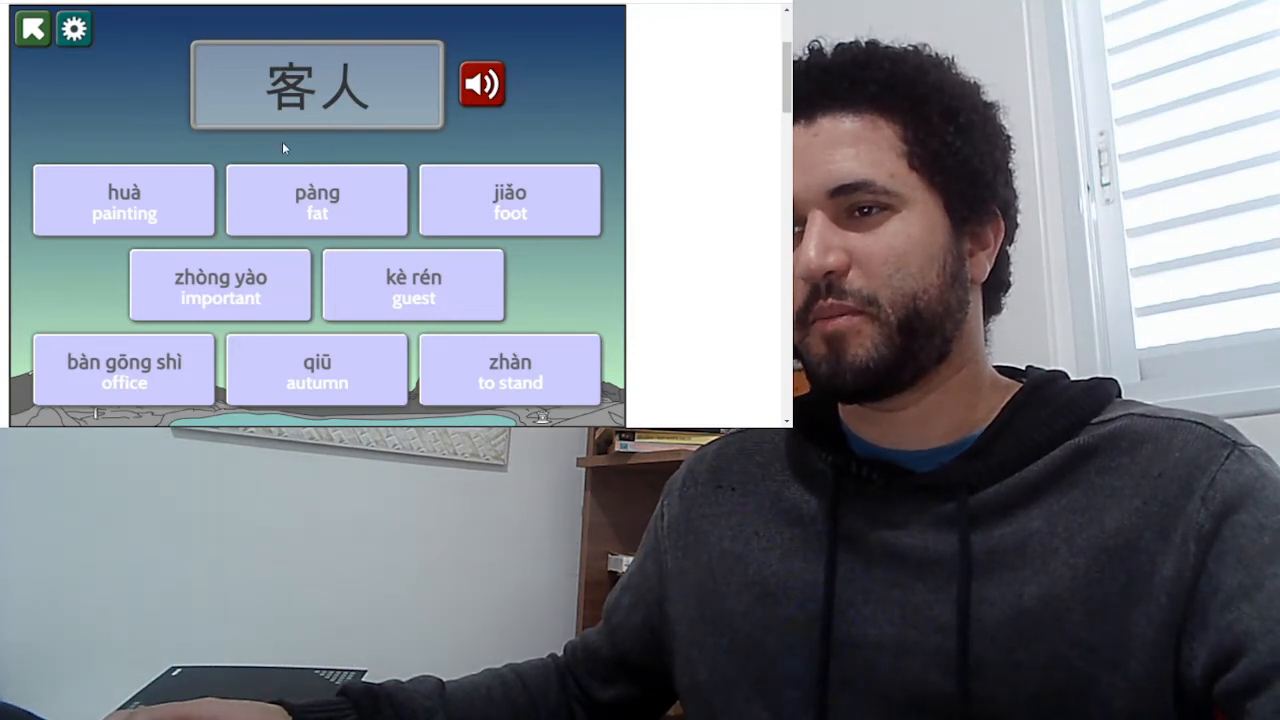
- Match 客人 to kè rén and move on to 脚
left_click(412, 284)
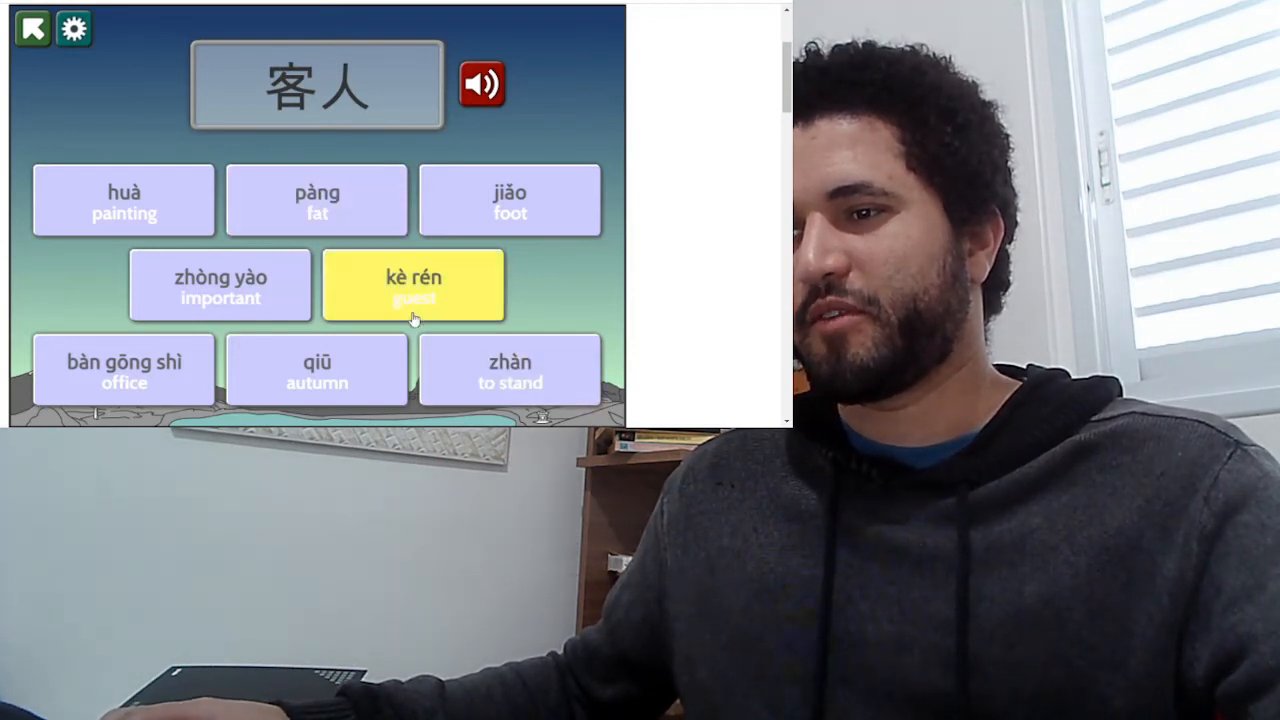
left_click(412, 284)
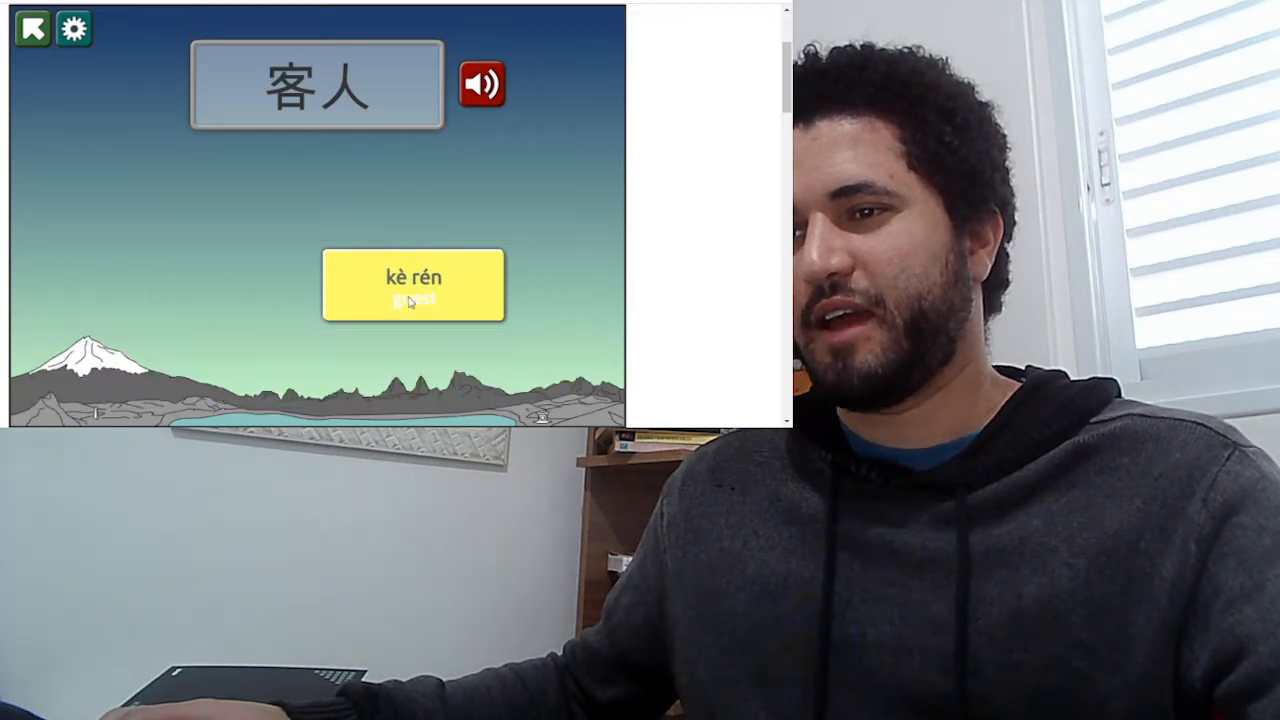
left_click(412, 284)
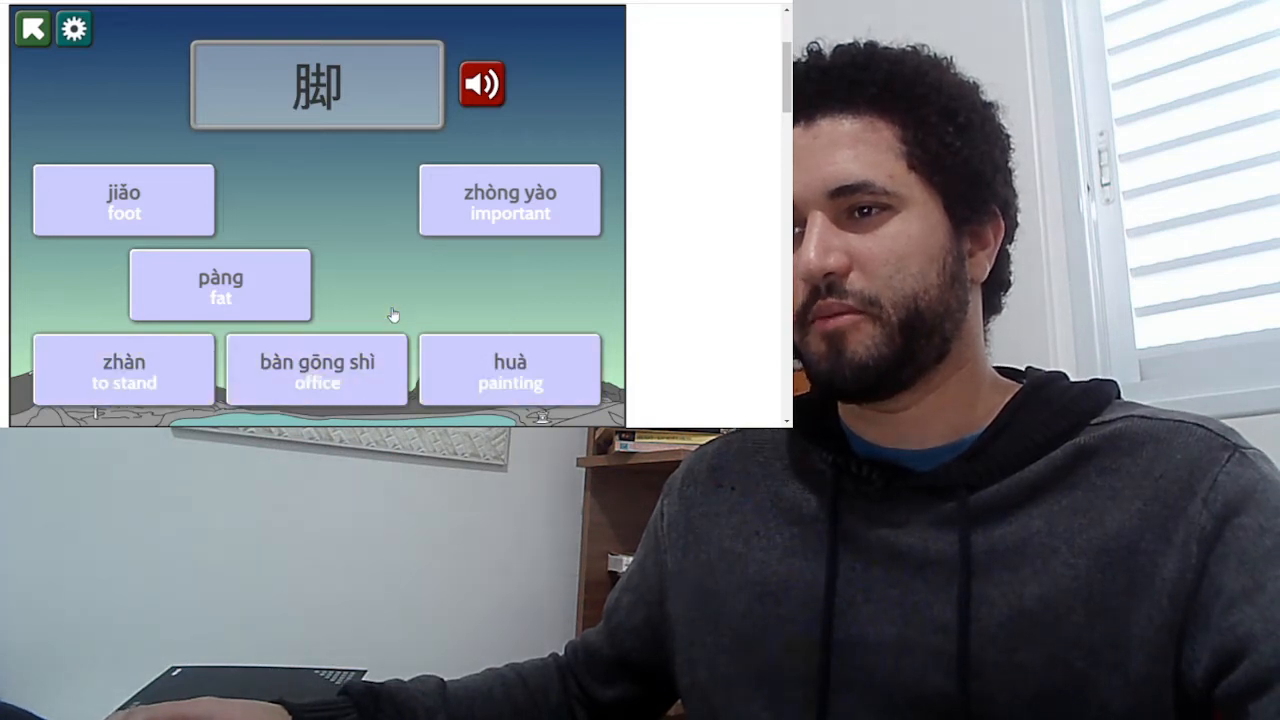
- Match 脚 to jiǎo and 秋 to qiū
left_click(220, 284)
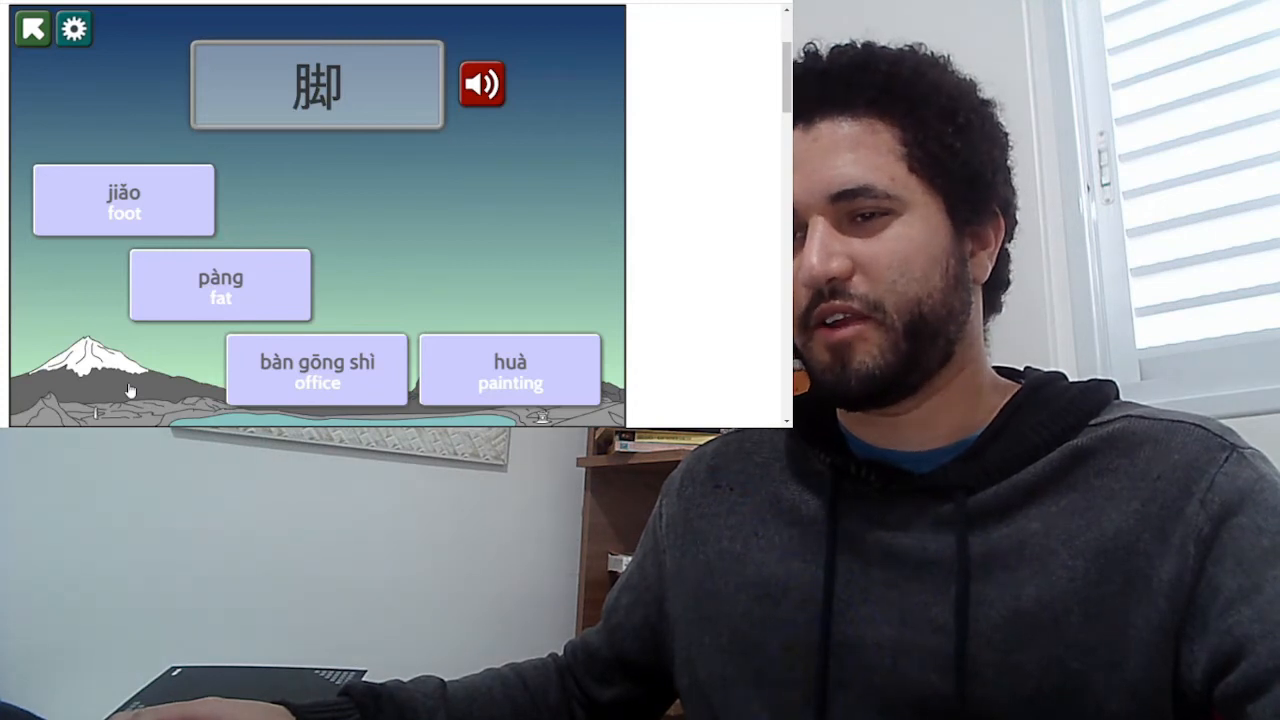
left_click(124, 200)
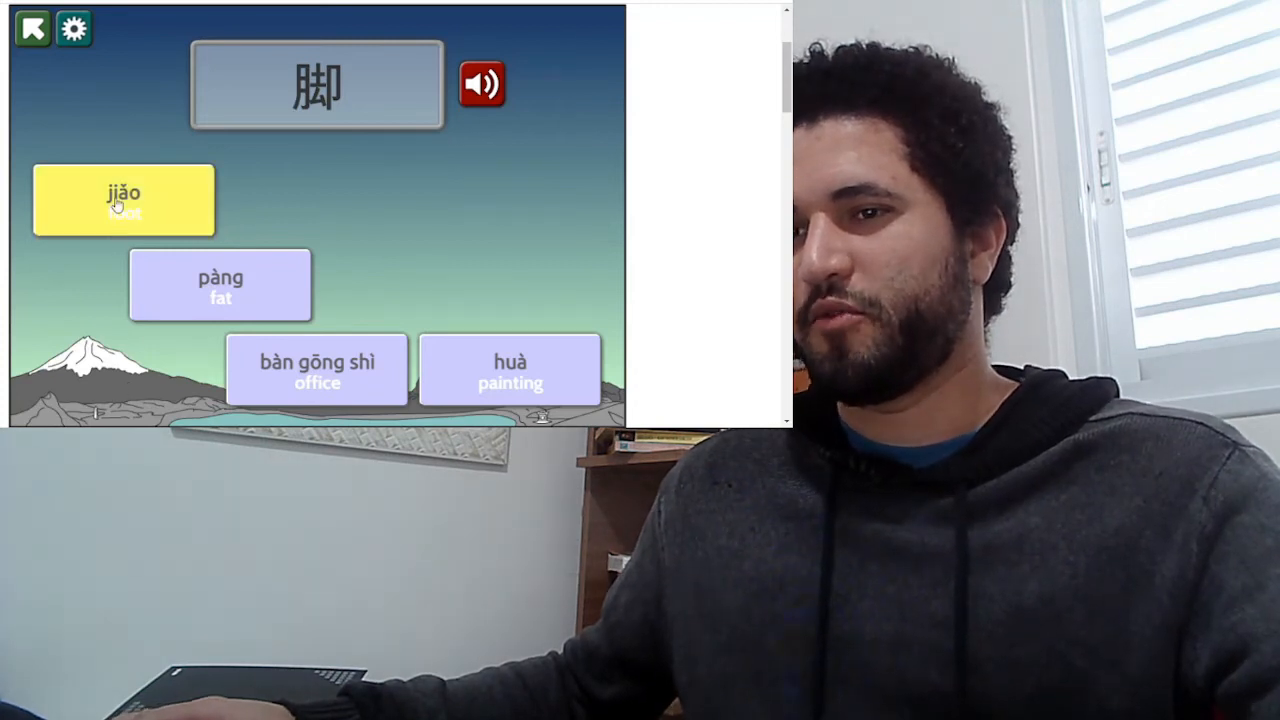
left_click(124, 200)
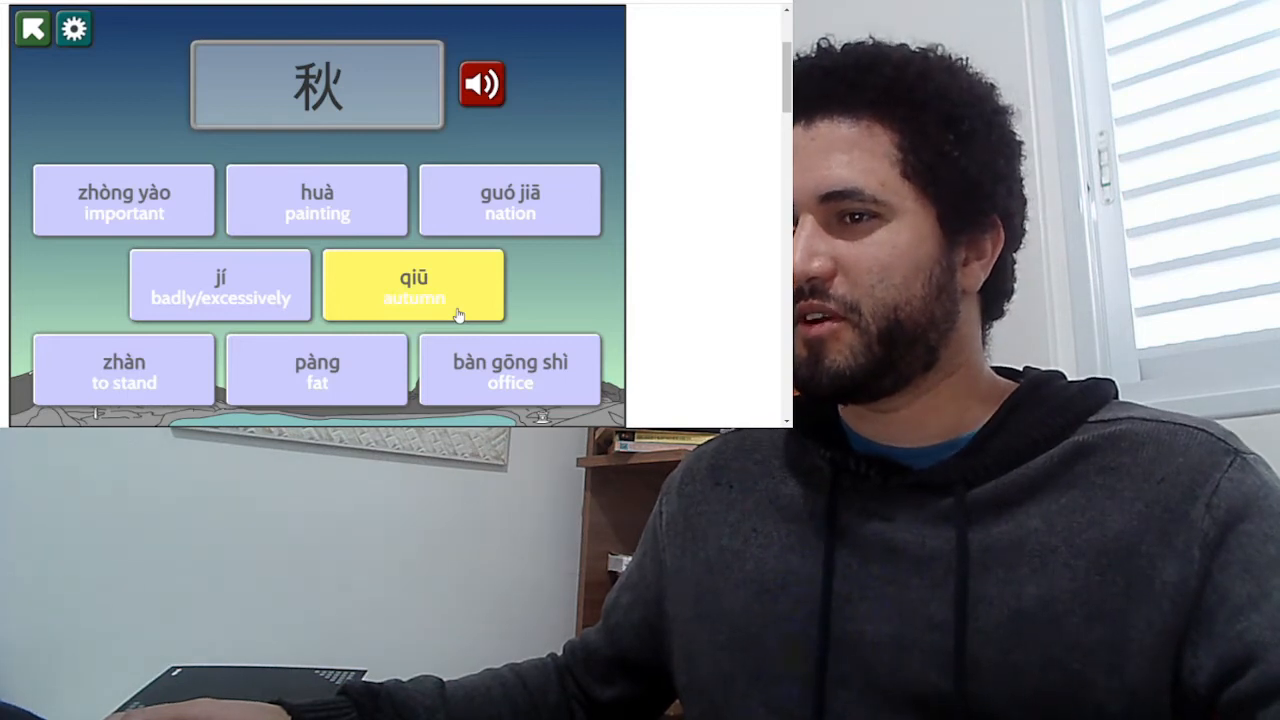
left_click(412, 284)
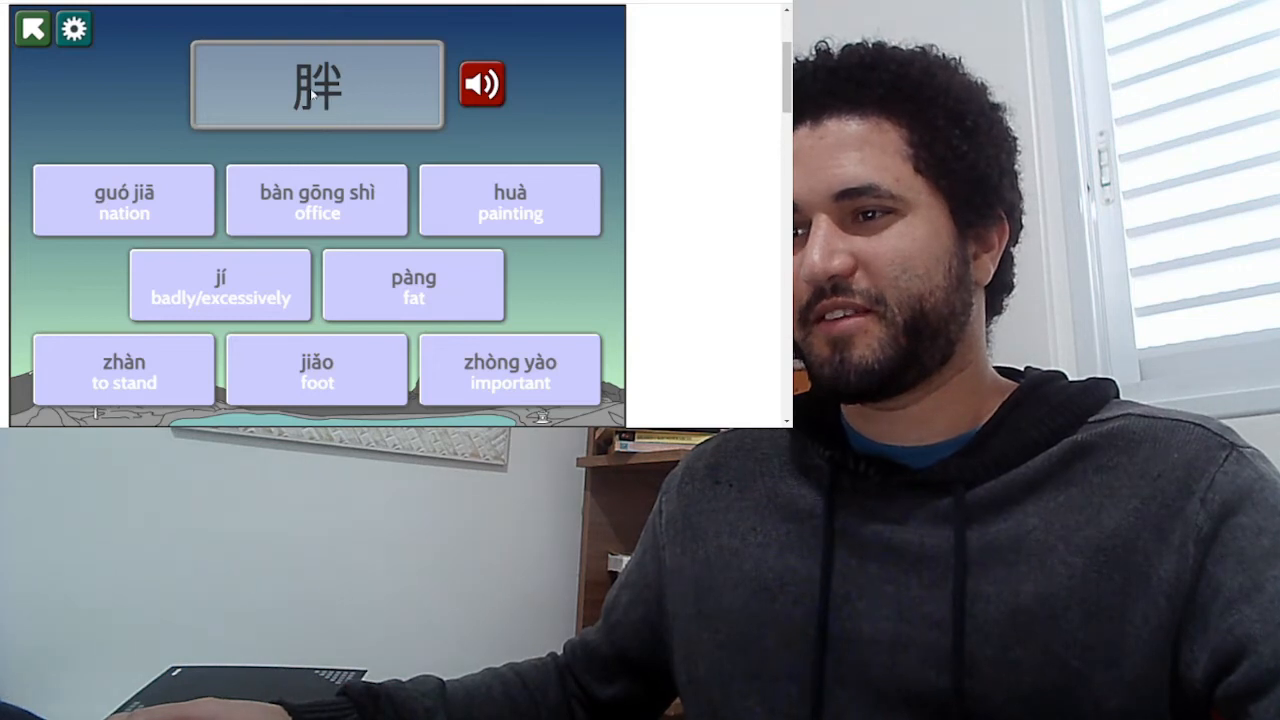
- Answer 胖 with pàng and move on to 画
left_click(316, 200)
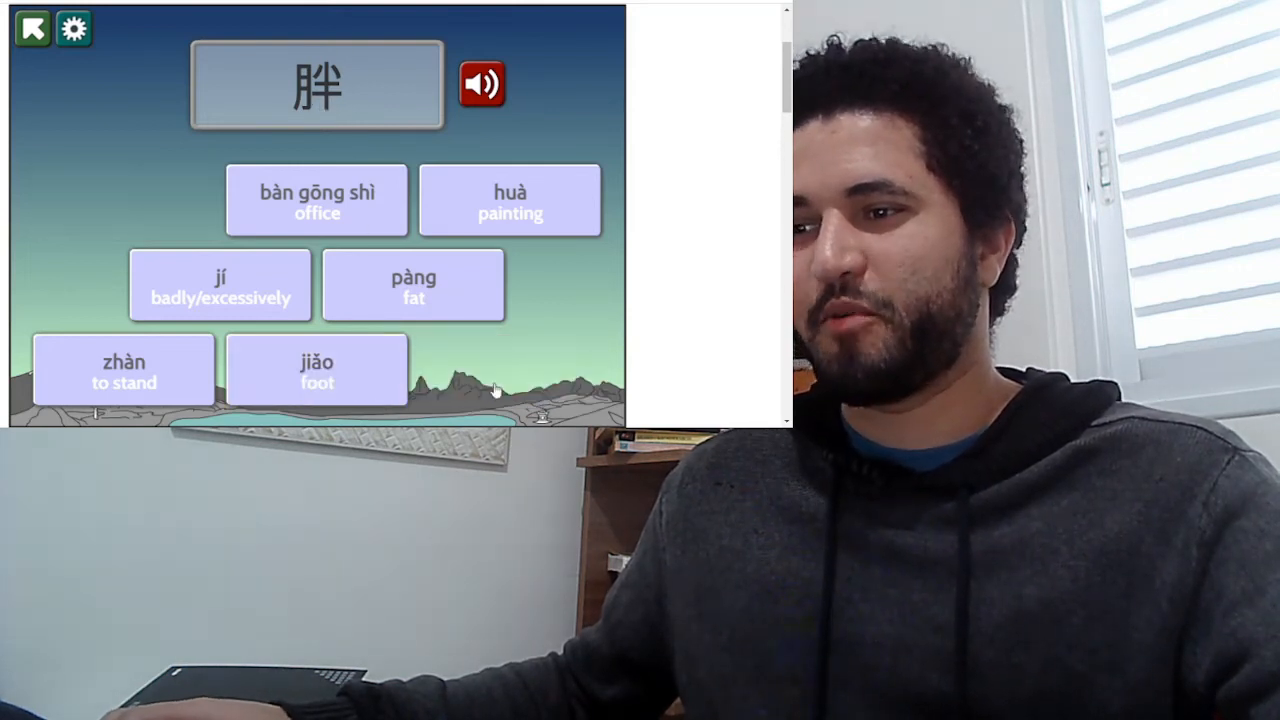
left_click(316, 370)
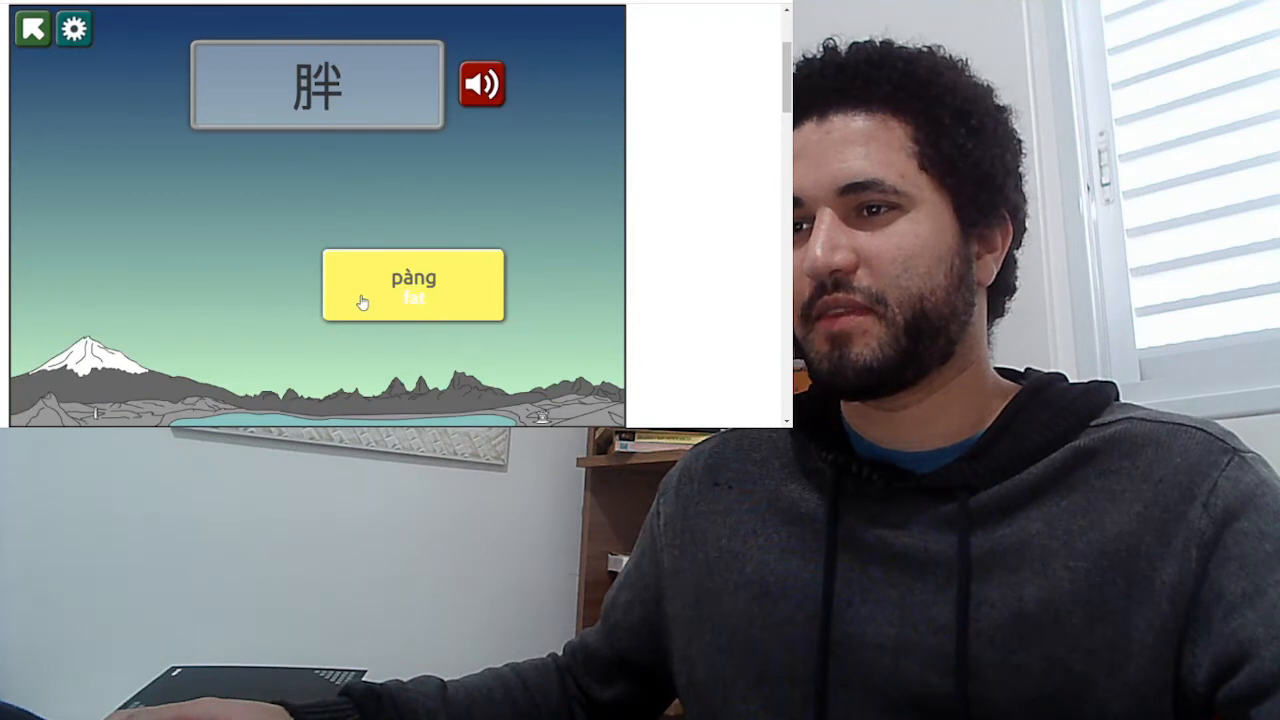
left_click(412, 284)
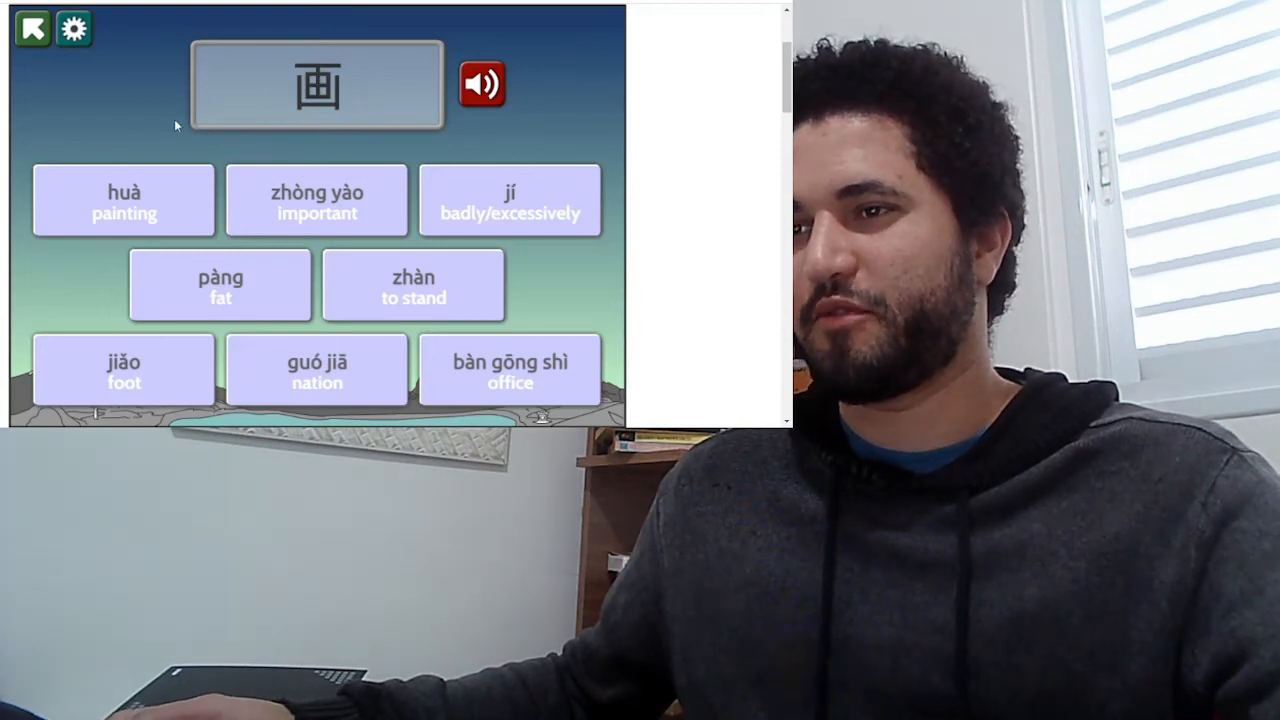
- Match 画 to huà, 办公室 to bàn gōng shì and 重要 to zhòng yào
left_click(316, 368)
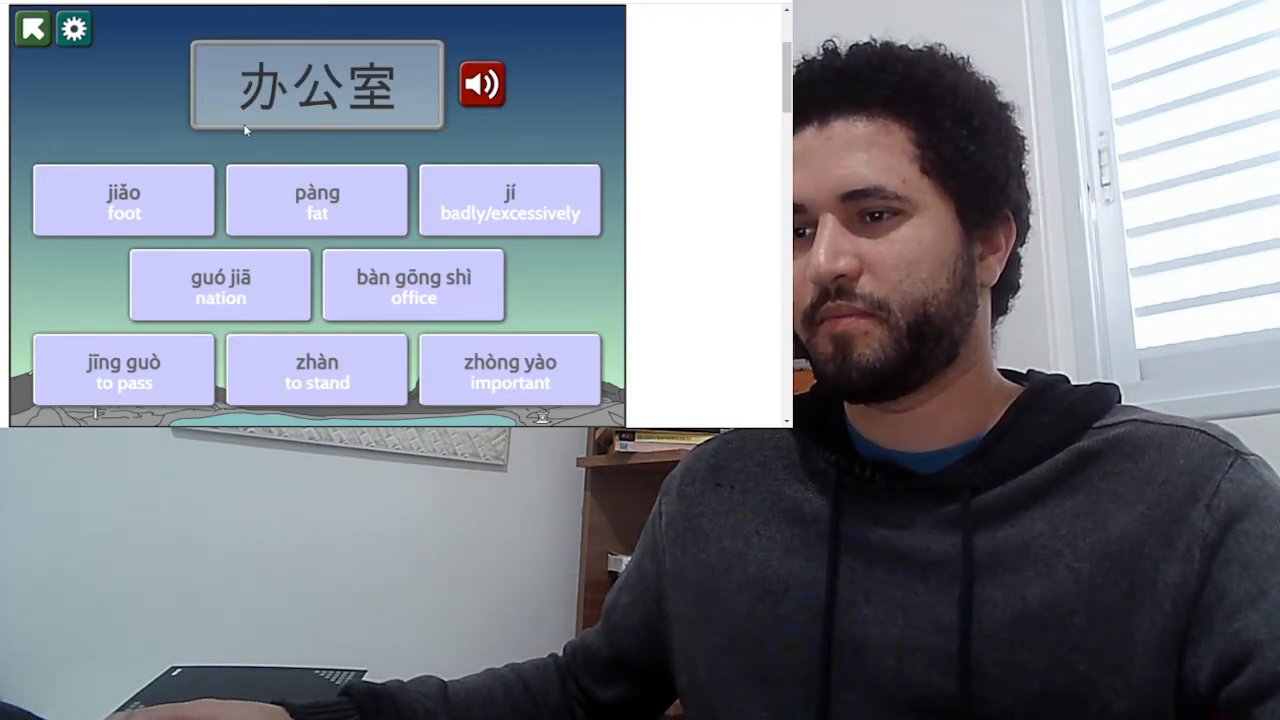
left_click(412, 284)
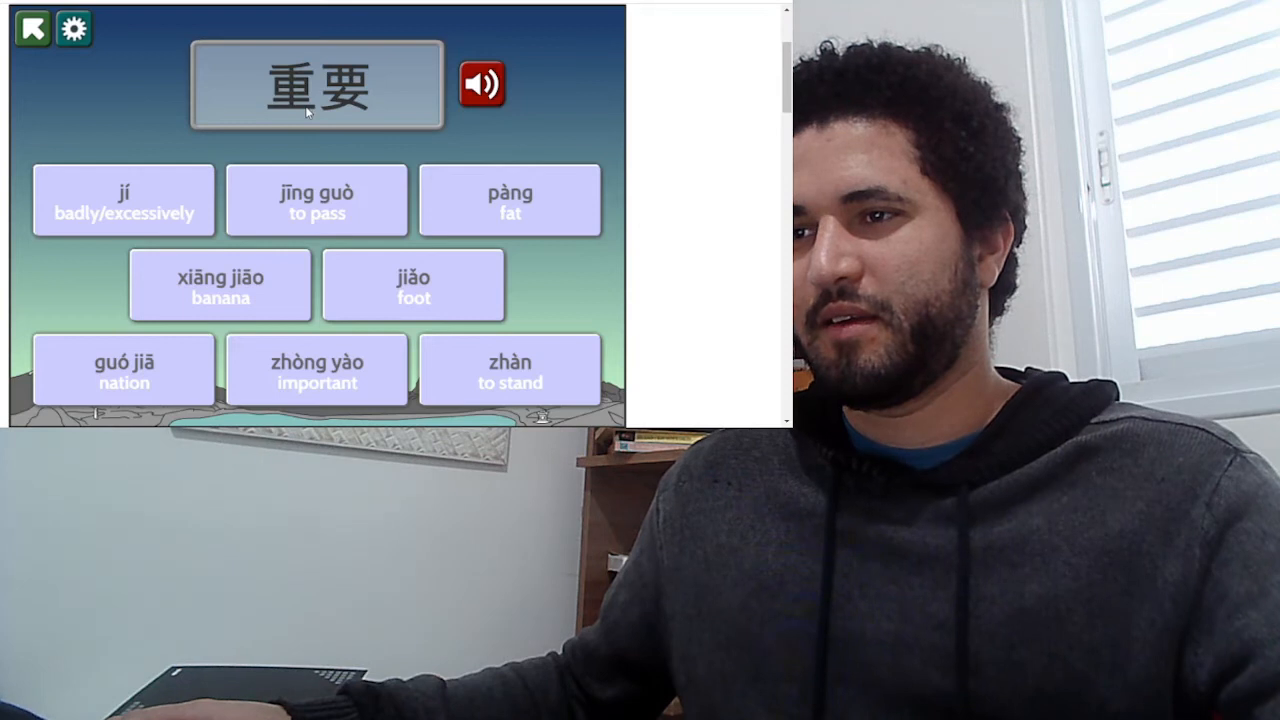
left_click(316, 368)
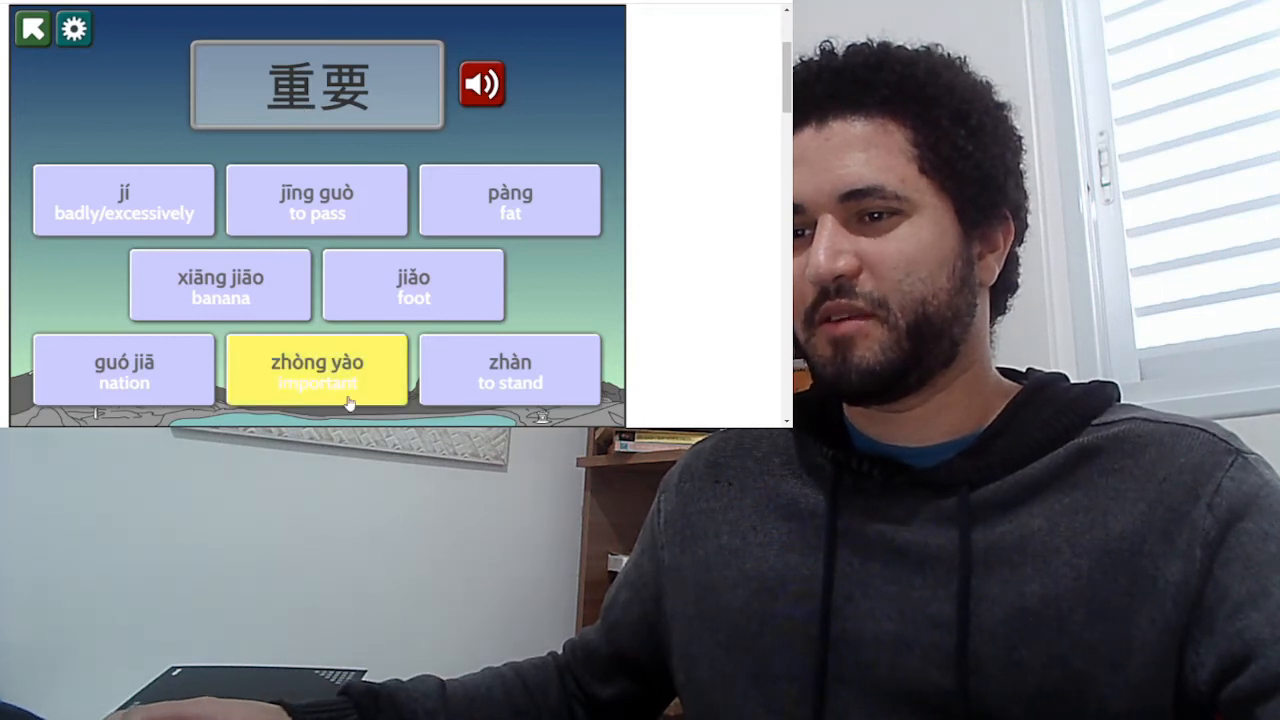
left_click(316, 368)
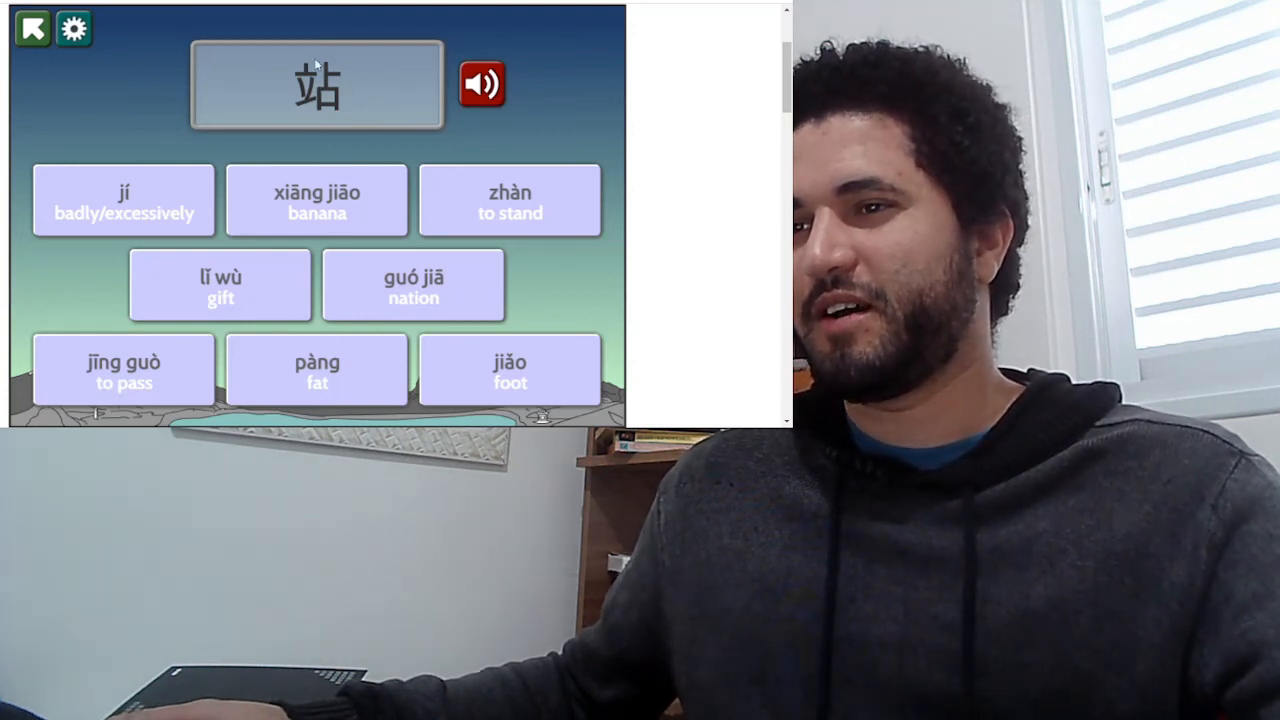
- Answer 站 with zhàn and continue
left_click(316, 370)
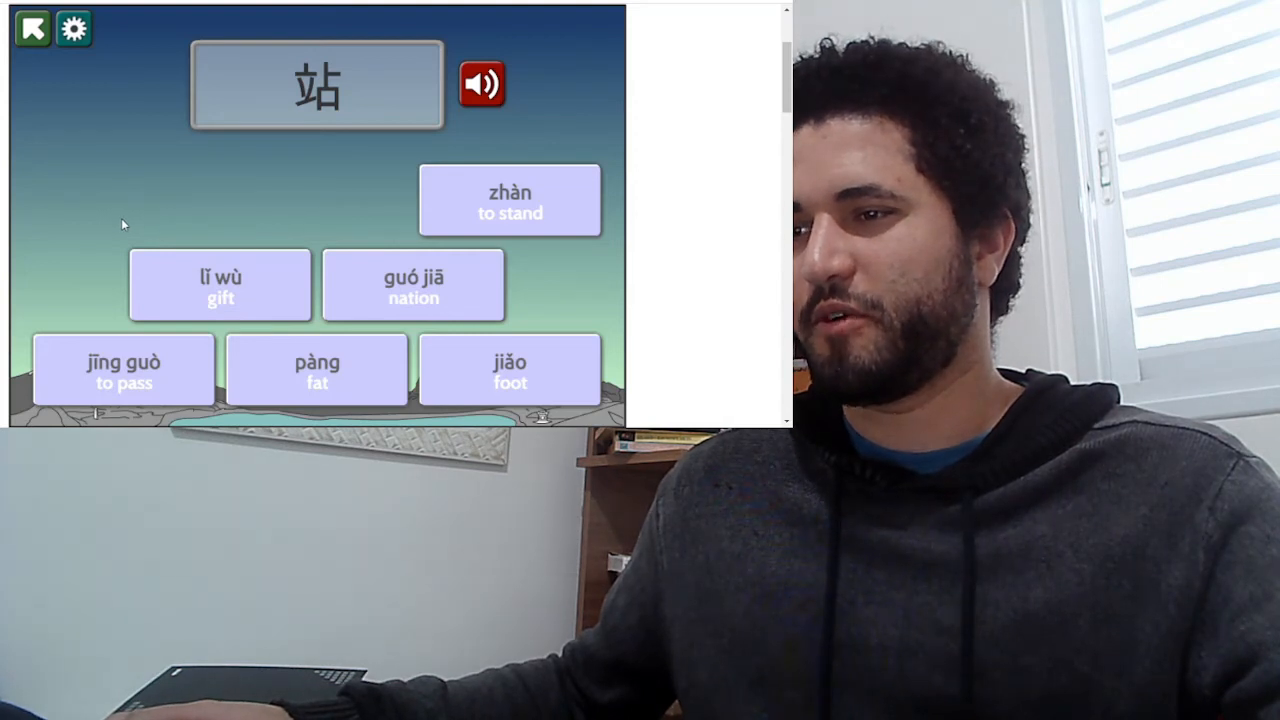
left_click(510, 200)
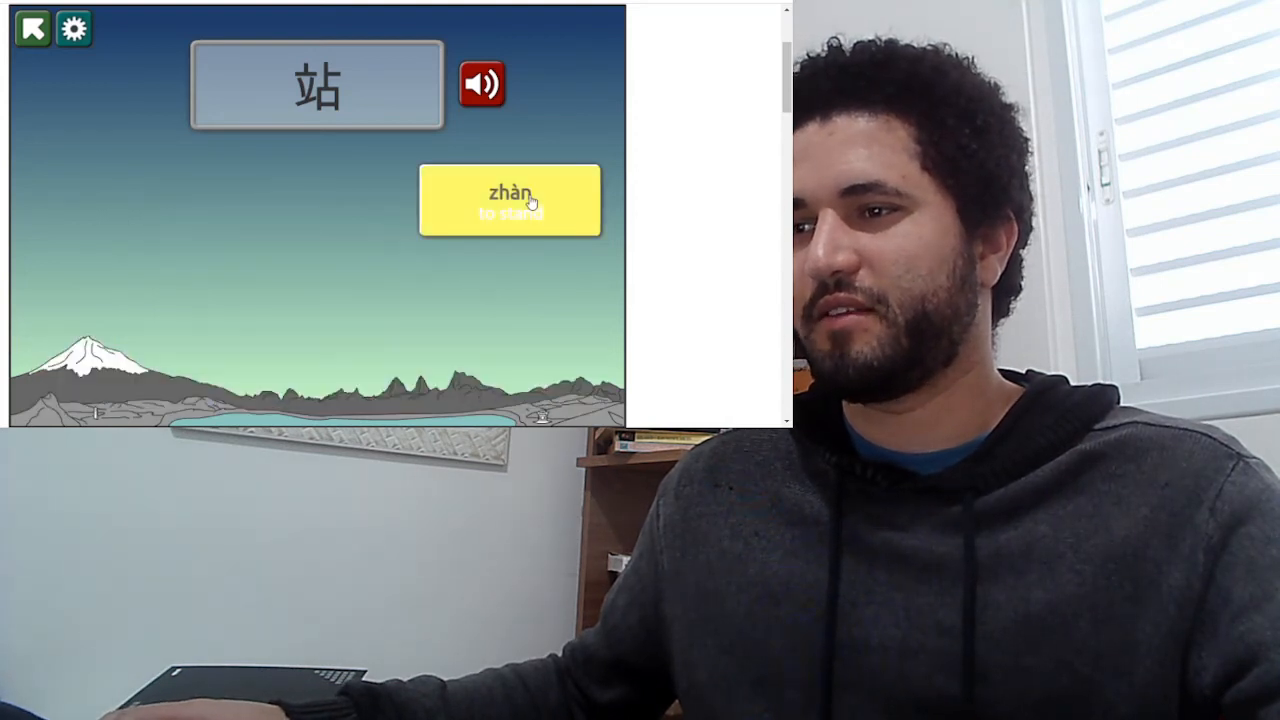
left_click(508, 200)
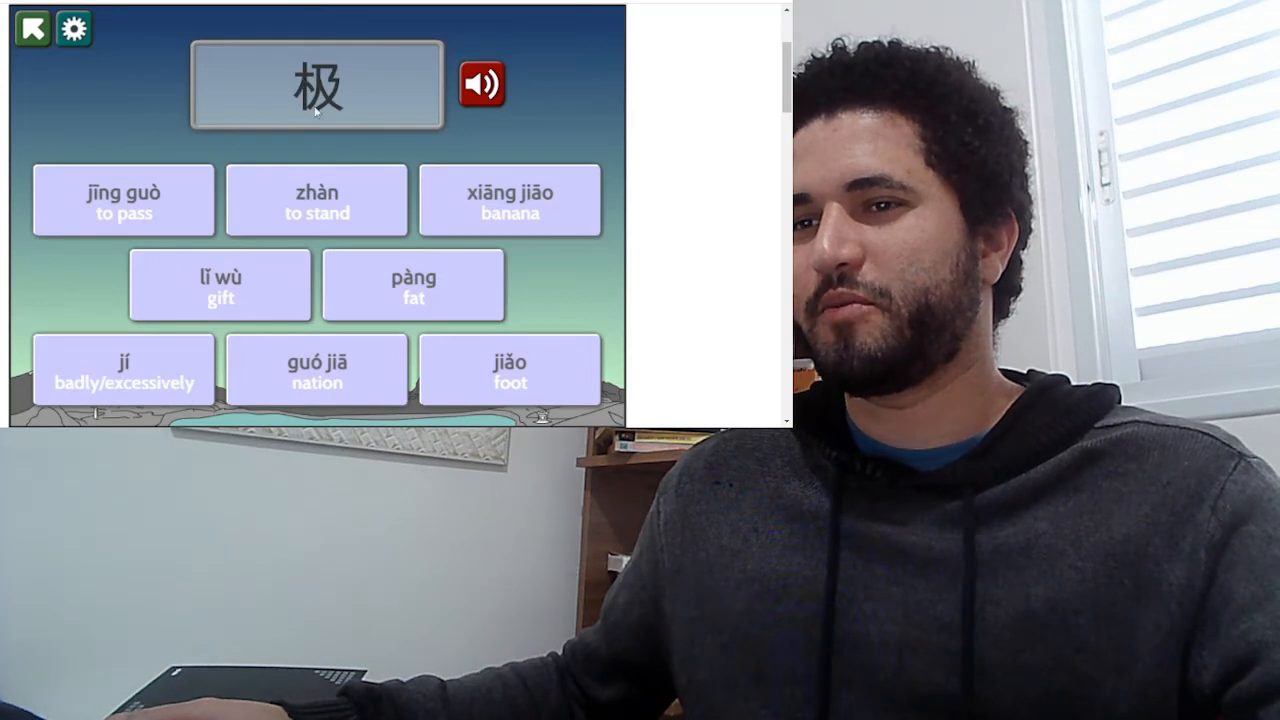
- Answer 极 with jí, then match 国家 to guó jiā
left_click(124, 368)
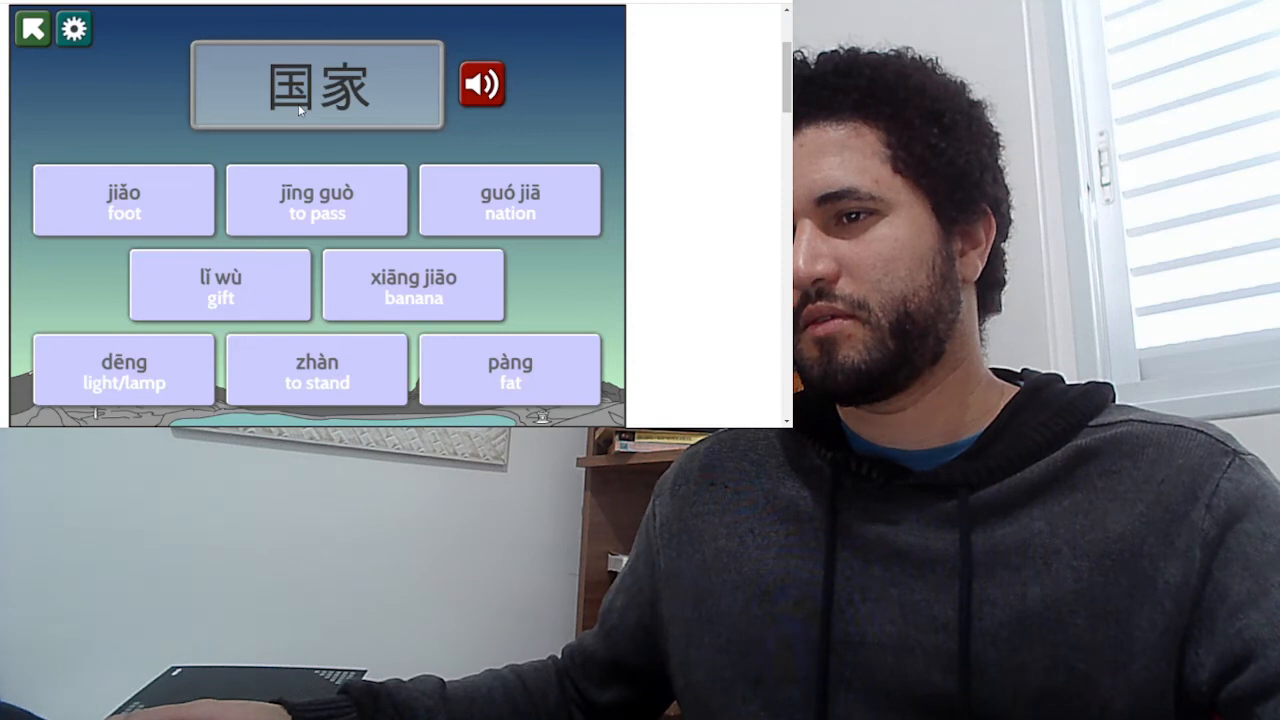
left_click(510, 200)
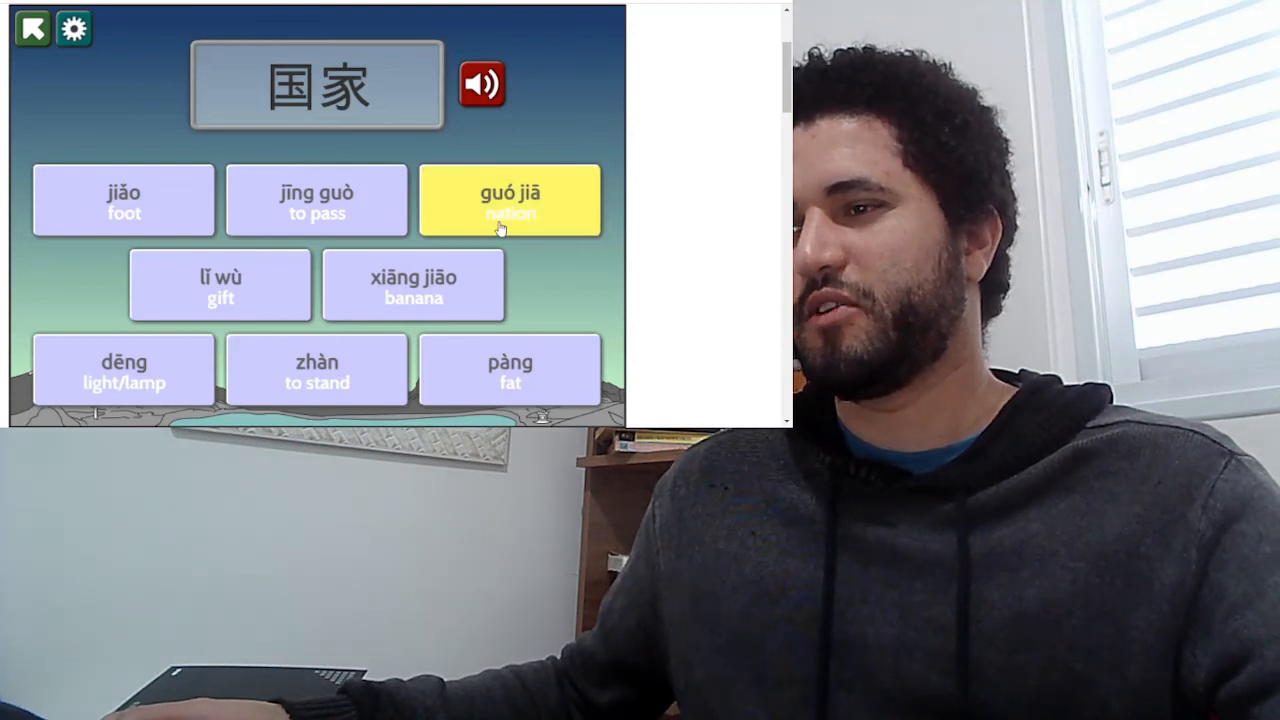
left_click(510, 200)
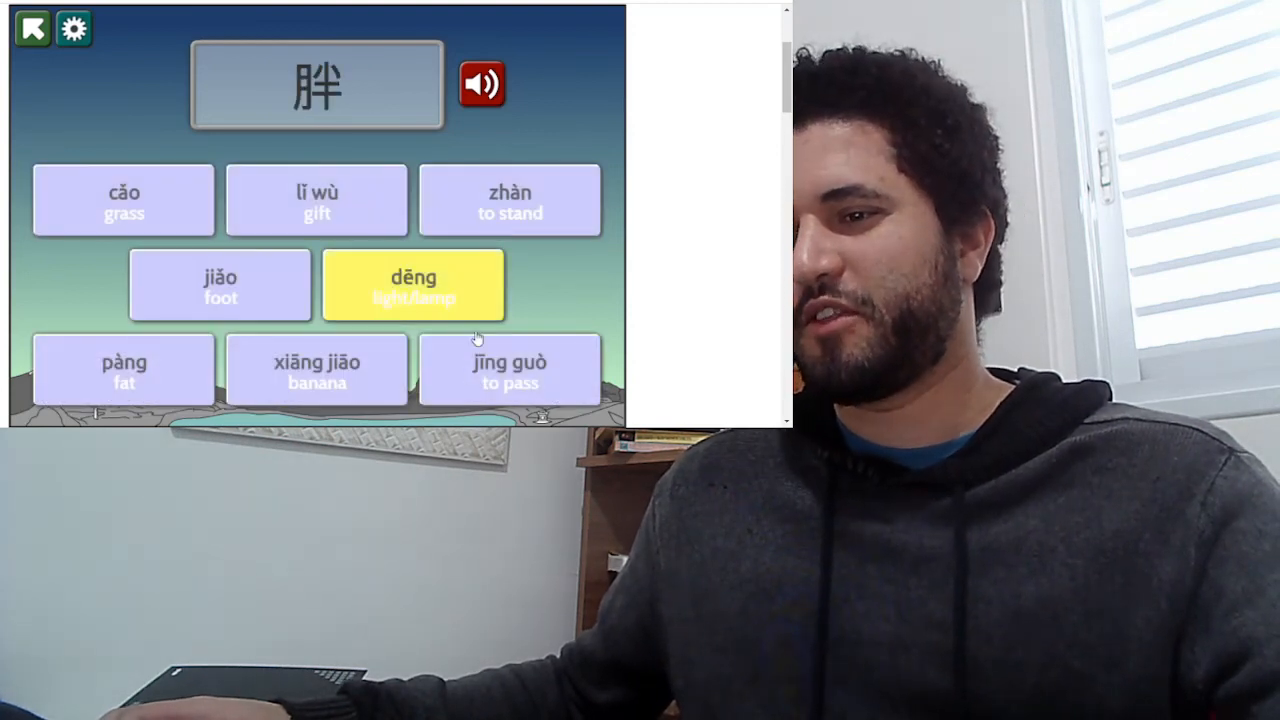